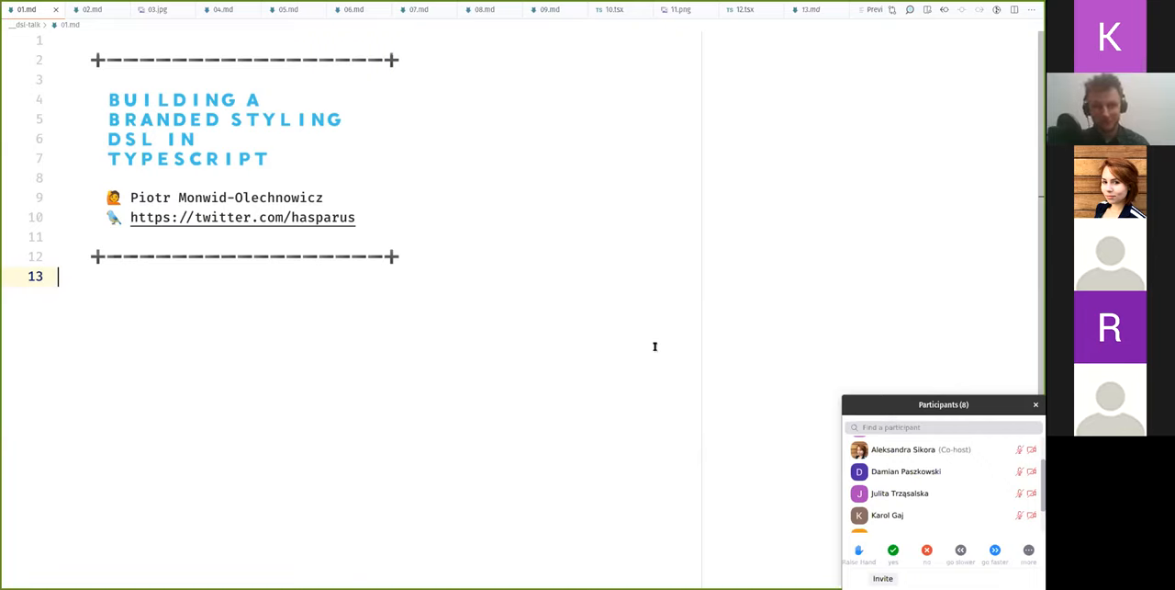
{"action": "mouse_move", "coordinate": [677, 250]}
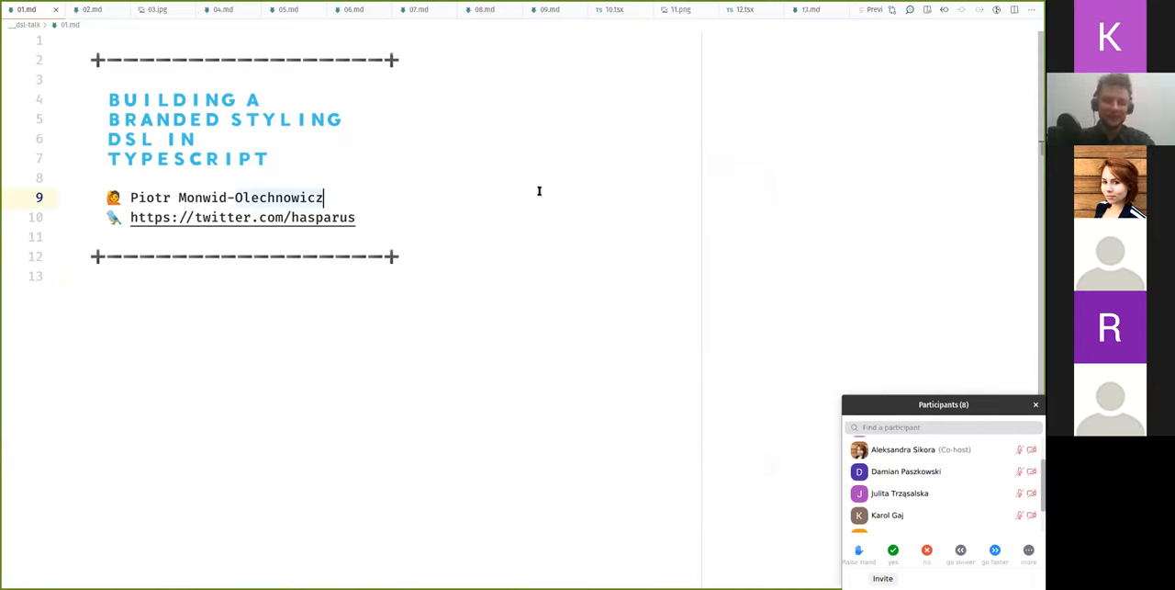
- Advance from the title slide to the 'Story time!' slide in 02.md
{"action": "left_click", "coordinate": [92, 9]}
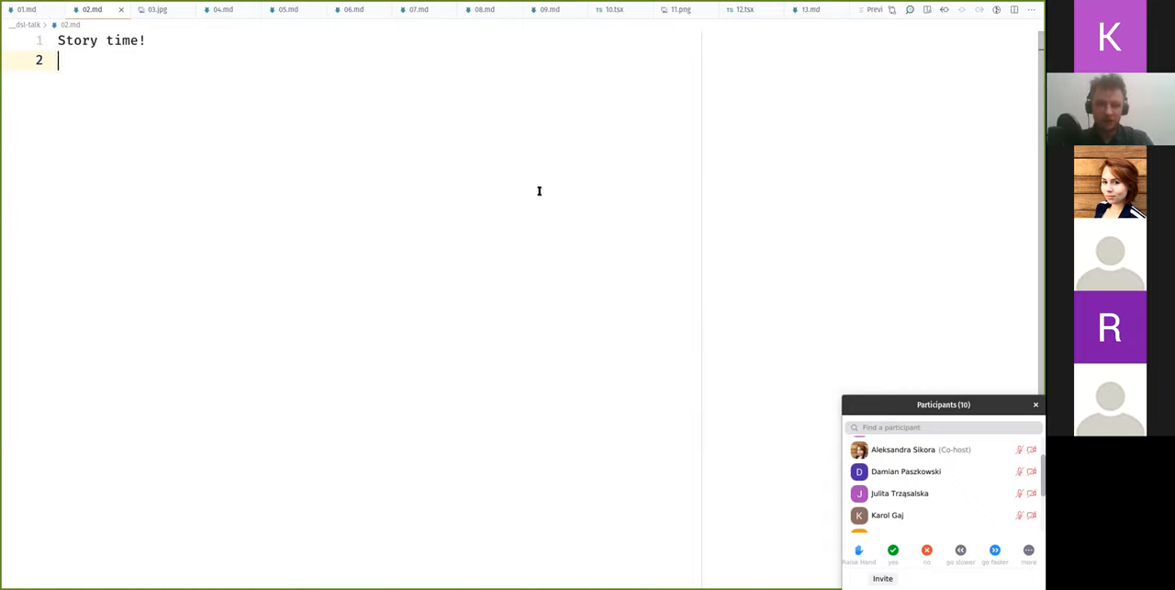
- Show the 03.jpg character image, then the 04.md slide quoting 'There is no hotpink' from Sergey
{"action": "left_click", "coordinate": [158, 9]}
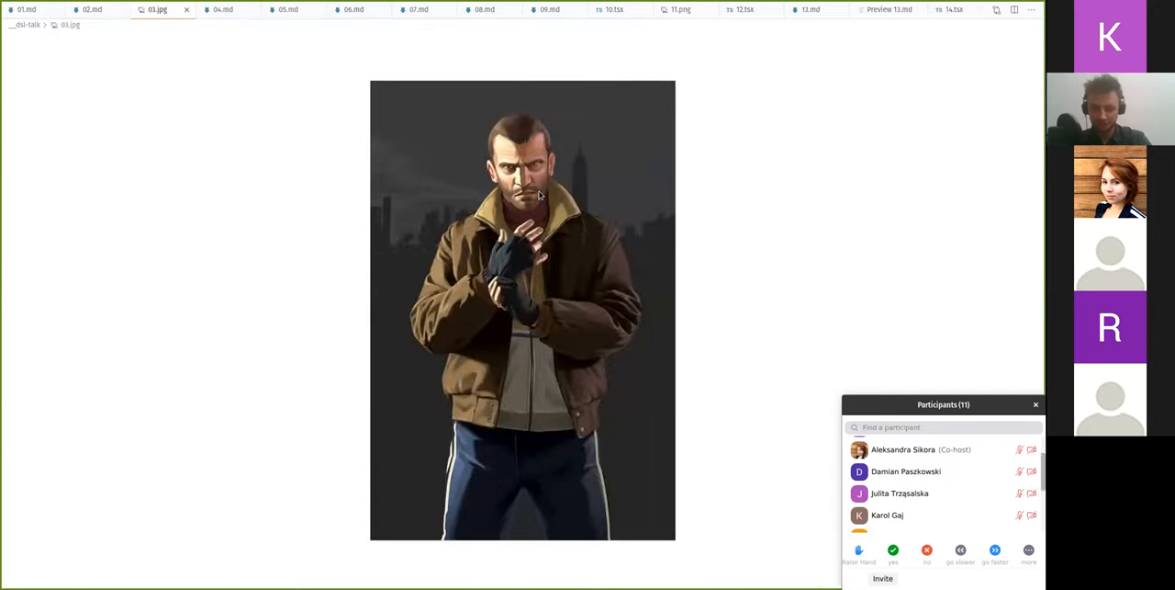
{"action": "left_click", "coordinate": [224, 9]}
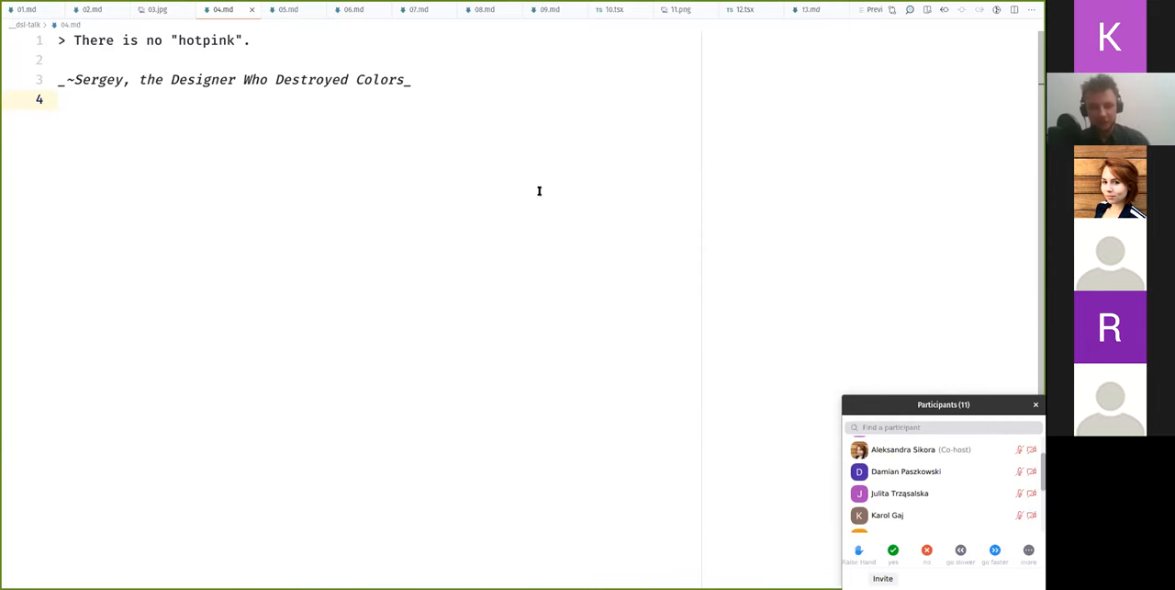
- Show 'The Journey' slide in 05.md listing the steps from destroying colors to becoming friends
{"action": "left_click", "coordinate": [289, 9]}
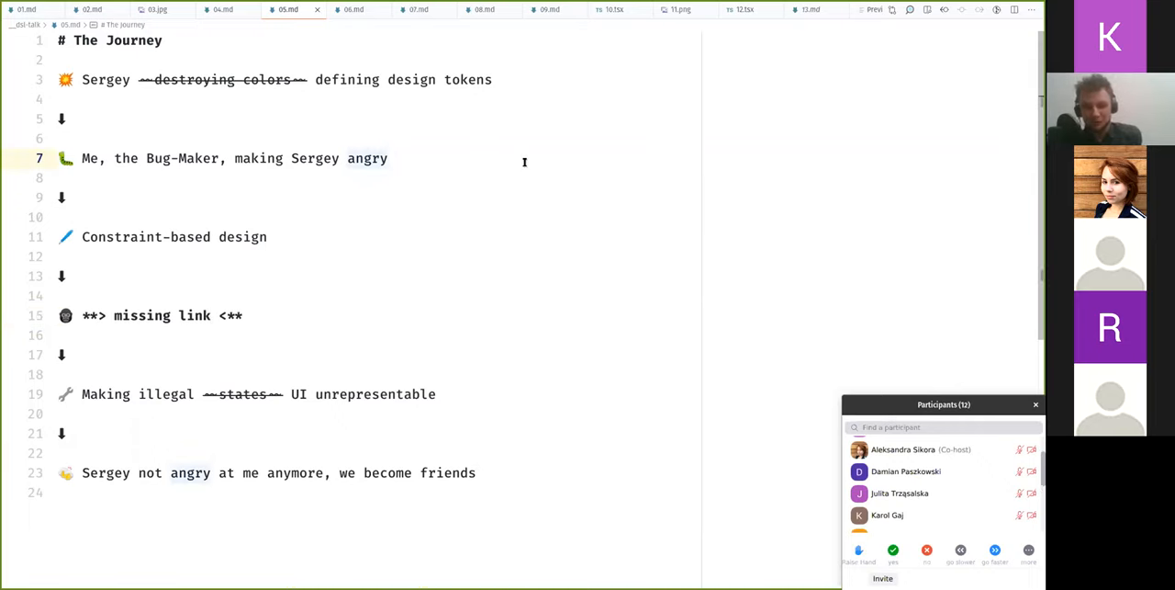
{"action": "left_click", "coordinate": [485, 217]}
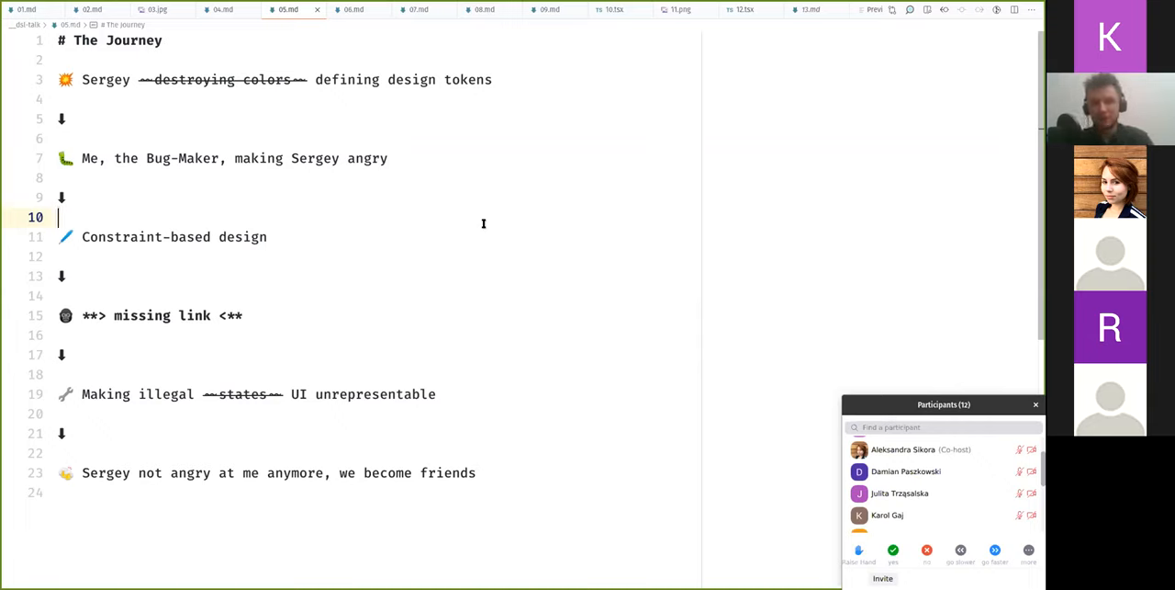
- Reveal the missing link as 'a DSL' in 06.md, then show the CSS-vs-TypeScript slide in 07.md
{"action": "left_click", "coordinate": [352, 10]}
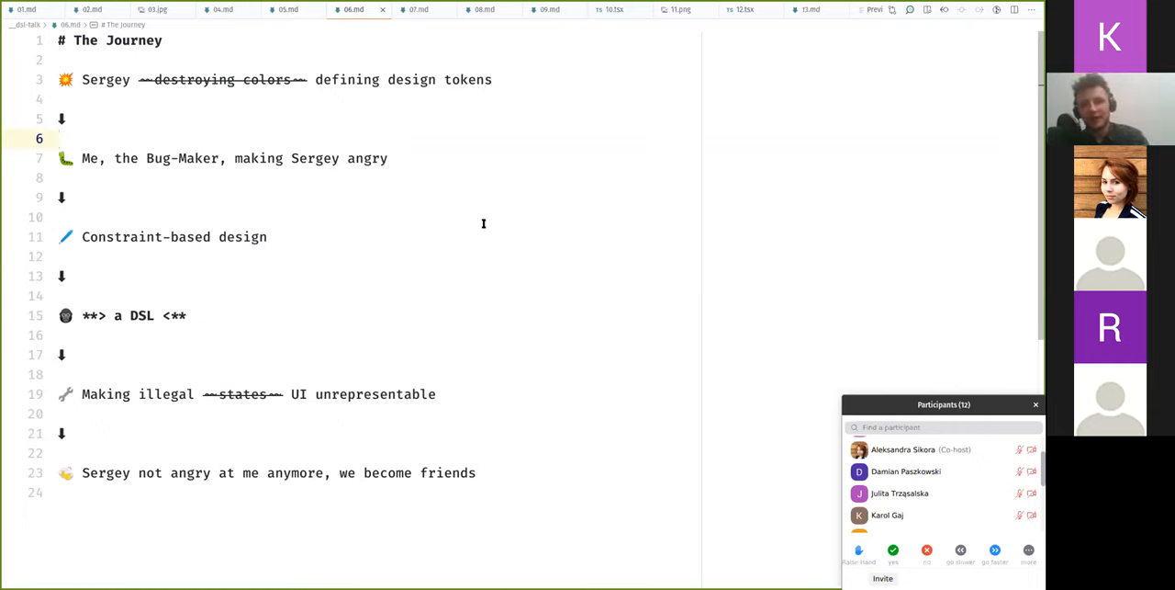
{"action": "left_click", "coordinate": [187, 316]}
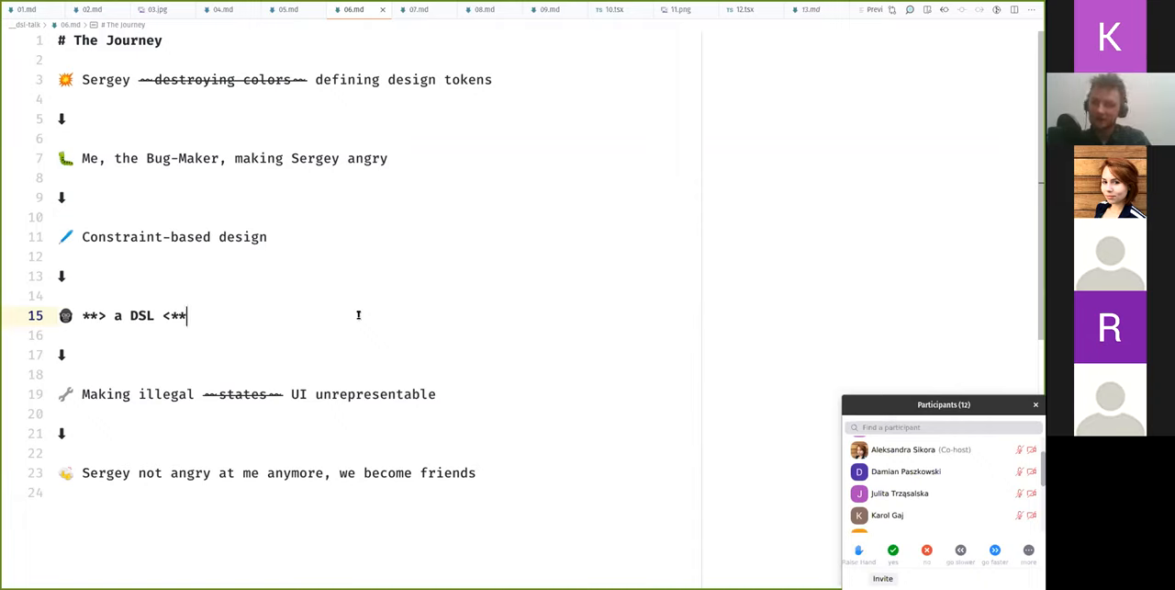
{"action": "left_click", "coordinate": [62, 375]}
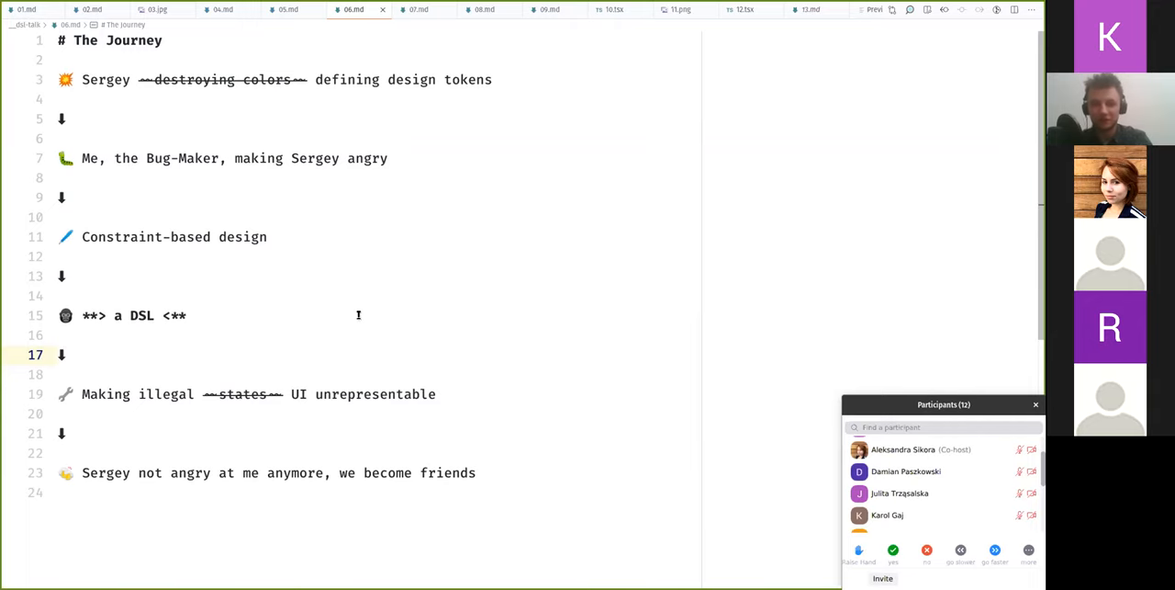
{"action": "left_click", "coordinate": [419, 9]}
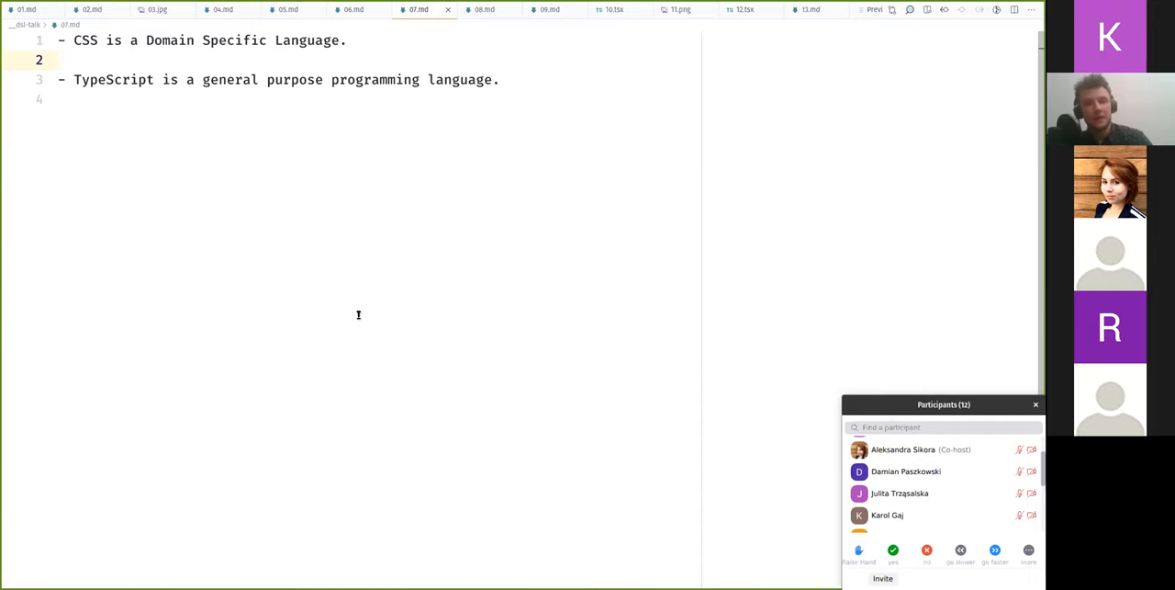
- Advance through 08.md to the 09.md slide calling React and jQuery embedded DSLs
{"action": "left_click", "coordinate": [485, 9]}
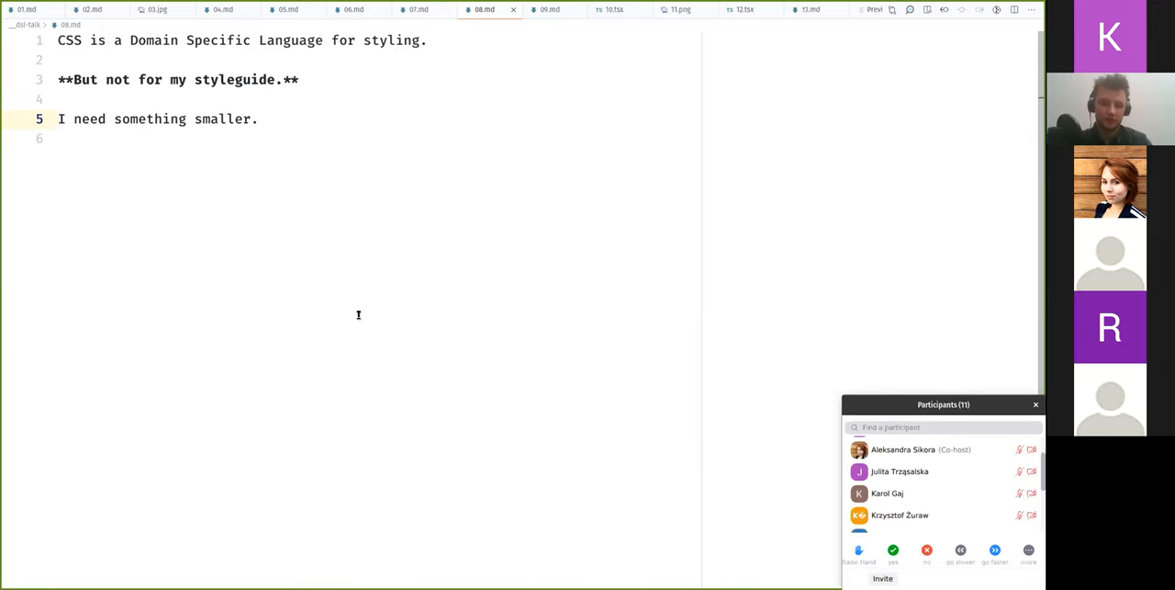
{"action": "left_click", "coordinate": [549, 9]}
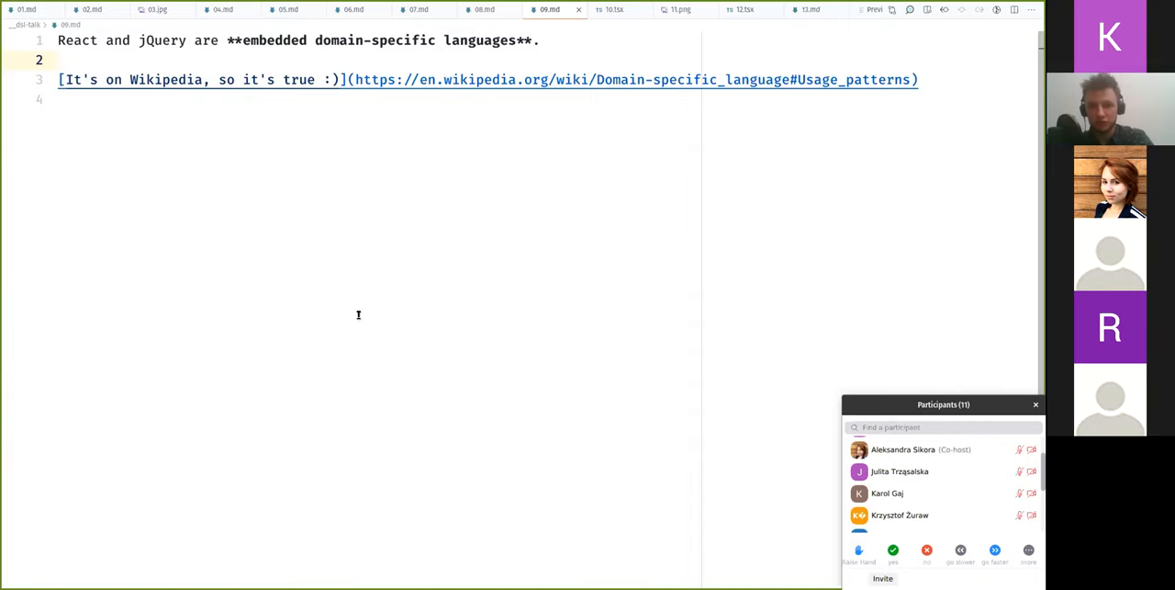
- Move on to the 10.tsx file with the emotion-styled PrimaryBox component
{"action": "left_click", "coordinate": [365, 39]}
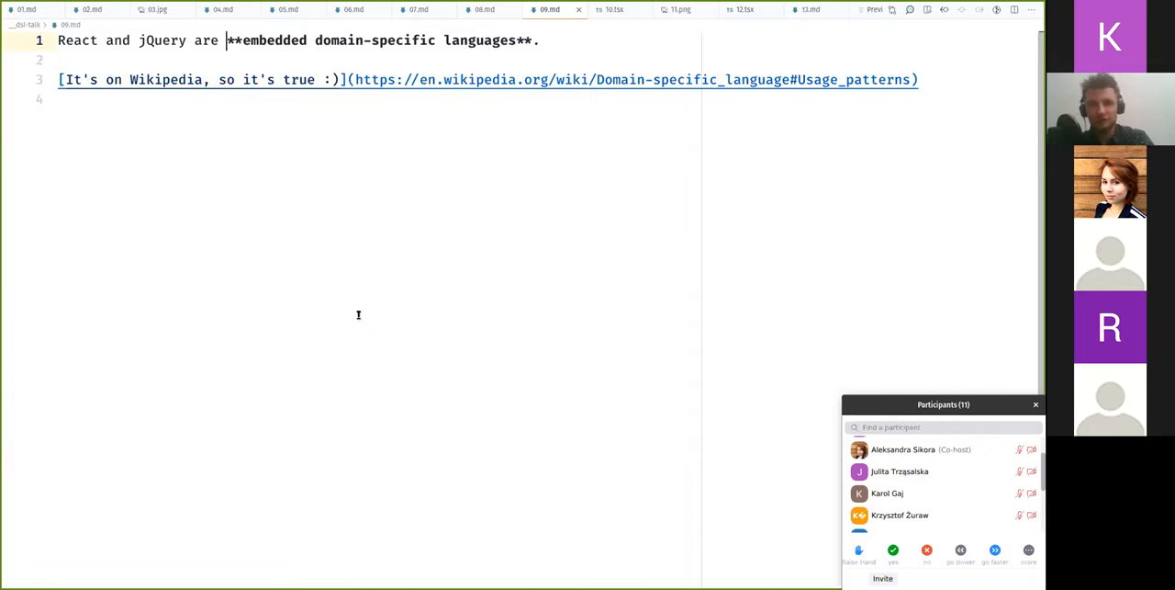
{"action": "double_click", "coordinate": [162, 38]}
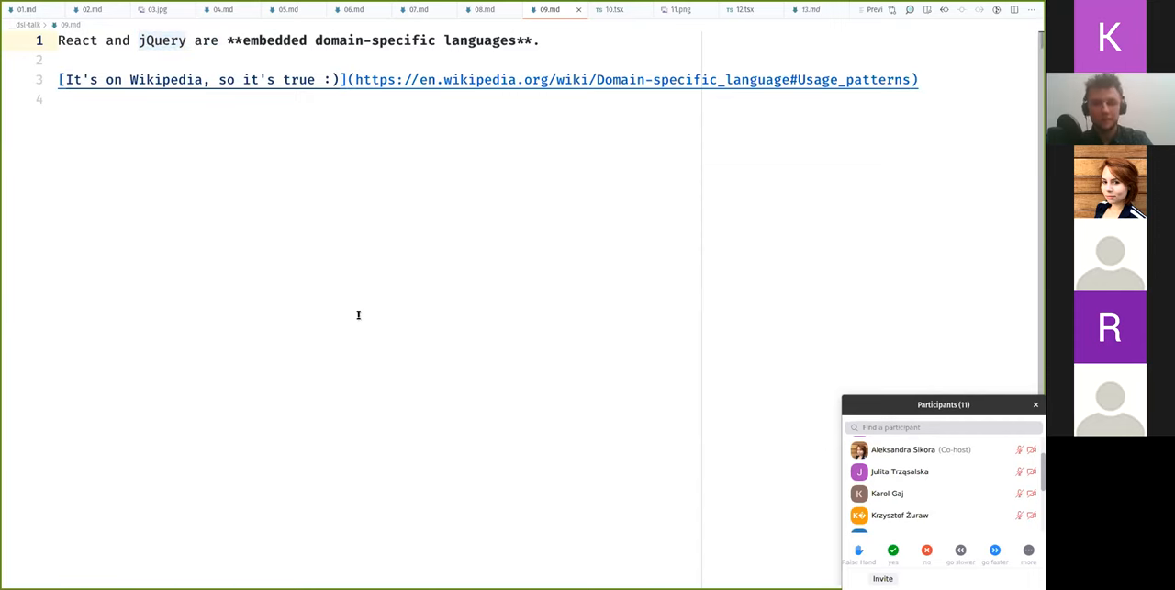
{"action": "left_click", "coordinate": [613, 9]}
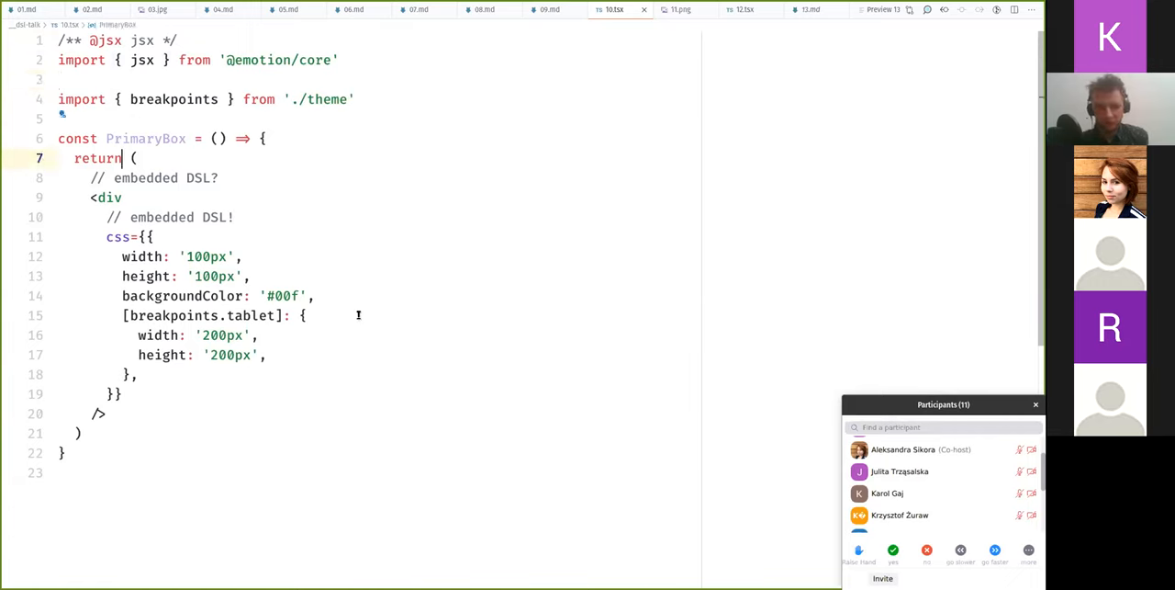
- Highlight the backgroundColor property while explaining, then place the cursor above PrimaryBox
{"action": "left_click", "coordinate": [150, 237]}
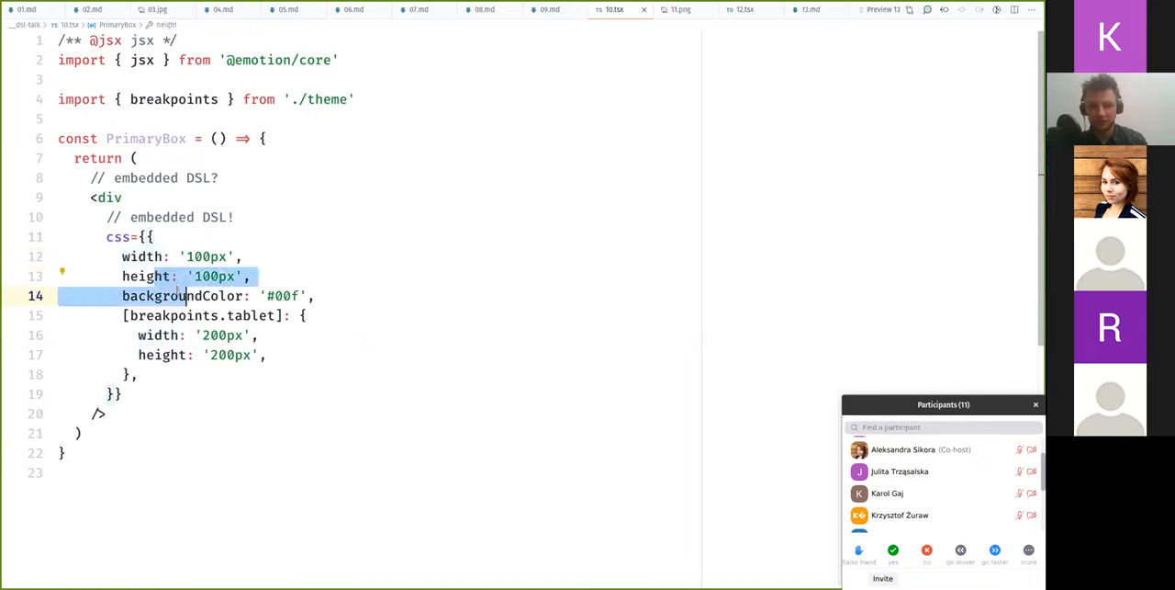
{"action": "mouse_move", "coordinate": [182, 294]}
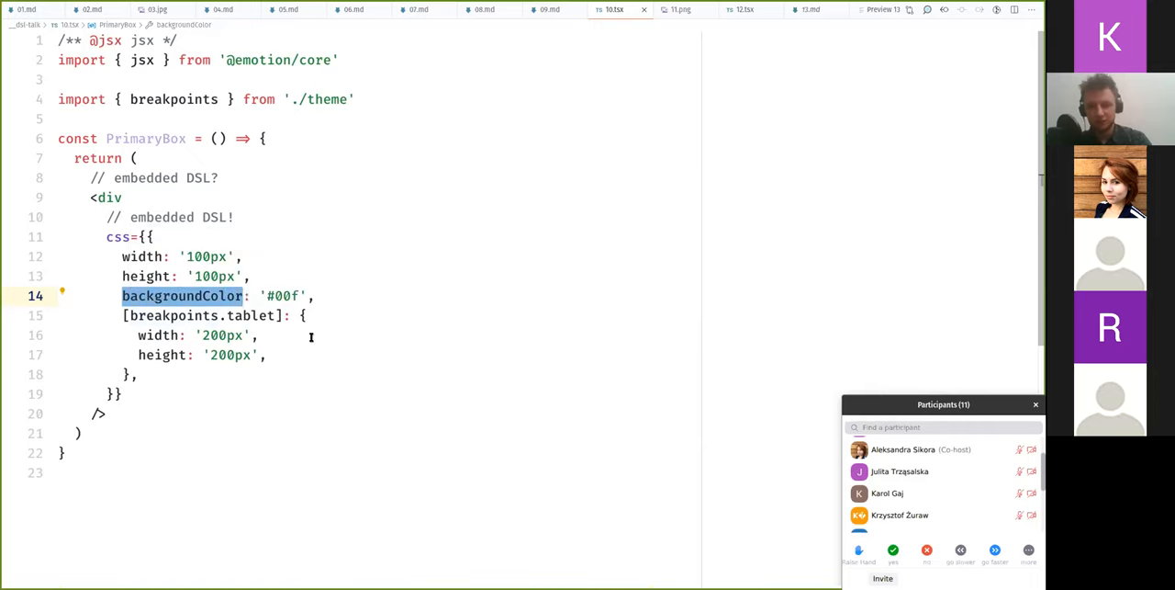
{"action": "left_click", "coordinate": [313, 334]}
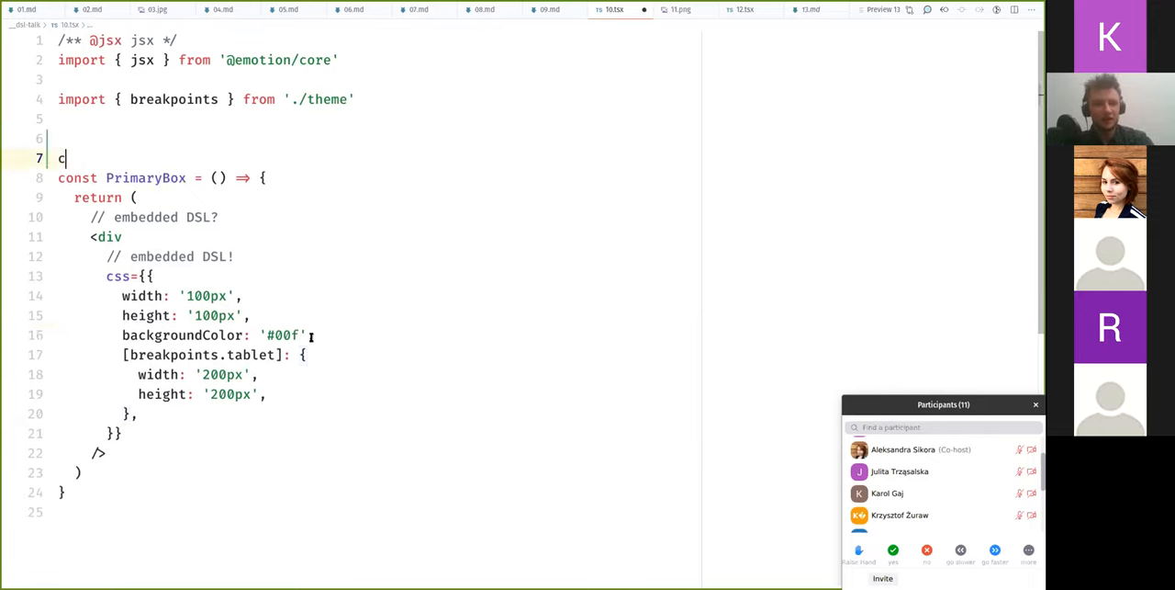
- Start a theme constant above PrimaryBox with a colors blue entry
{"action": "type", "text": "onst"}
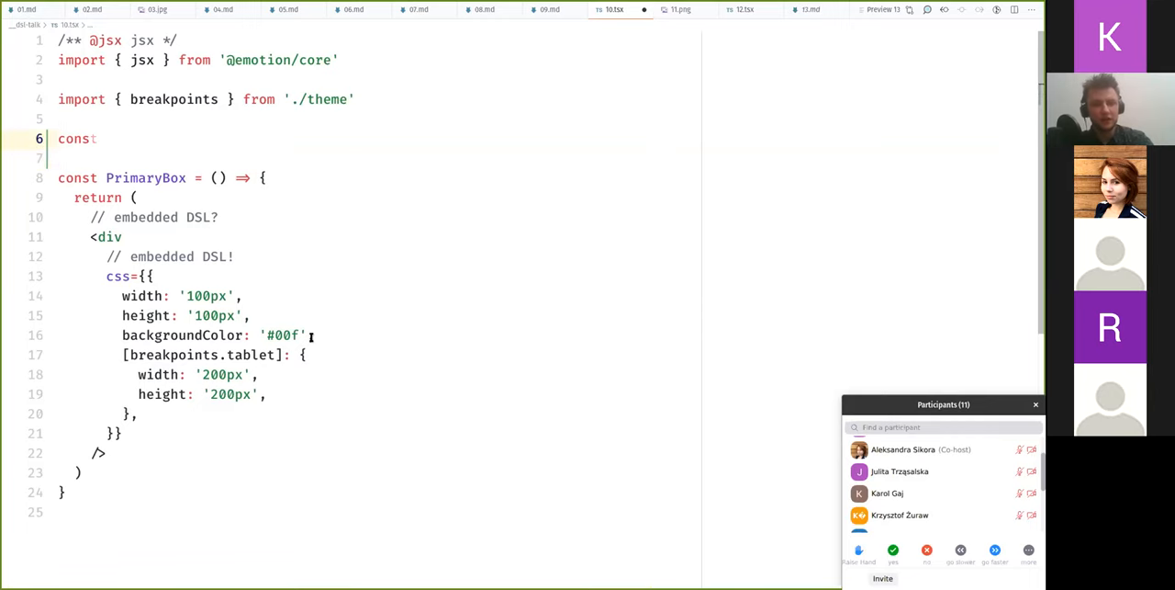
{"action": "type", "text": "theme = {"}
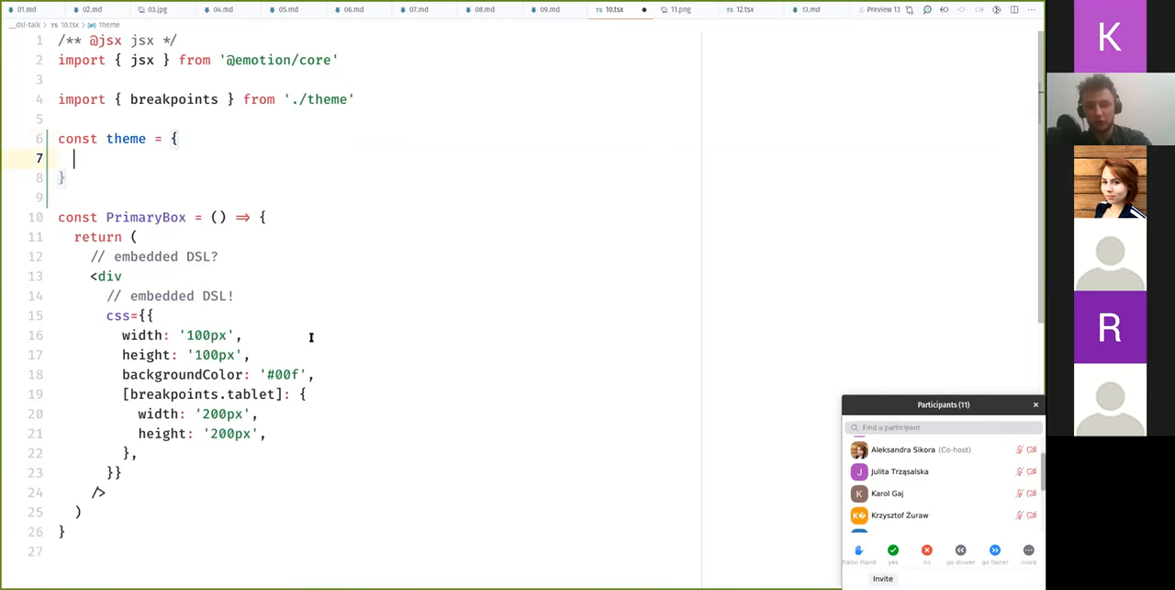
{"action": "type", "text": "colors: {"}
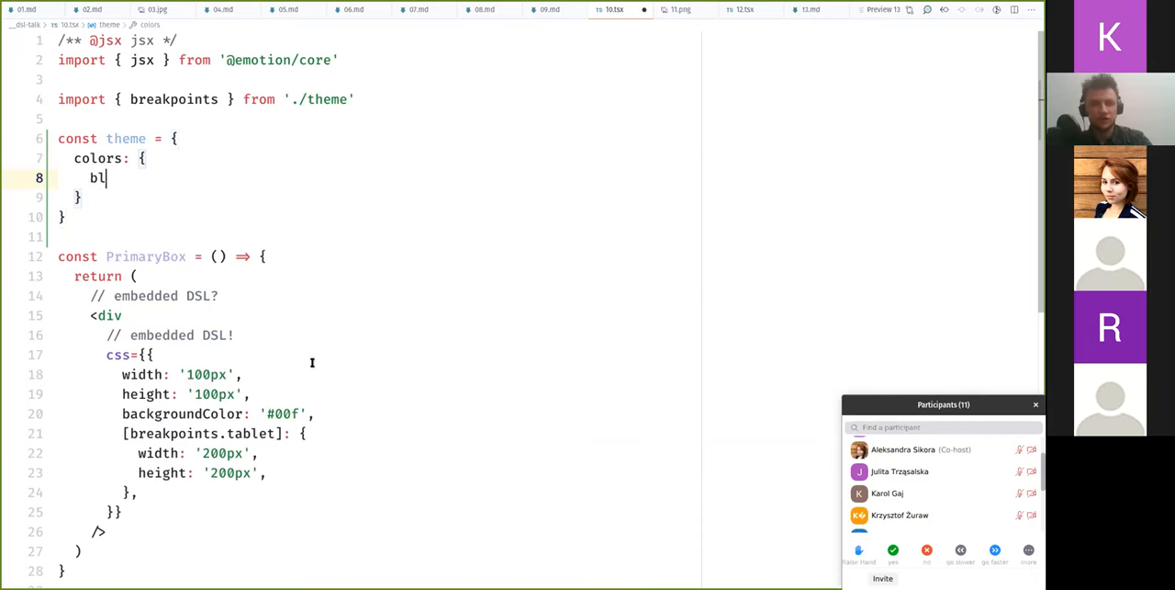
{"action": "type", "text": "ue: '#00f"}
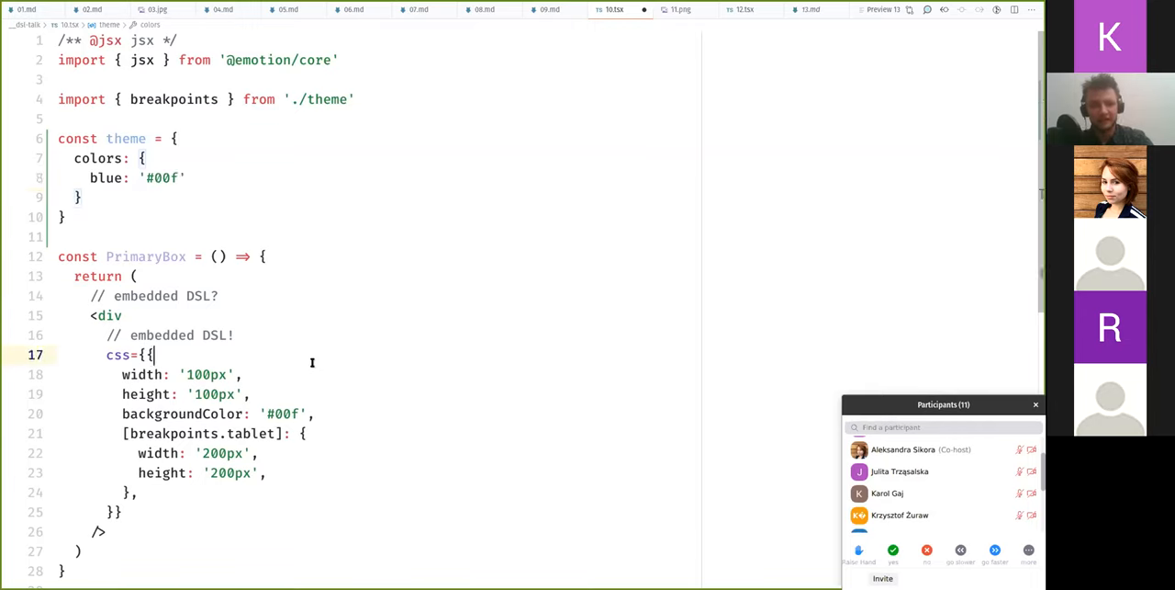
- Swap PrimaryBox's backgroundColor between theme.colors.blue and the hard-coded '#00f'
{"action": "double_click", "coordinate": [279, 413]}
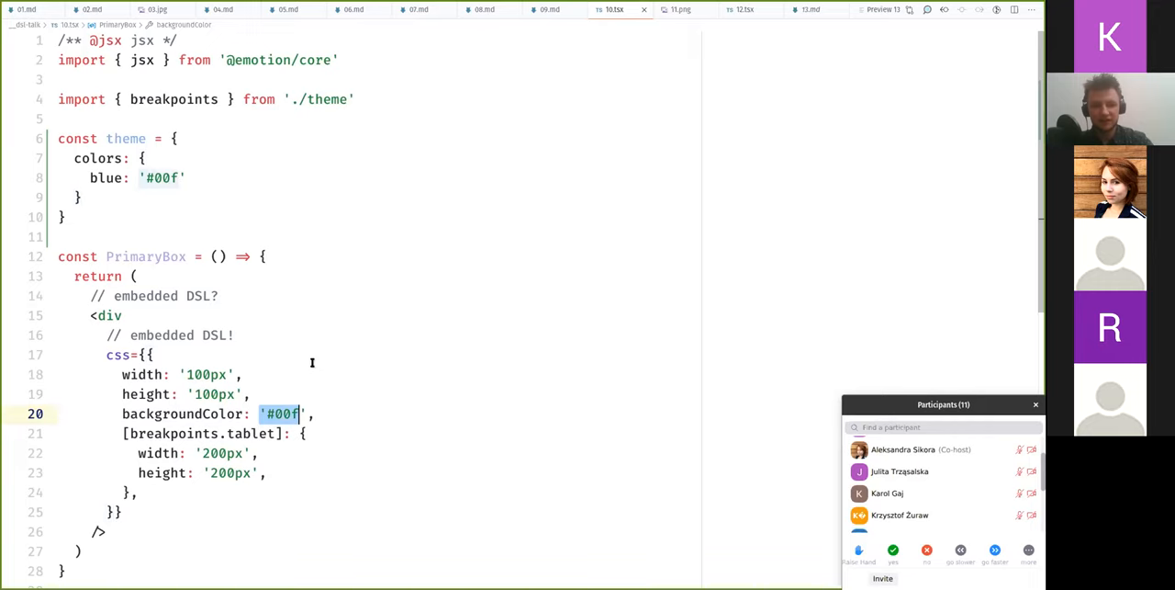
{"action": "type", "text": "theme.colors.blue"}
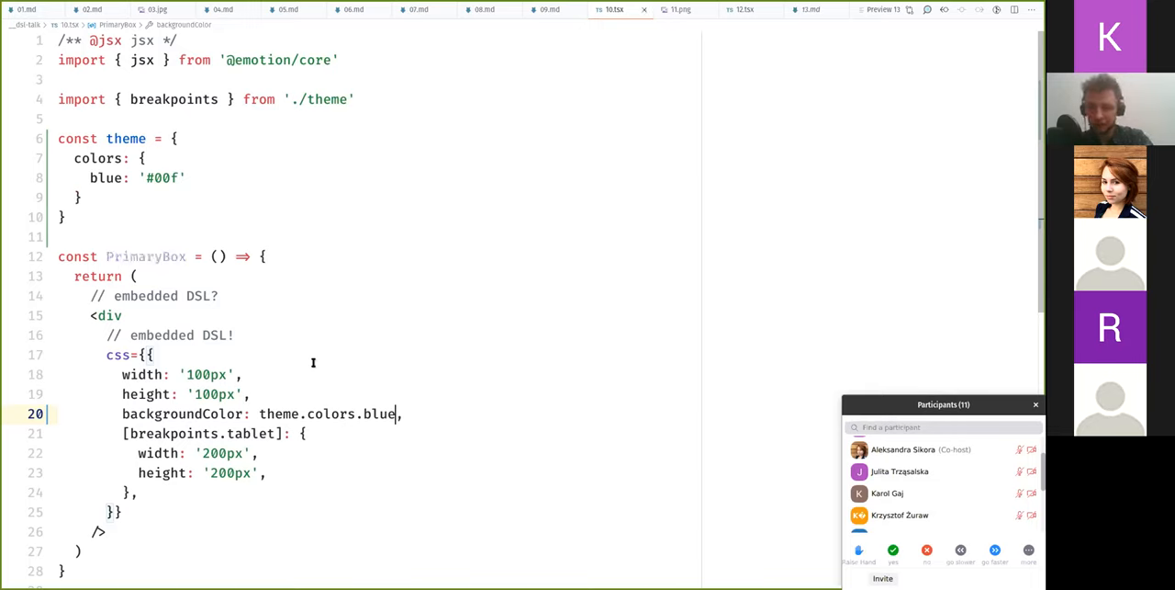
{"action": "mouse_move", "coordinate": [324, 413]}
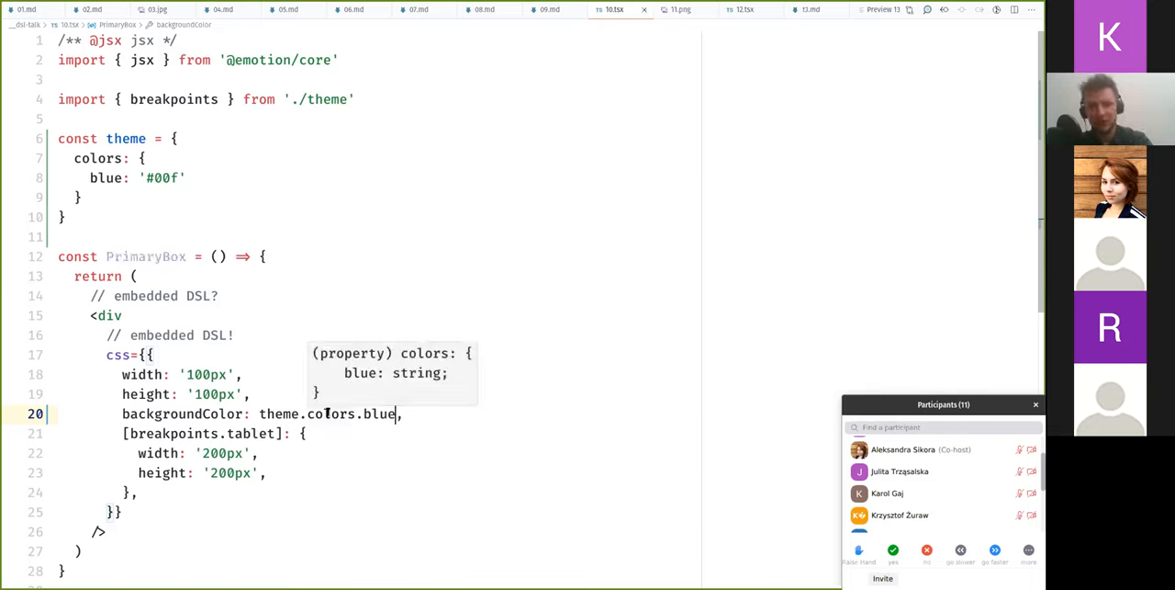
{"action": "type", "text": "'#00f'"}
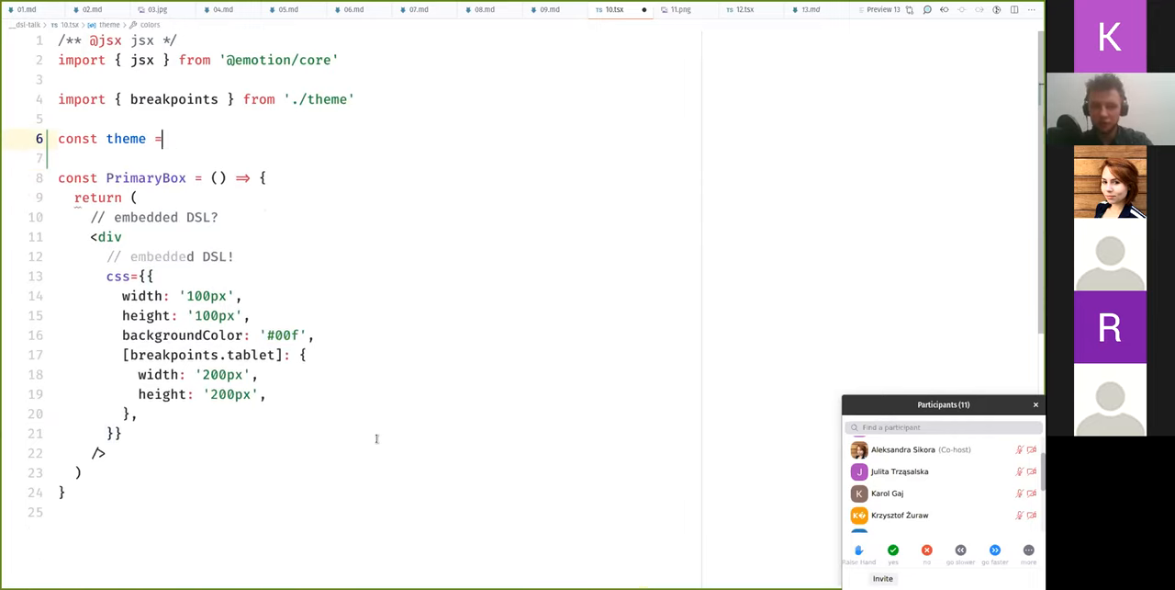
- Remove the leftover theme declaration and show the 11.png scales-to-components diagram
{"action": "key", "text": "Backspace"}
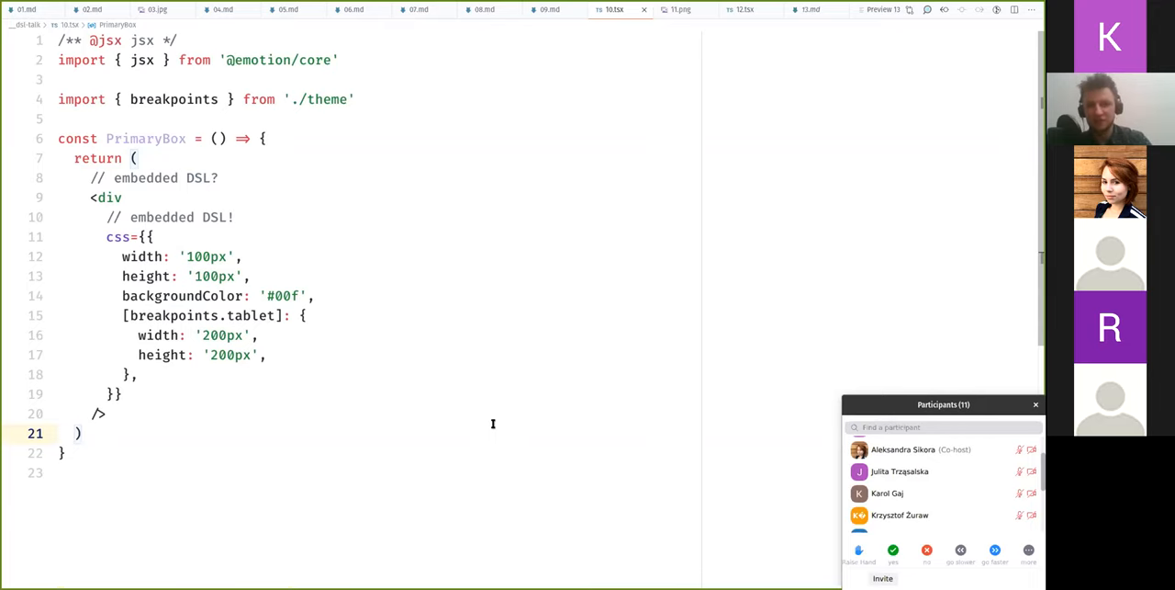
{"action": "left_click", "coordinate": [678, 9]}
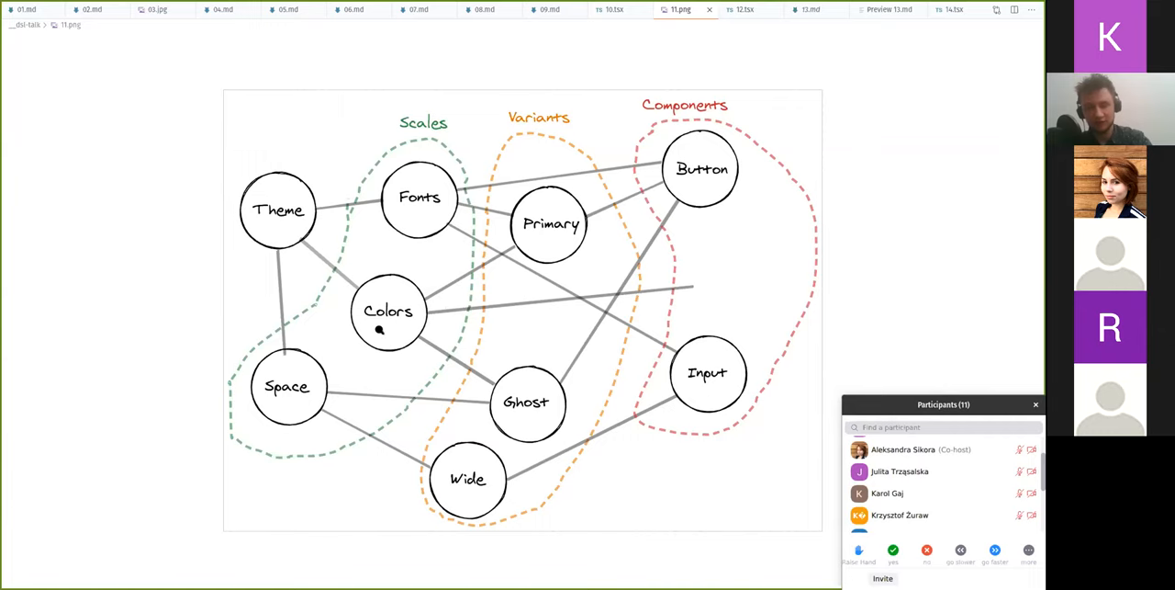
{"action": "mouse_move", "coordinate": [449, 228]}
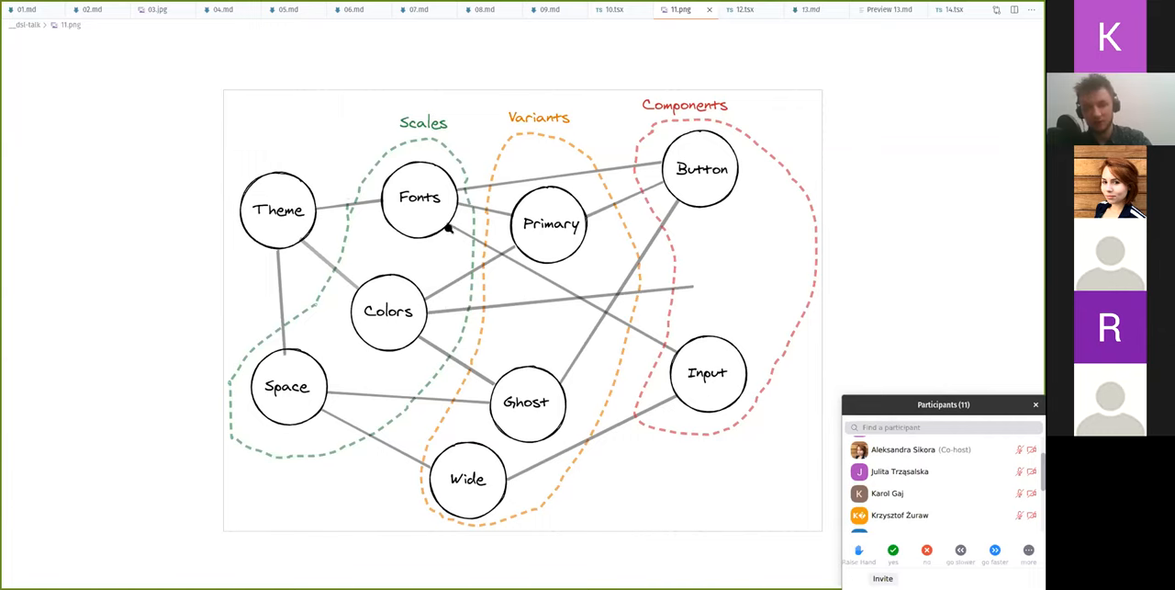
{"action": "mouse_move", "coordinate": [450, 218]}
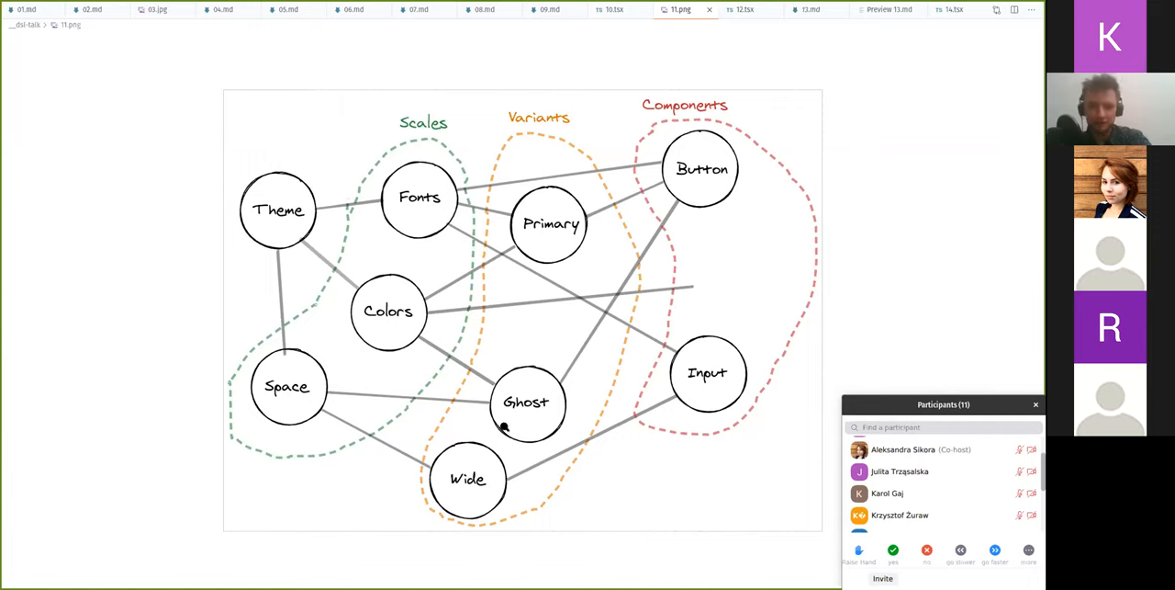
{"action": "mouse_move", "coordinate": [507, 472]}
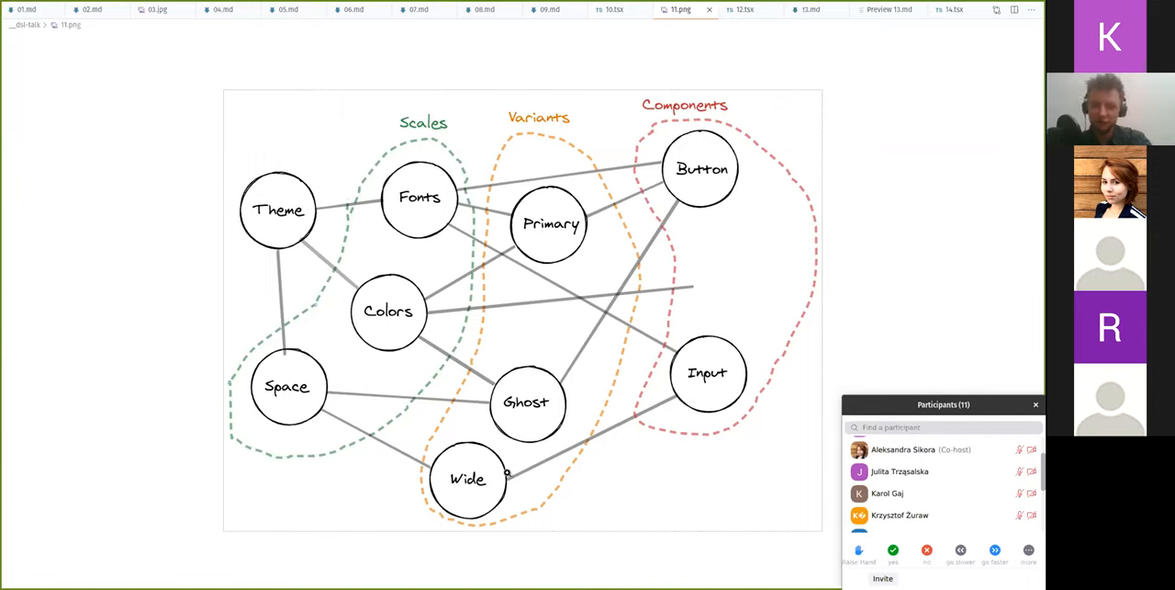
{"action": "mouse_move", "coordinate": [727, 152]}
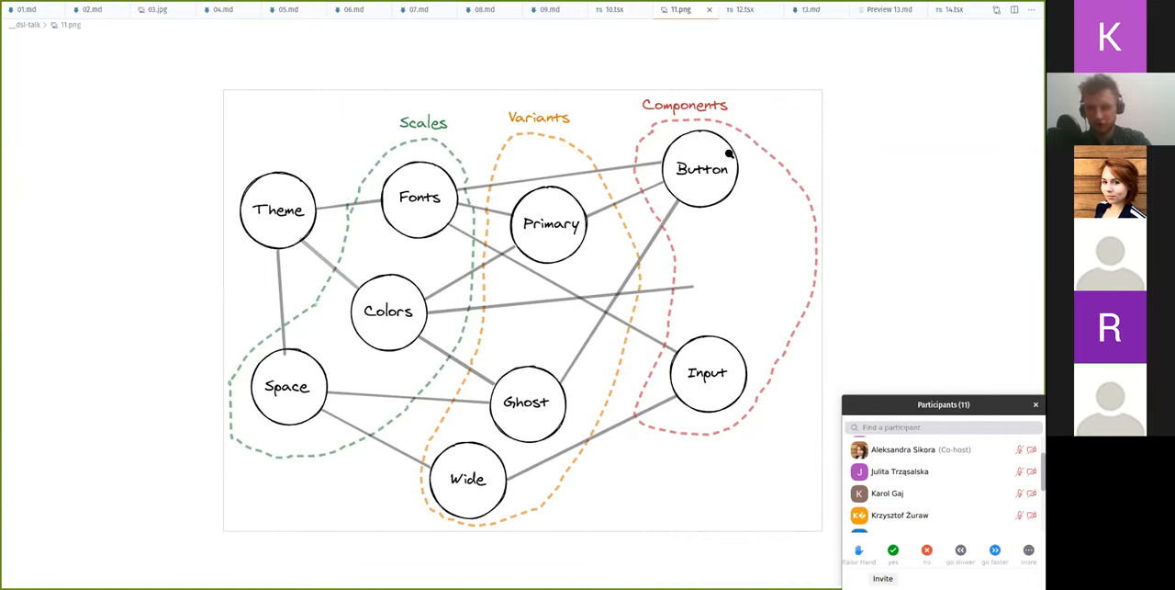
{"action": "mouse_move", "coordinate": [761, 308]}
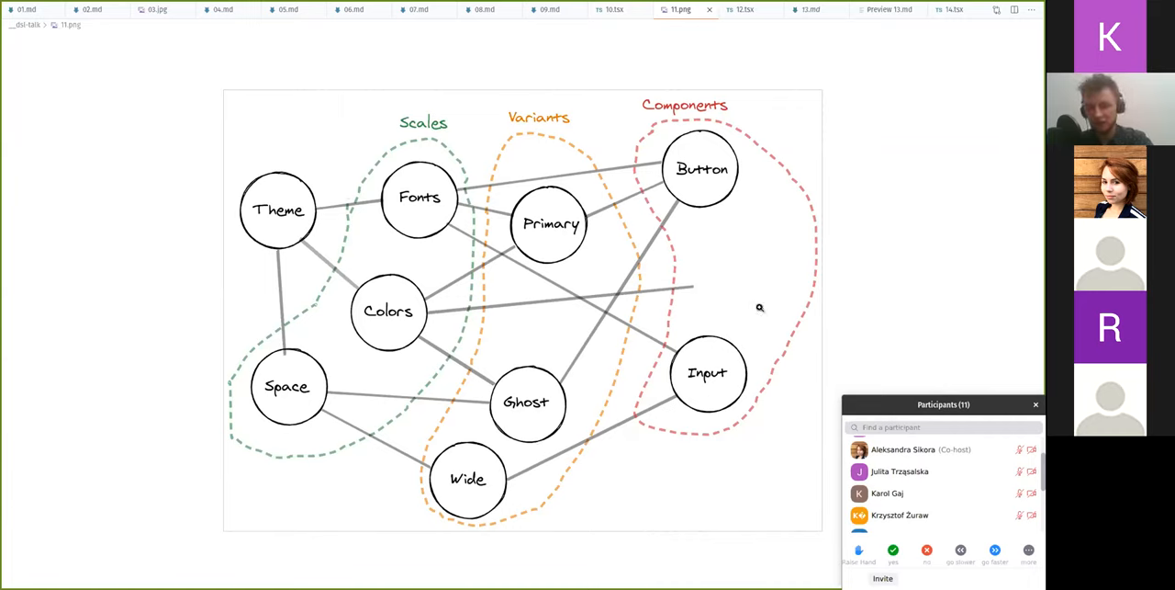
{"action": "mouse_move", "coordinate": [727, 302]}
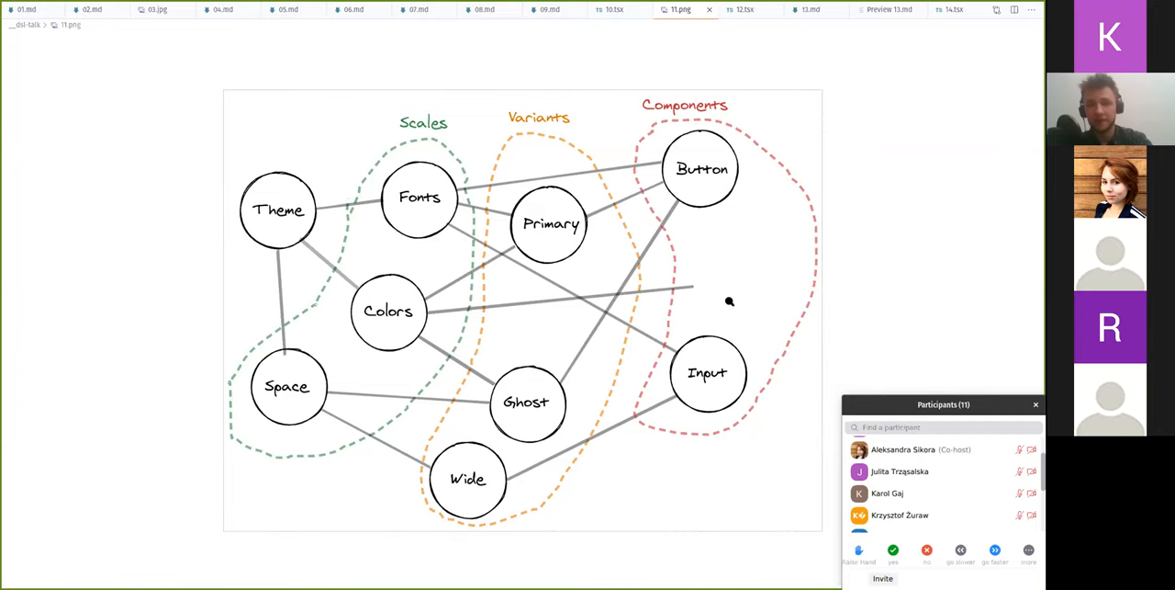
- Show the 12.tsx theme-ui example where PrimaryBox uses sx size ['small', 'medium'] and bg 'primary'
{"action": "left_click", "coordinate": [744, 9]}
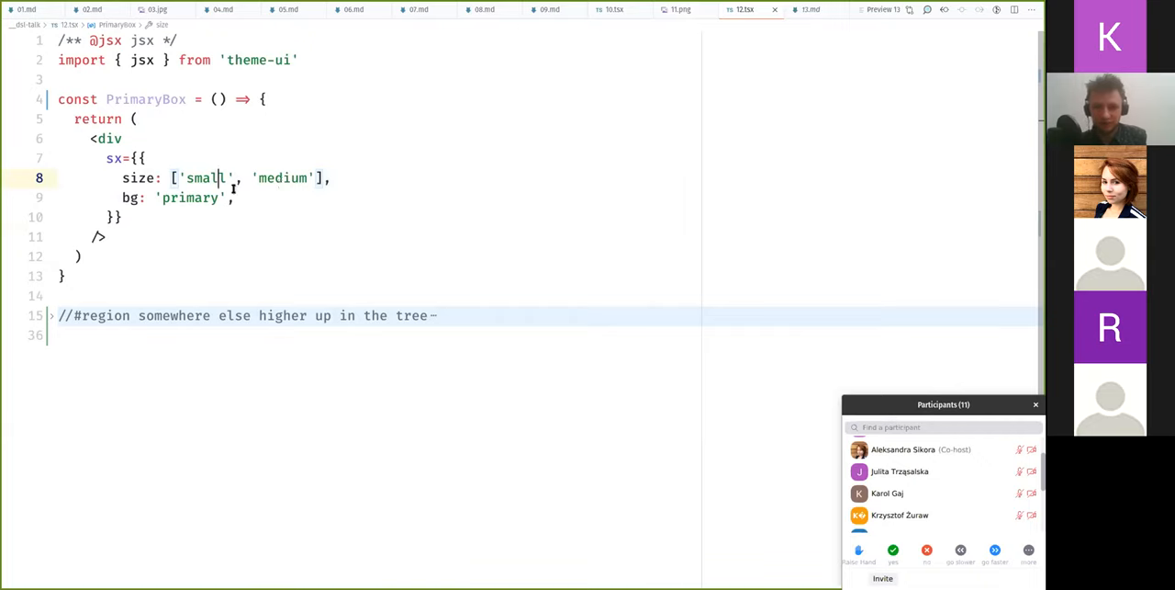
{"action": "double_click", "coordinate": [206, 177]}
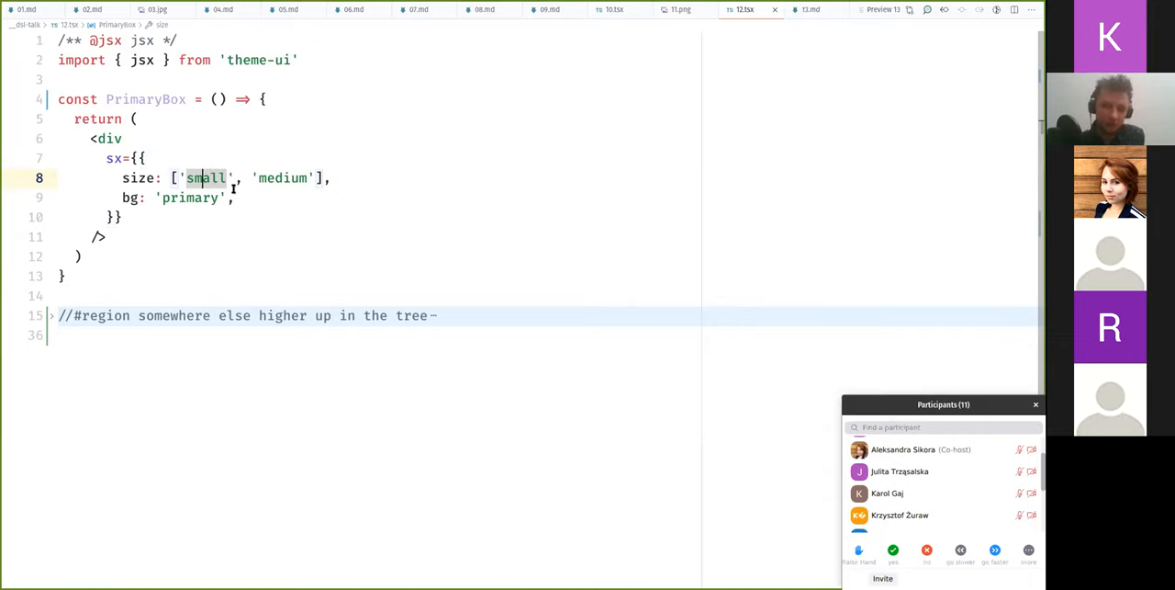
{"action": "left_click", "coordinate": [680, 9]}
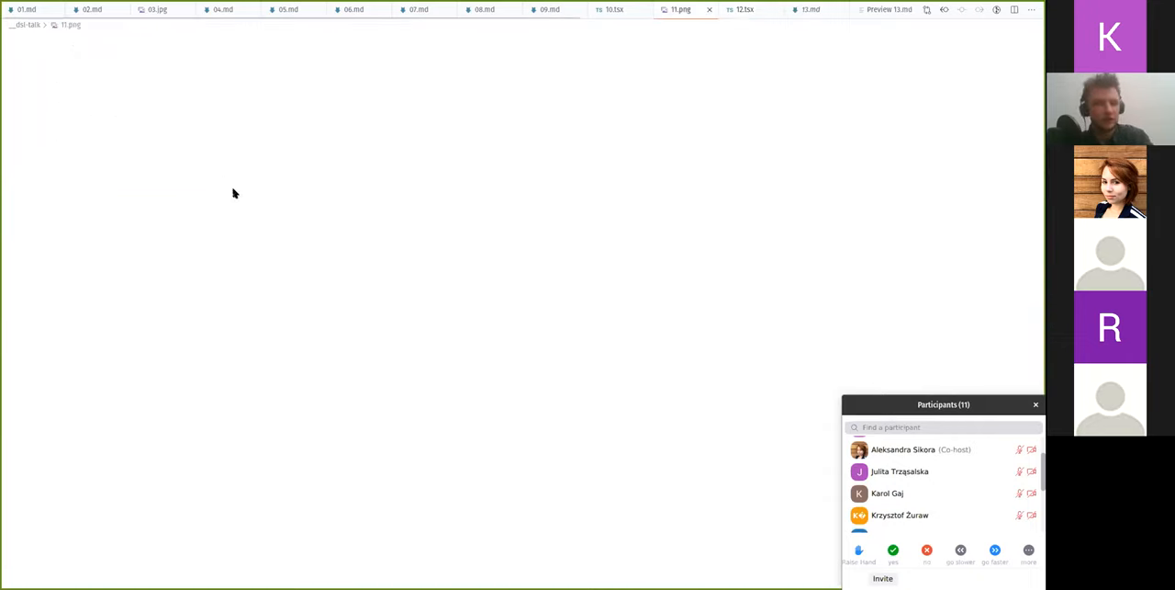
{"action": "left_click", "coordinate": [610, 9]}
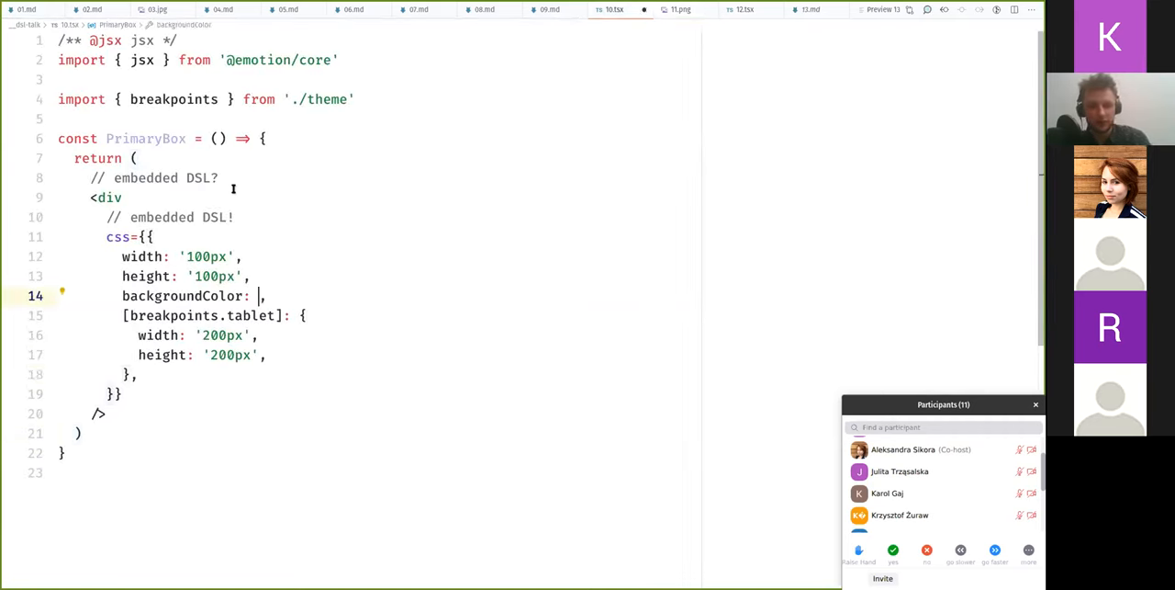
{"action": "type", "text": "({ theme }) => theme.colors.blue"}
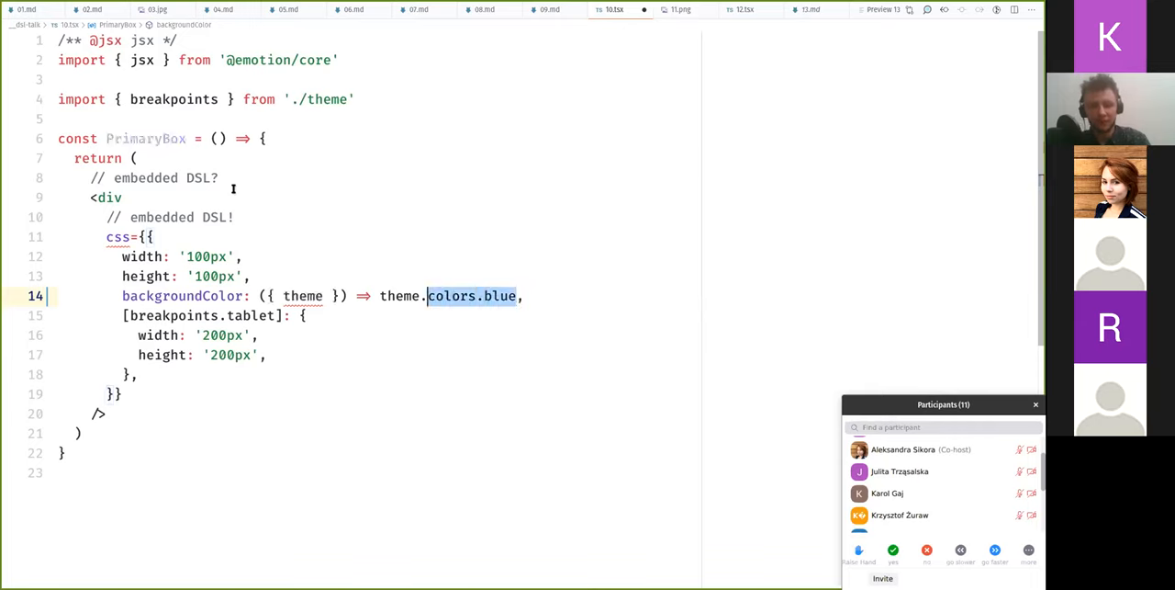
{"action": "type", "text": "'#00f',"}
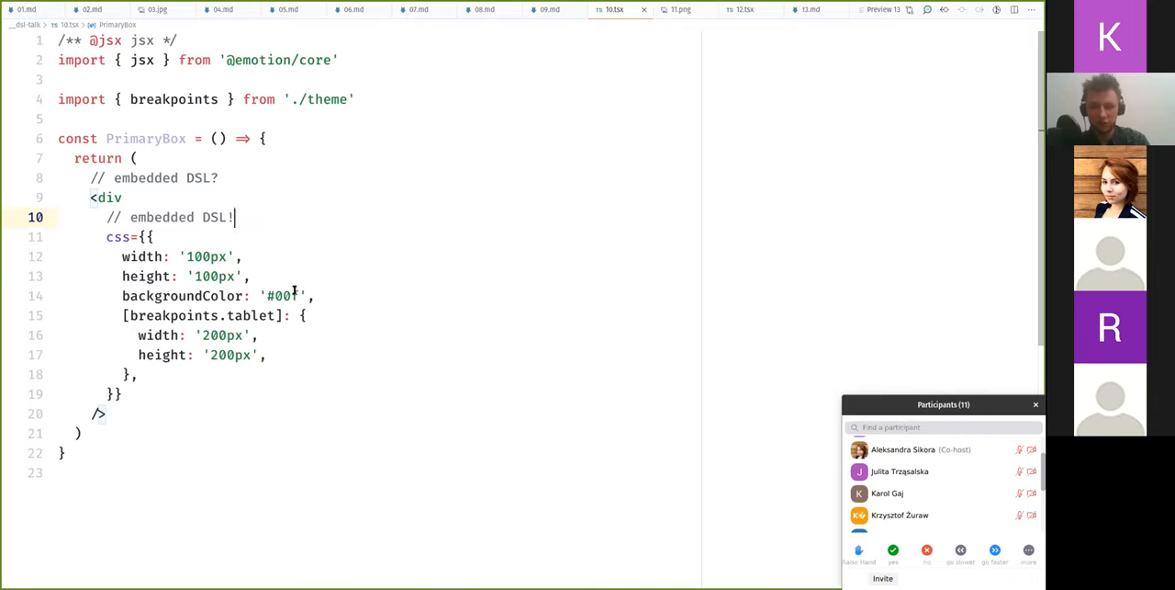
{"action": "double_click", "coordinate": [283, 294]}
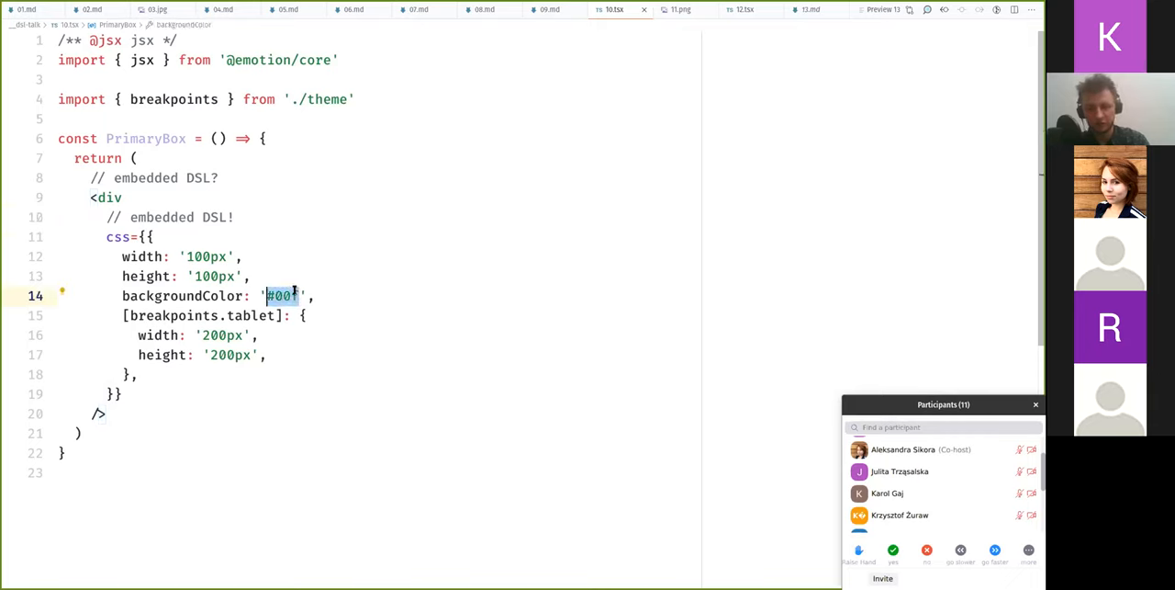
{"action": "left_click", "coordinate": [679, 9]}
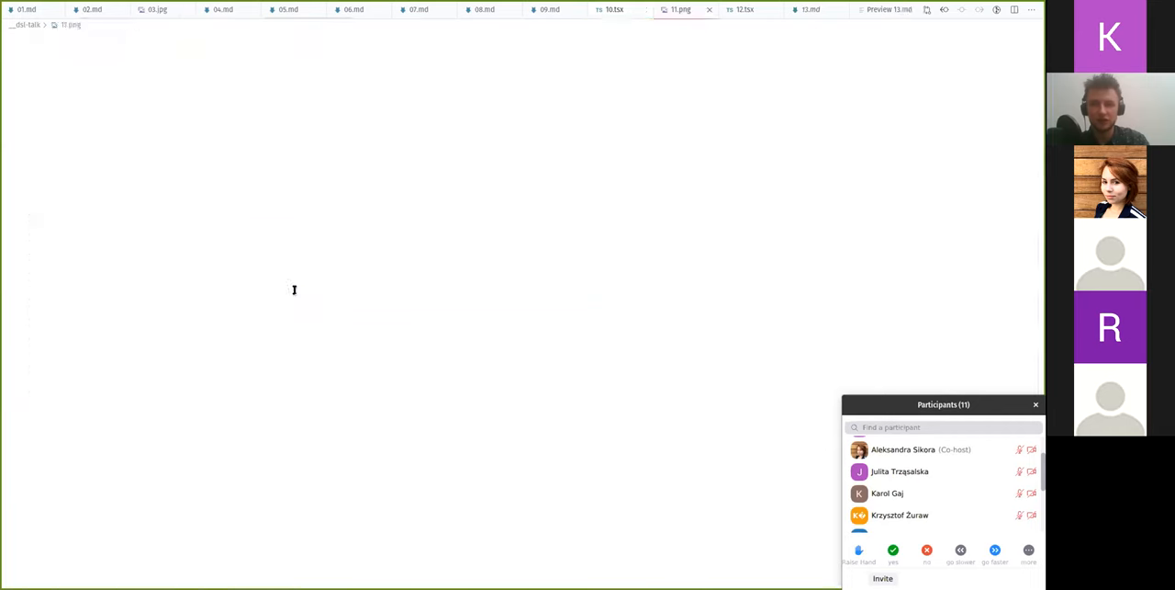
{"action": "left_click", "coordinate": [739, 10]}
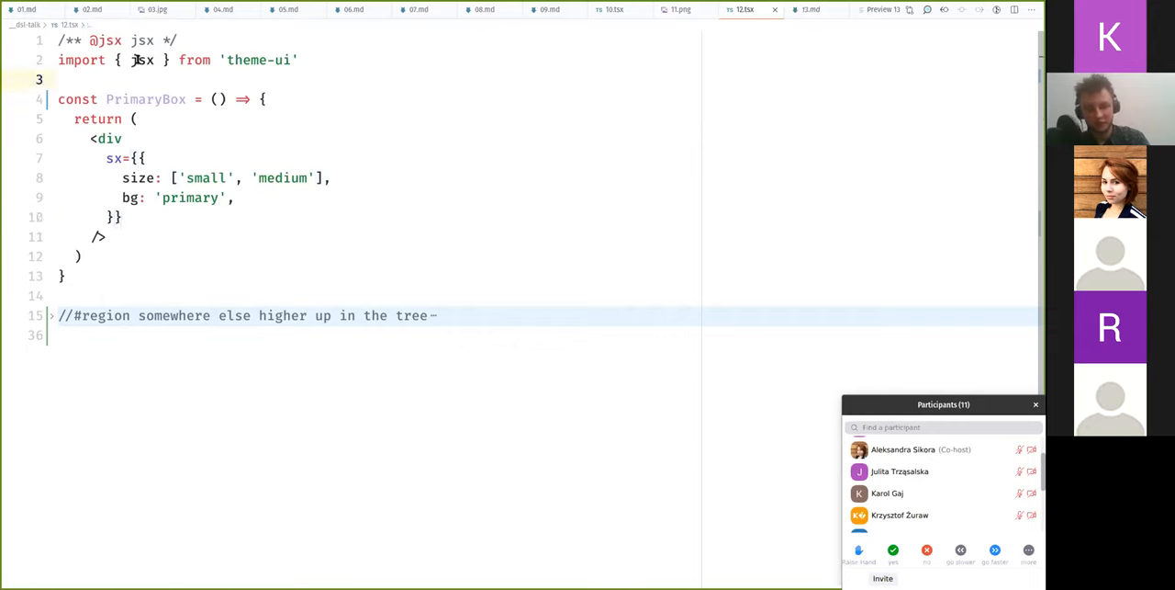
{"action": "mouse_move", "coordinate": [141, 59]}
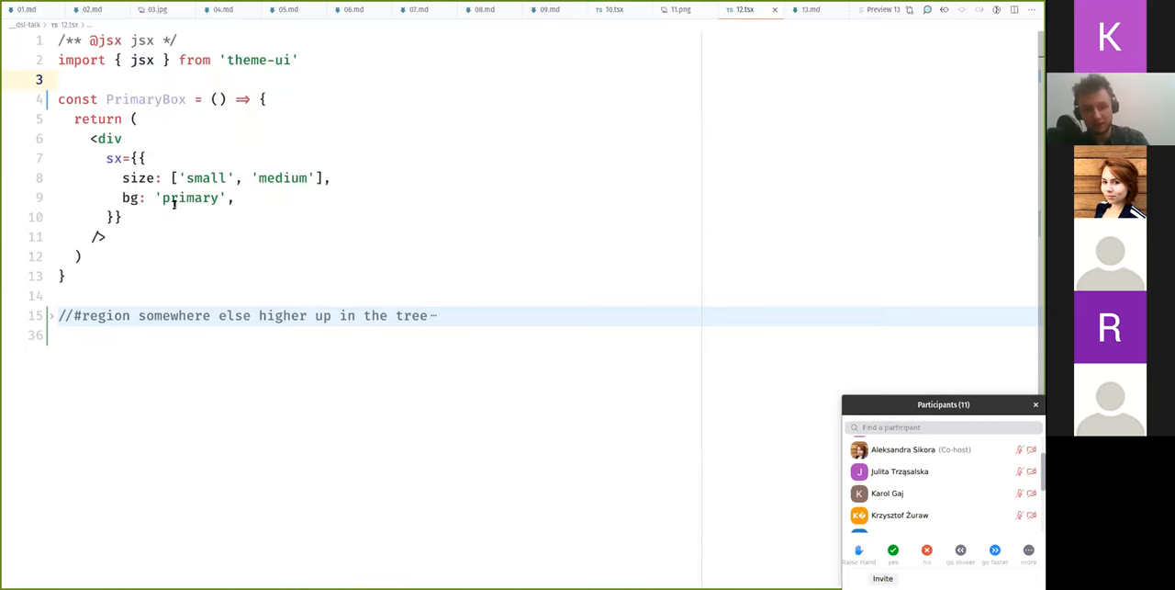
{"action": "double_click", "coordinate": [189, 199]}
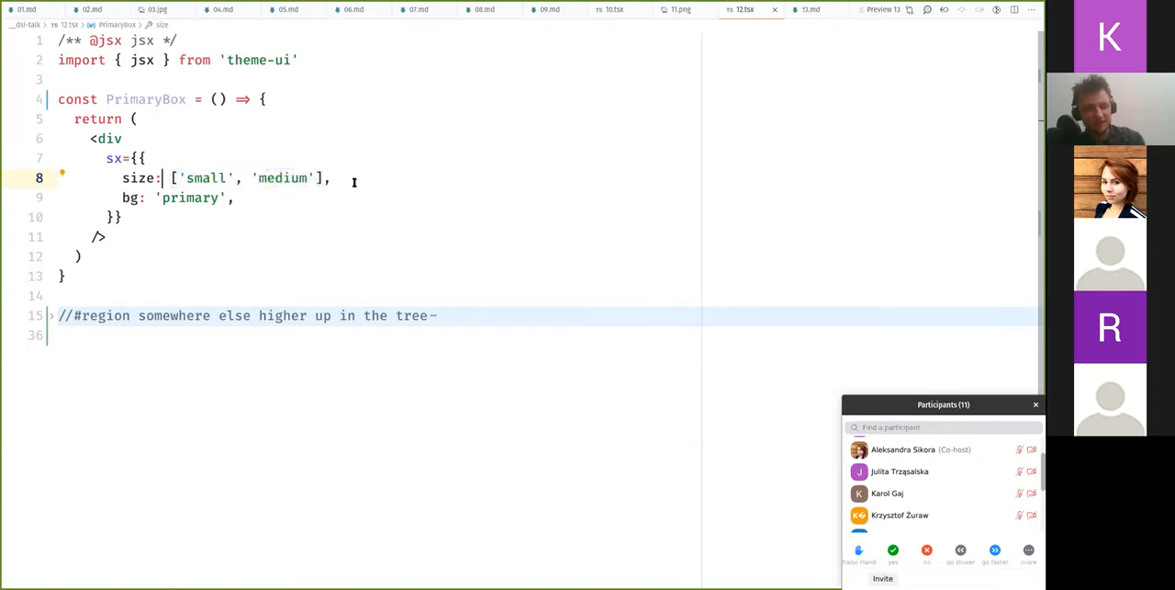
{"action": "double_click", "coordinate": [137, 176]}
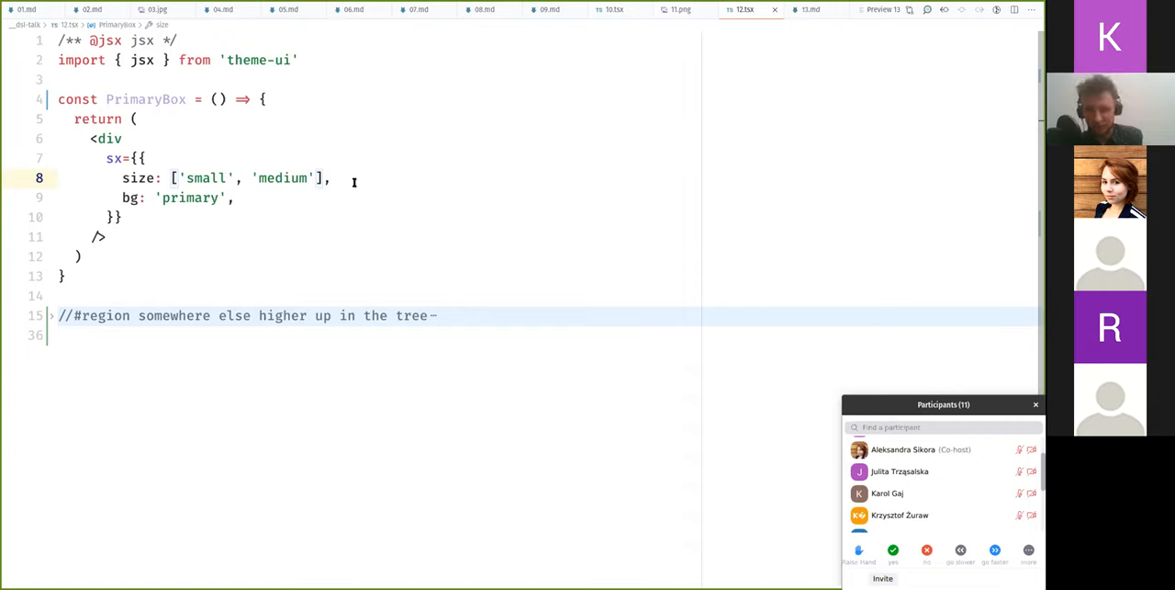
{"action": "double_click", "coordinate": [282, 177]}
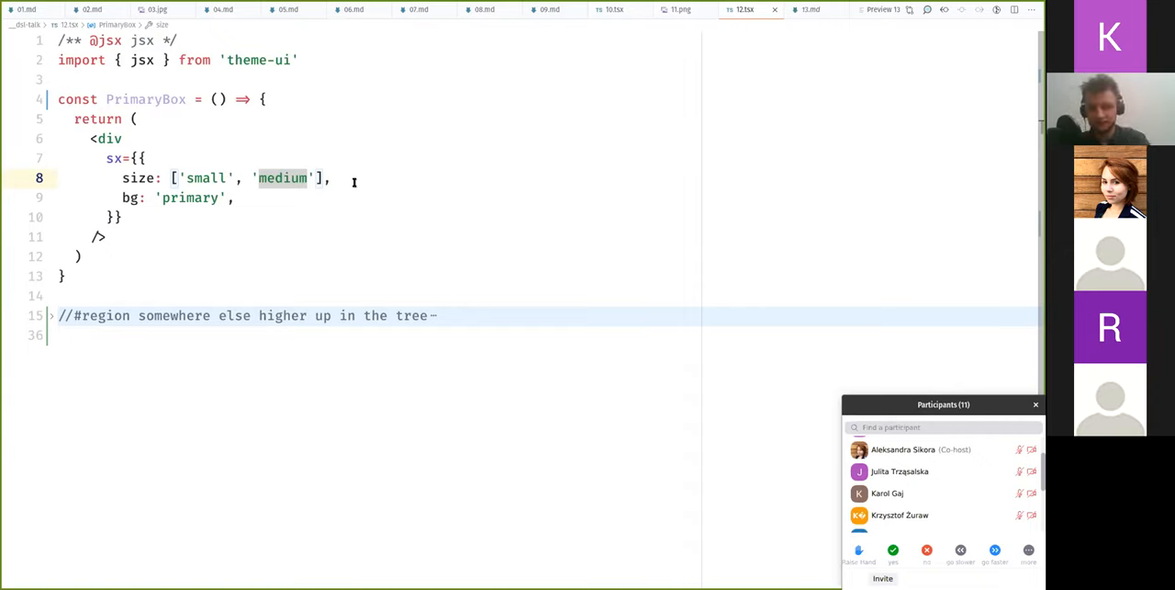
{"action": "left_click", "coordinate": [808, 9]}
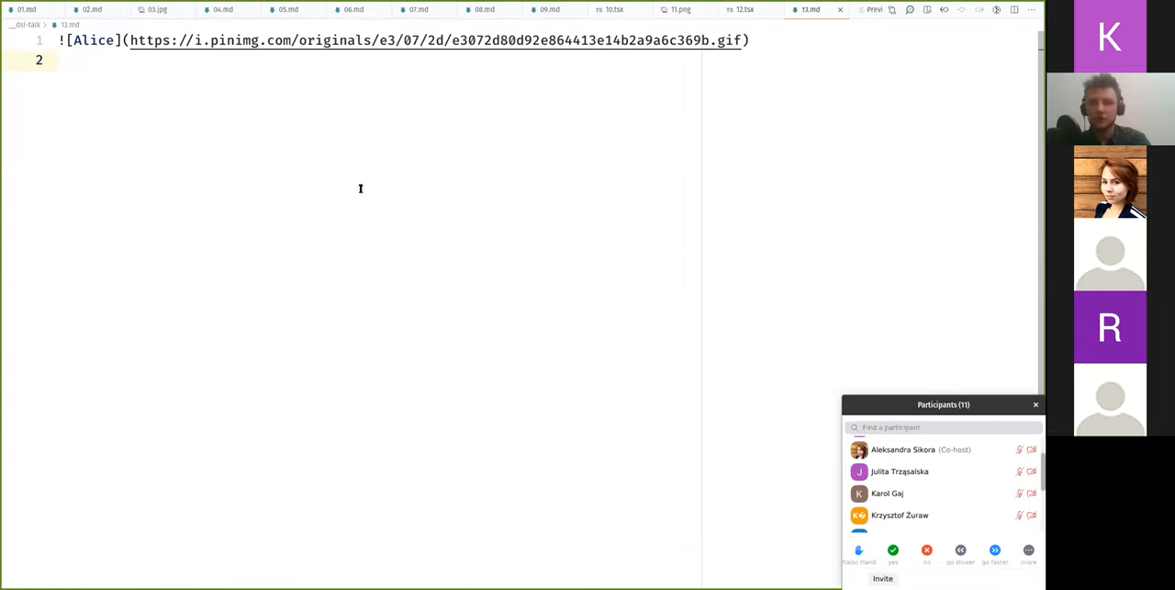
- Switch to the 15.tsx theme-ui demo showing NotOverTheRainbowYet's sx with the 'primry' typo
{"action": "left_click", "coordinate": [909, 9]}
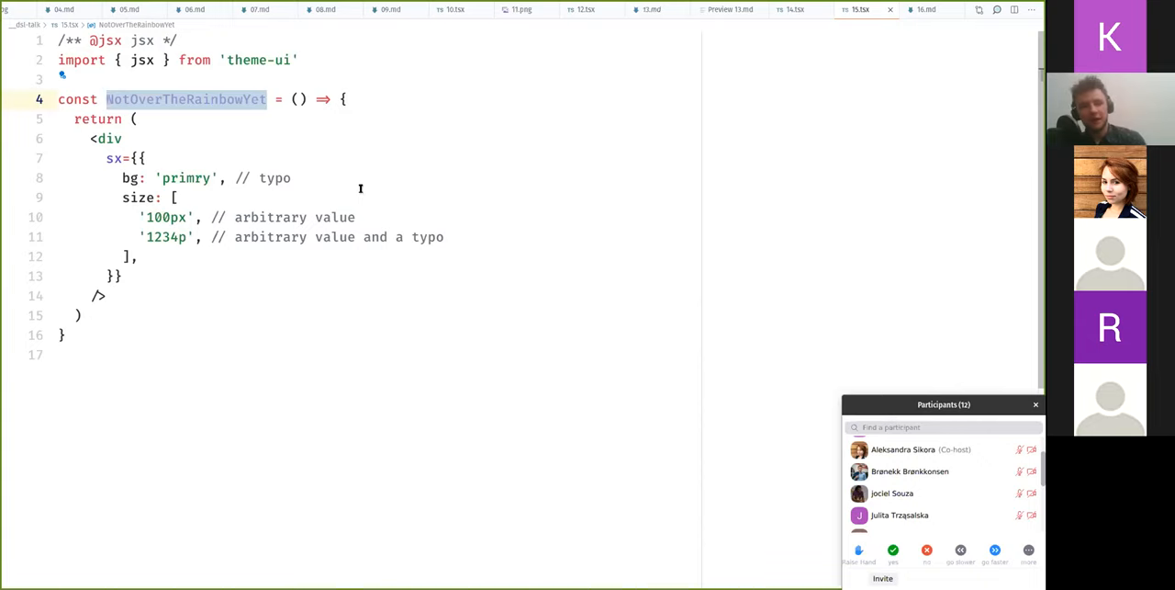
- Point at the arbitrary sizes, then replace 'primry' with a trial var(--background) value
{"action": "left_click", "coordinate": [107, 176]}
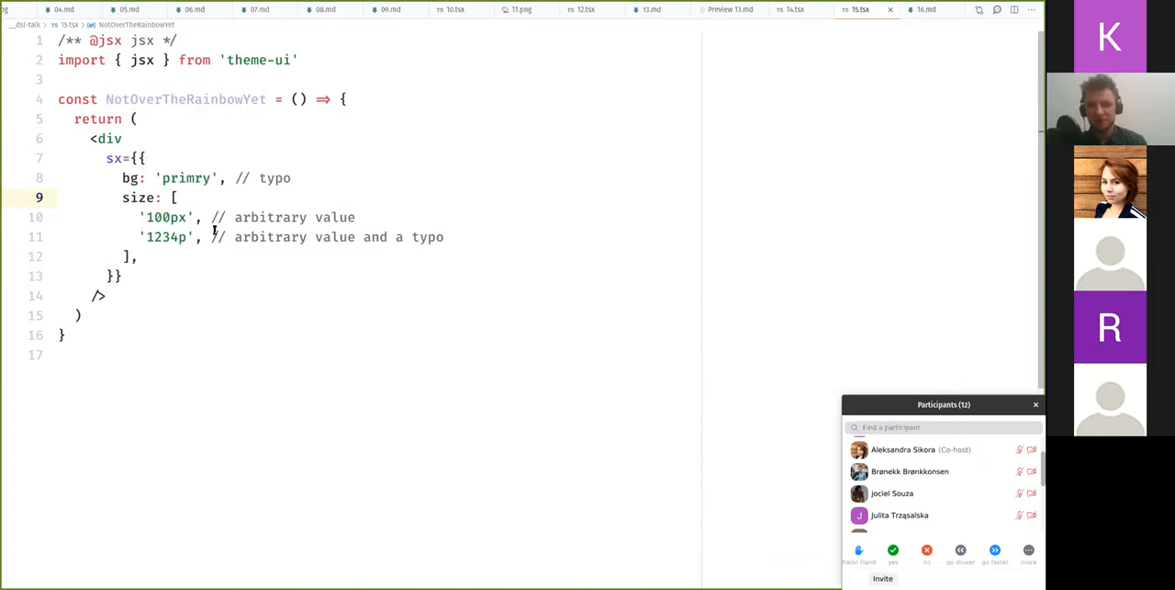
{"action": "mouse_move", "coordinate": [128, 177]}
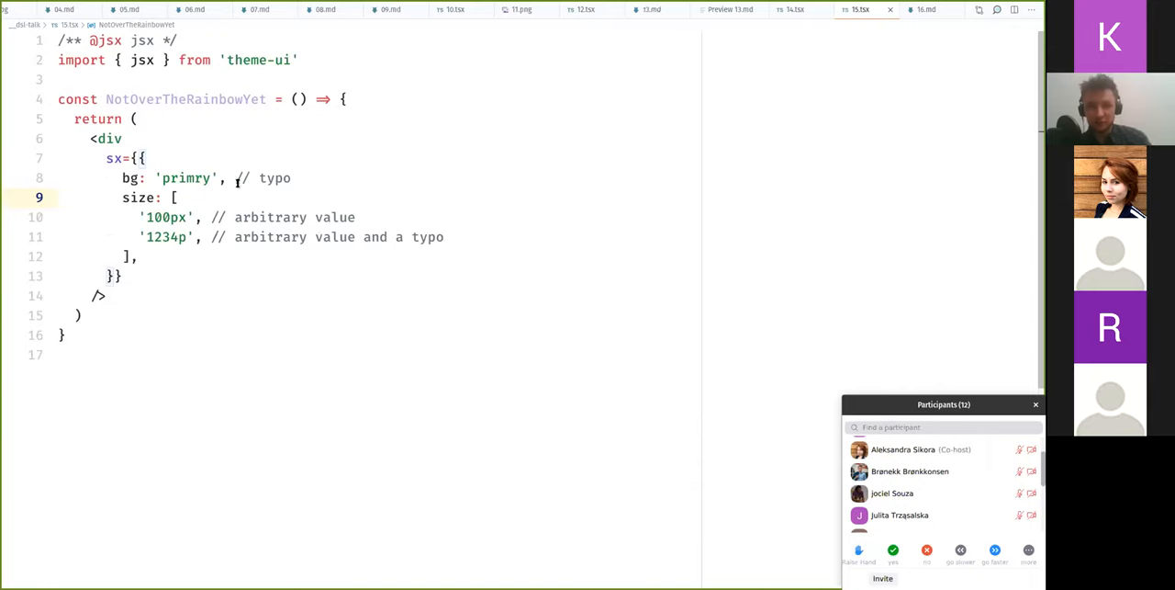
{"action": "mouse_move", "coordinate": [132, 177]}
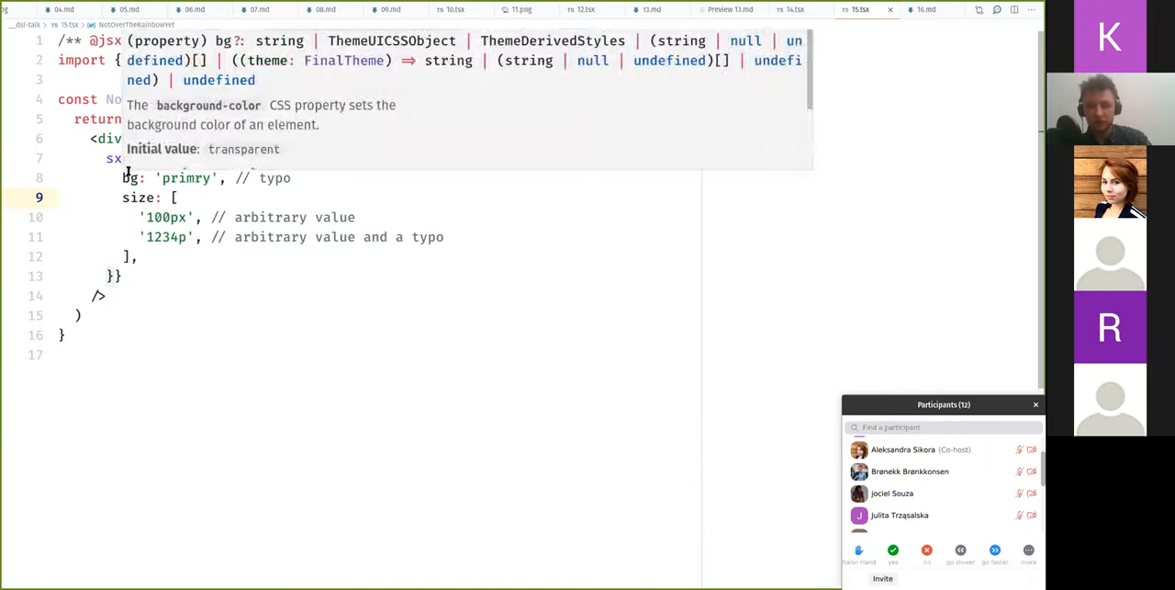
{"action": "double_click", "coordinate": [187, 176]}
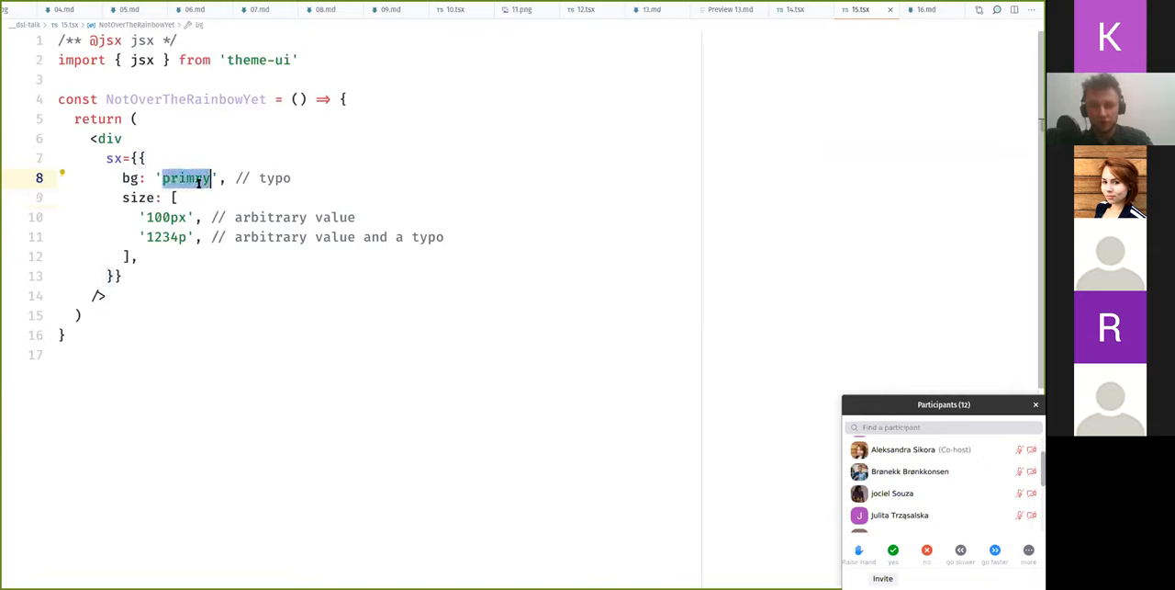
{"action": "type", "text": "val"}
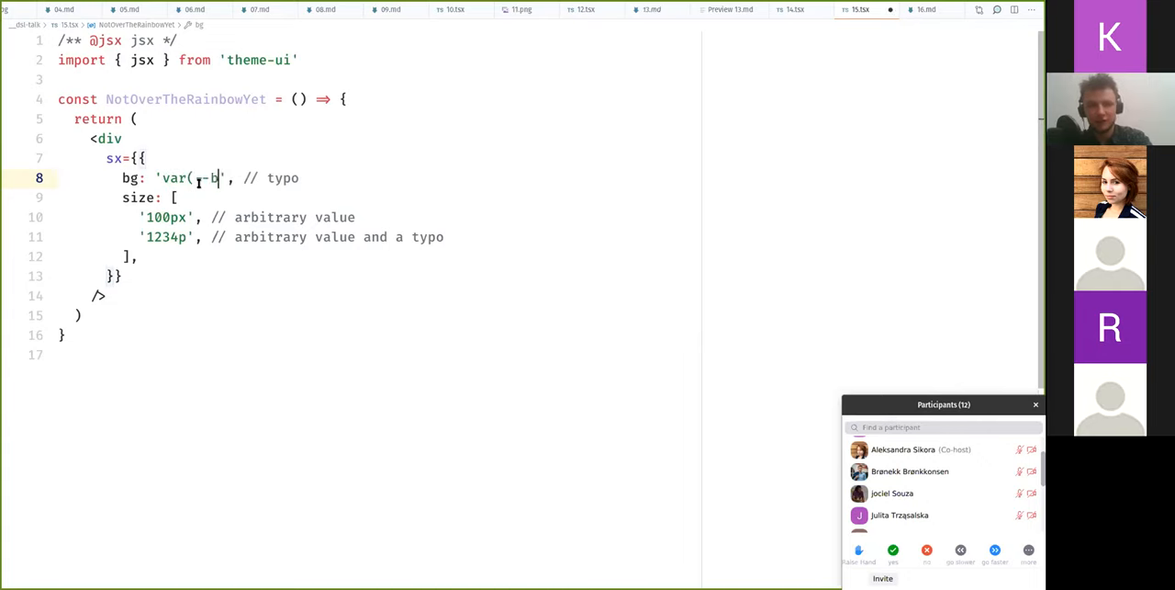
{"action": "type", "text": "ackground"}
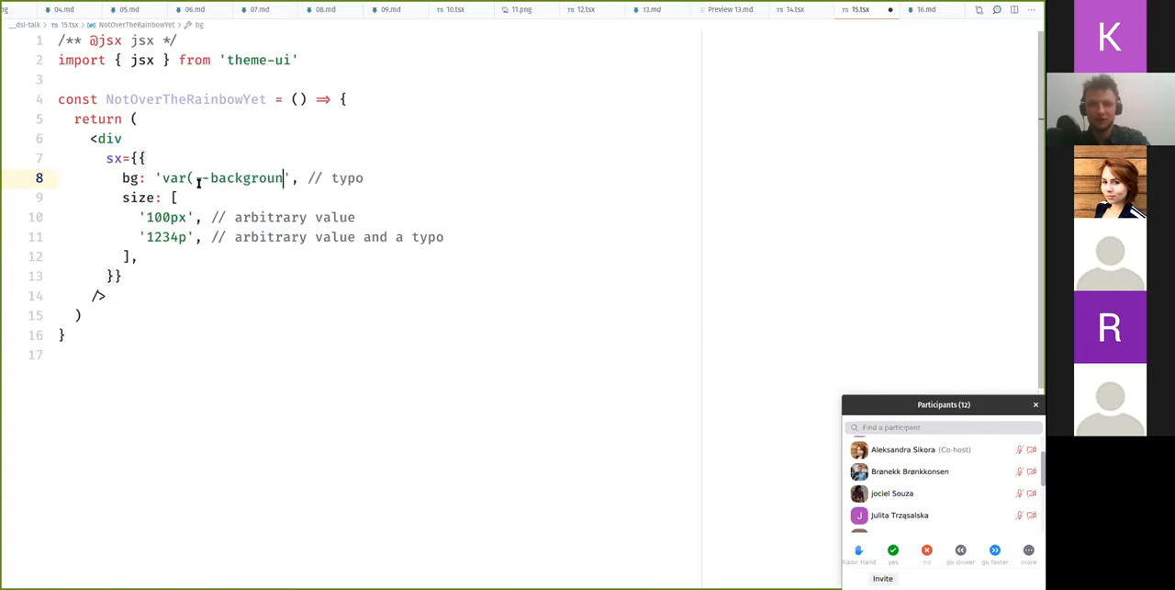
{"action": "type", "text": ")"}
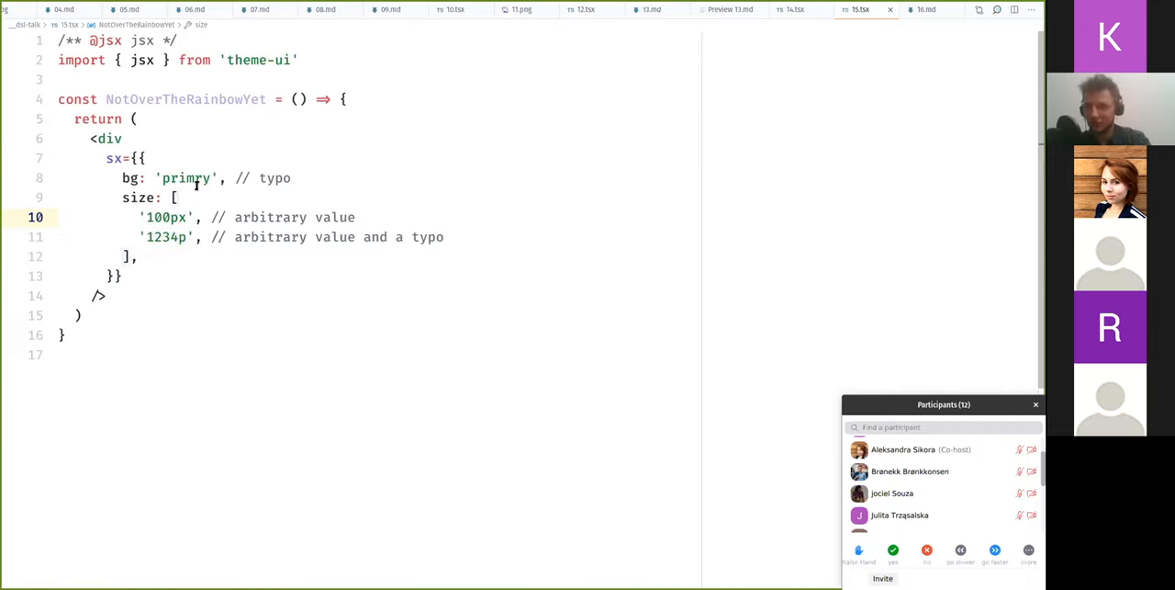
- Move on to the 16.md slide 'If only we could tell a library about our type…'
{"action": "left_click", "coordinate": [913, 9]}
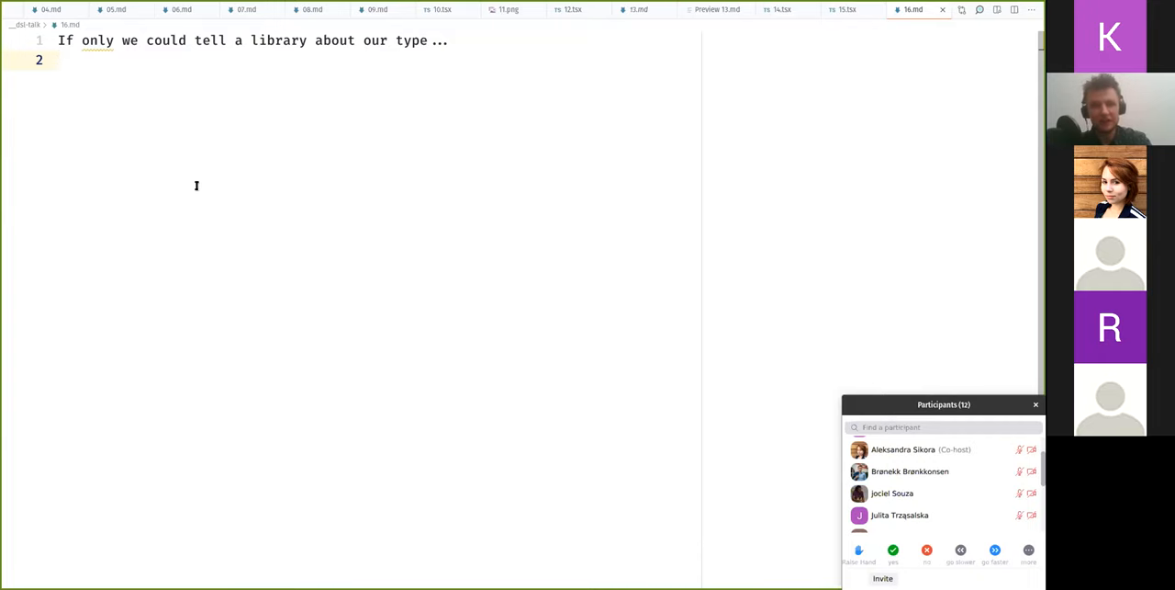
{"action": "left_click", "coordinate": [911, 9]}
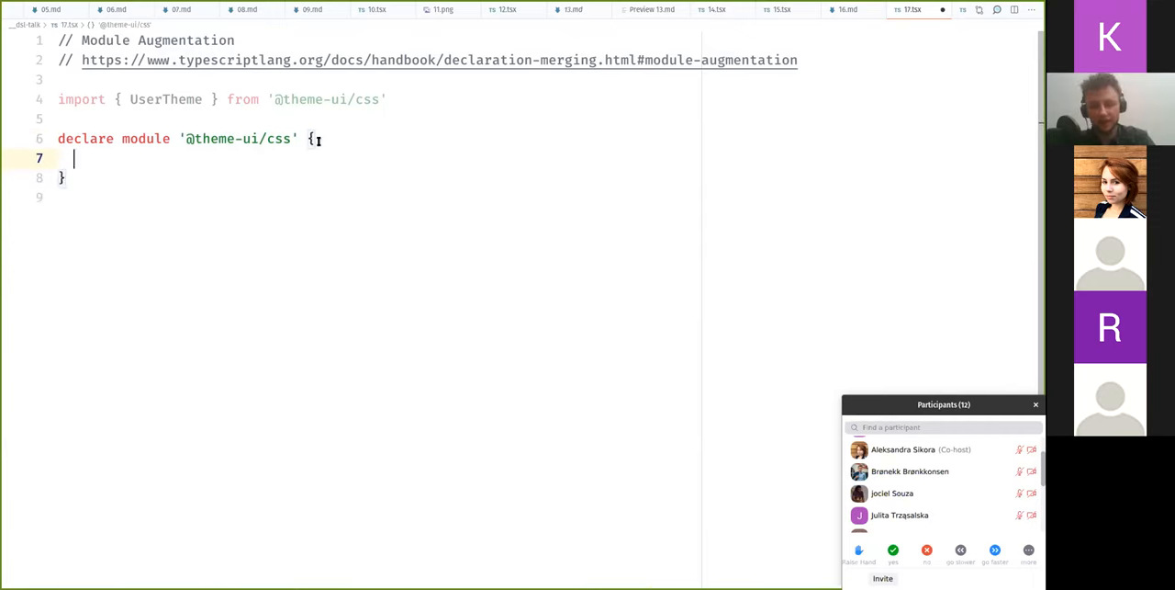
{"action": "type", "text": "inter"}
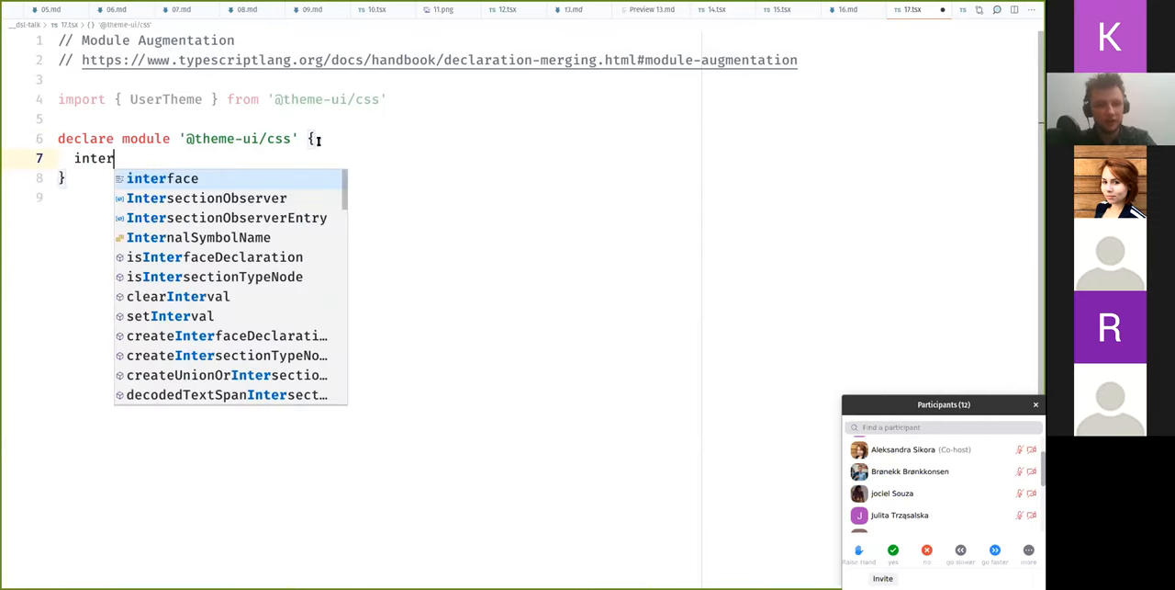
{"action": "type", "text": "face"}
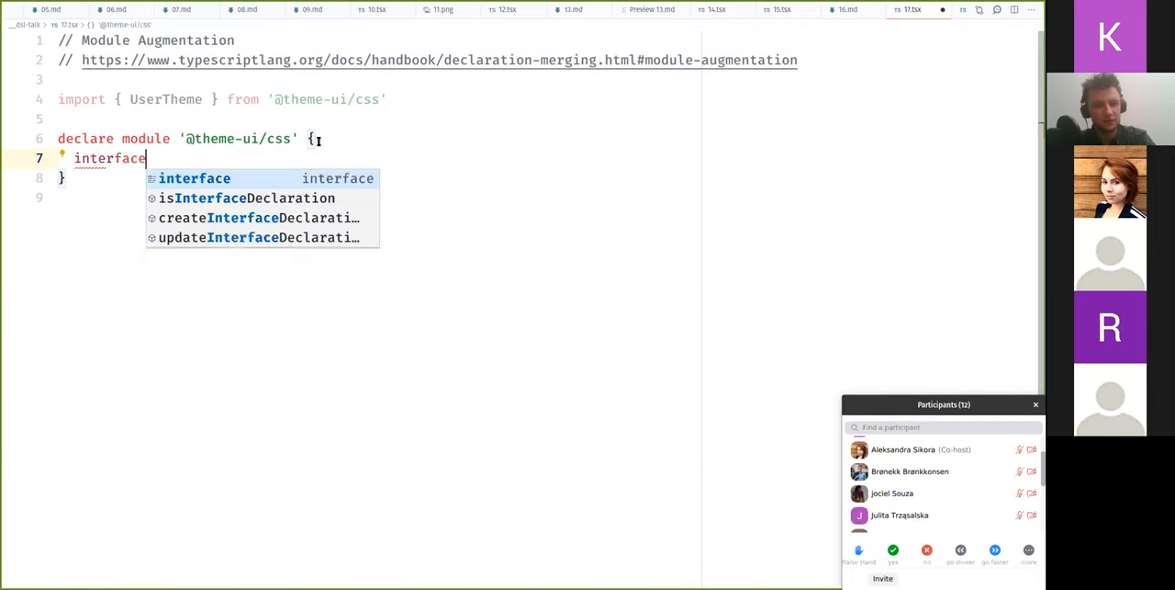
{"action": "type", "text": "A {"}
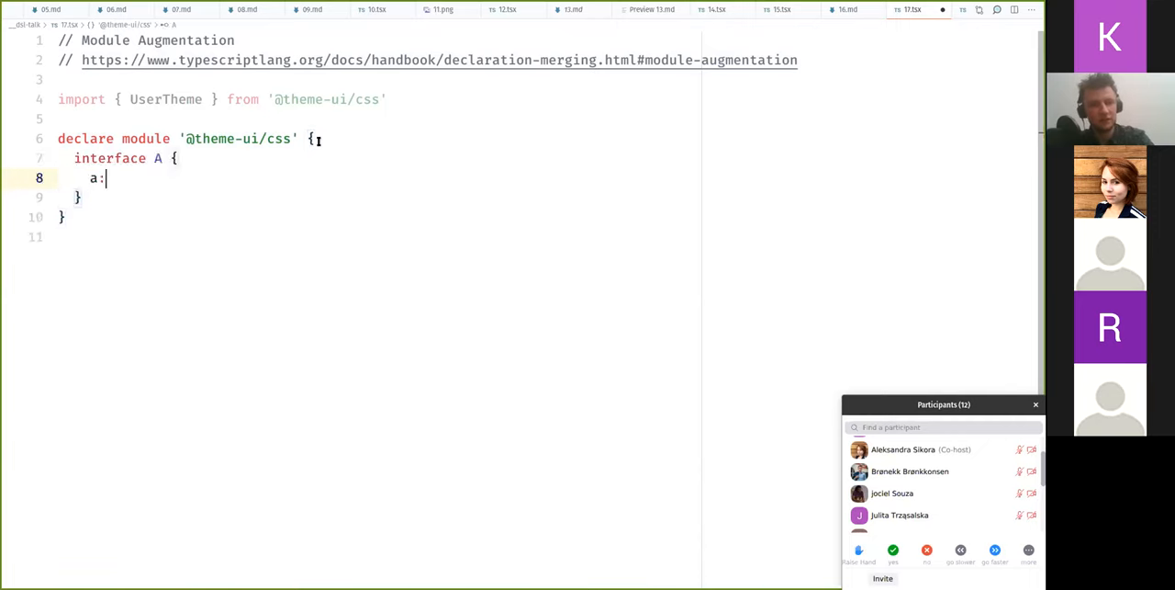
{"action": "type", "text": "number"}
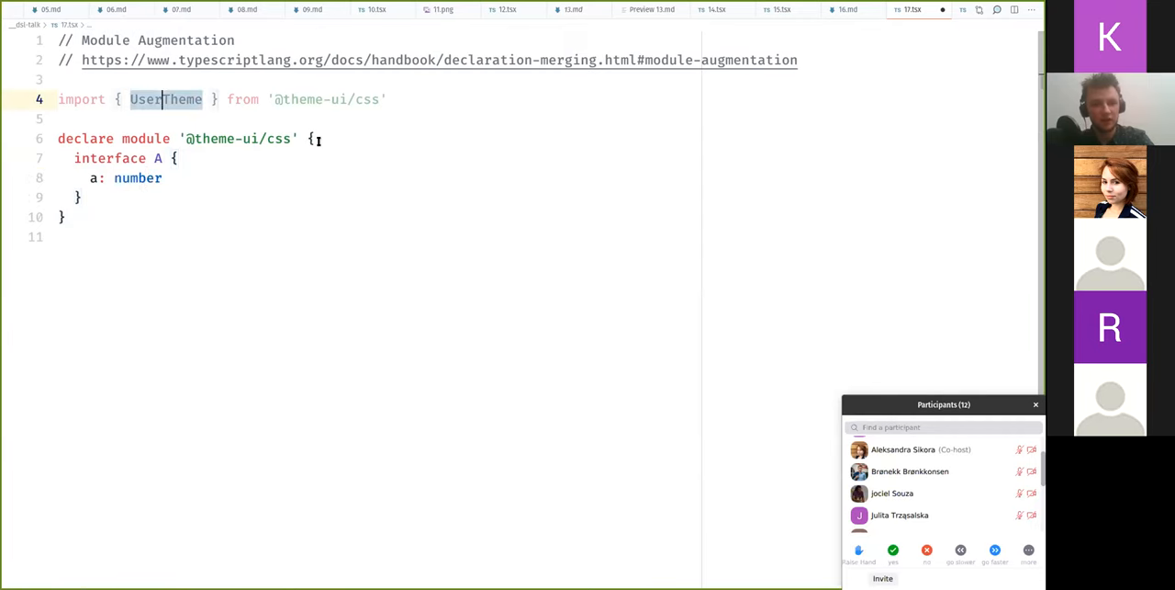
{"action": "type", "text": ",A"}
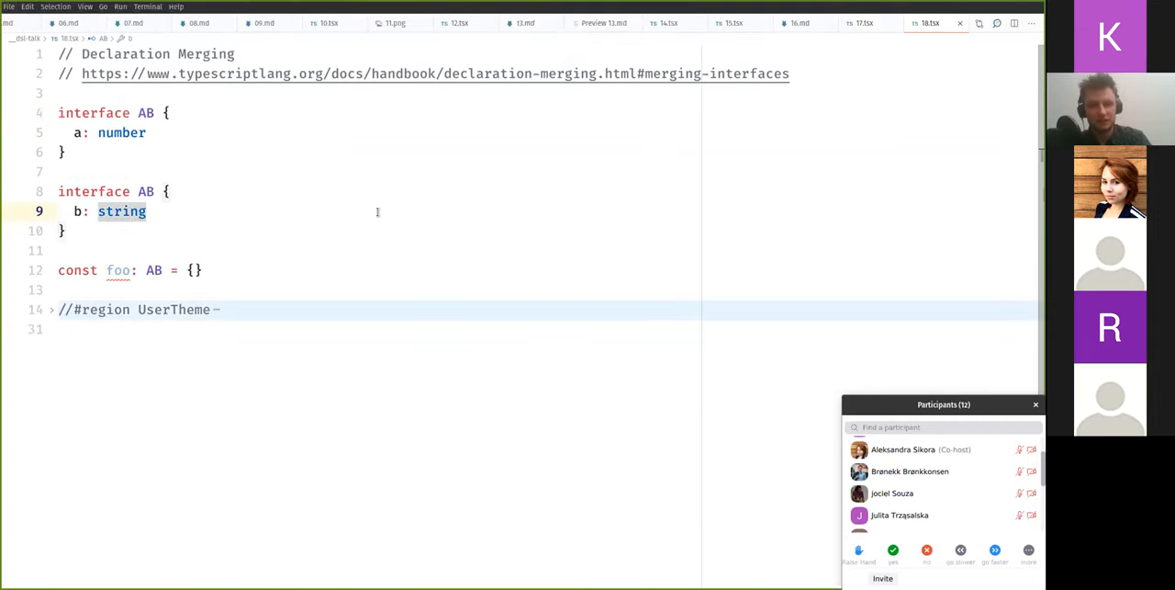
{"action": "left_click", "coordinate": [382, 171]}
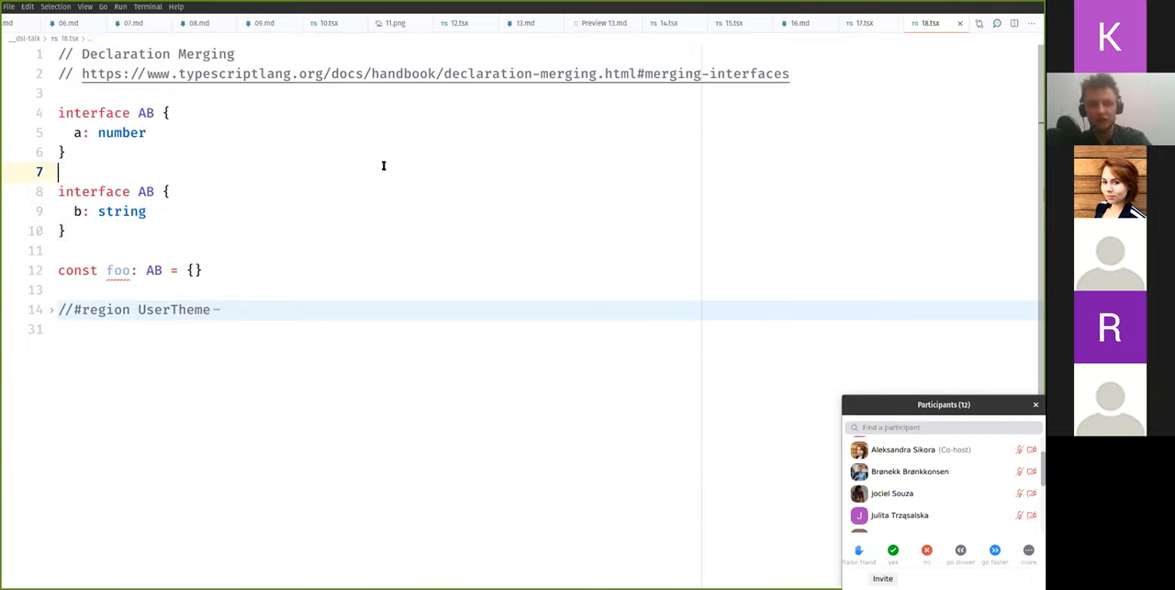
{"action": "left_click", "coordinate": [131, 112]}
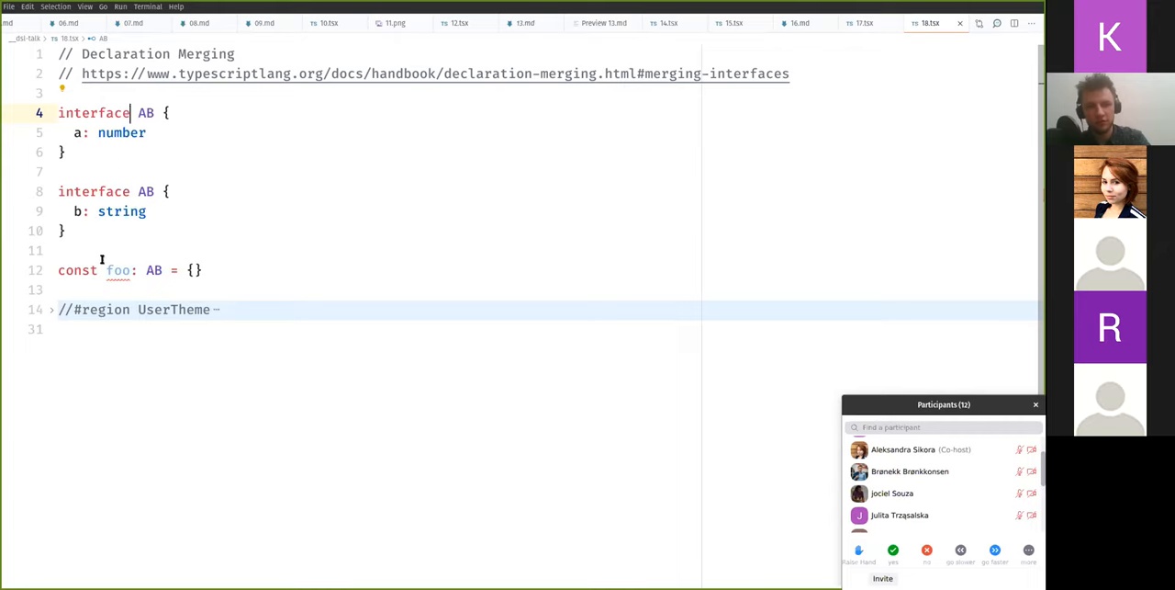
{"action": "mouse_move", "coordinate": [118, 268]}
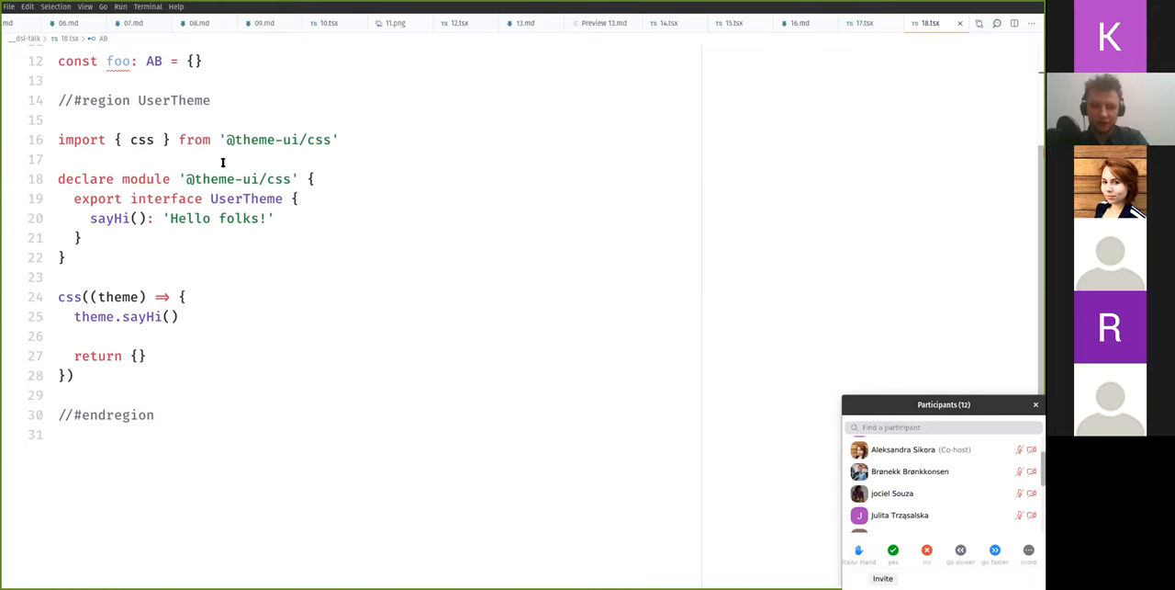
- Point out the exported UserTheme interface and its sayHi(): 'Hello folks!' member
{"action": "left_click", "coordinate": [117, 178]}
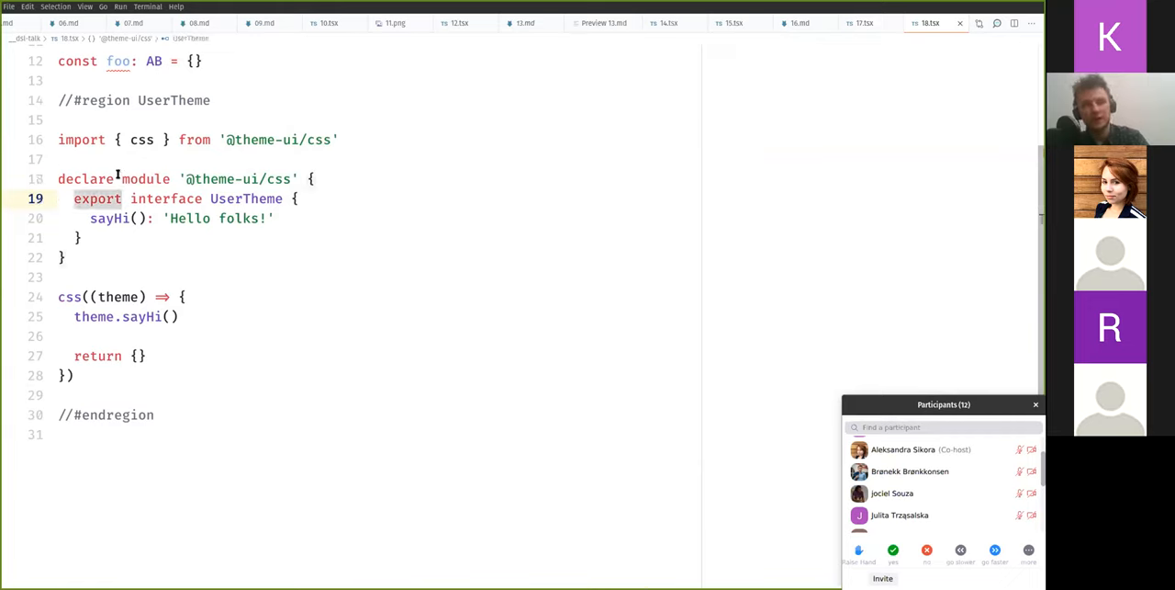
{"action": "mouse_move", "coordinate": [246, 199]}
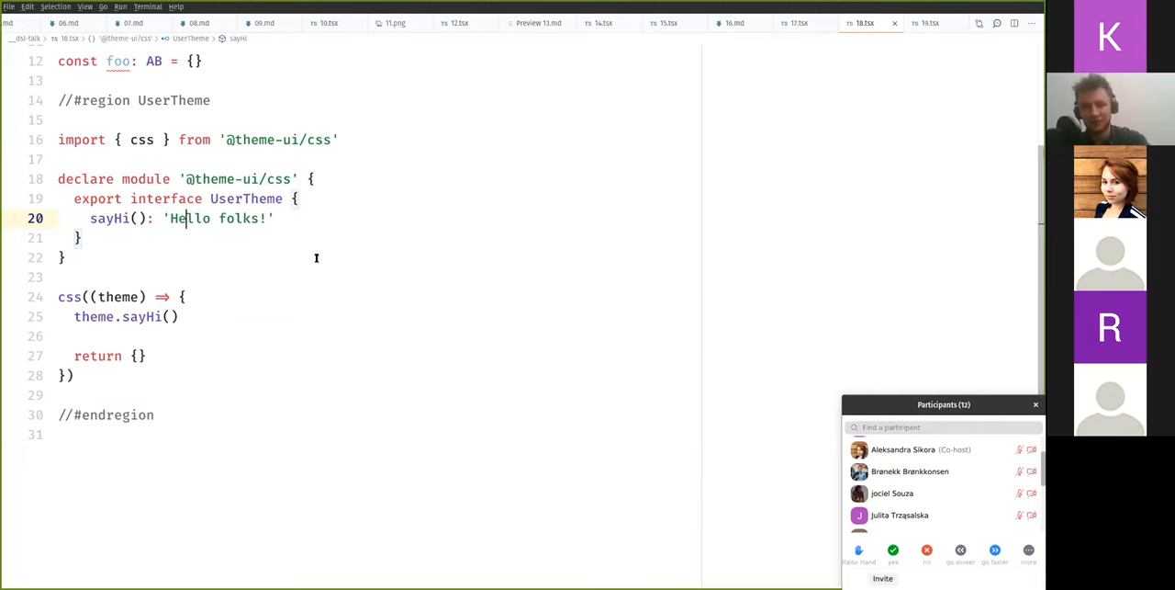
{"action": "left_click", "coordinate": [925, 22]}
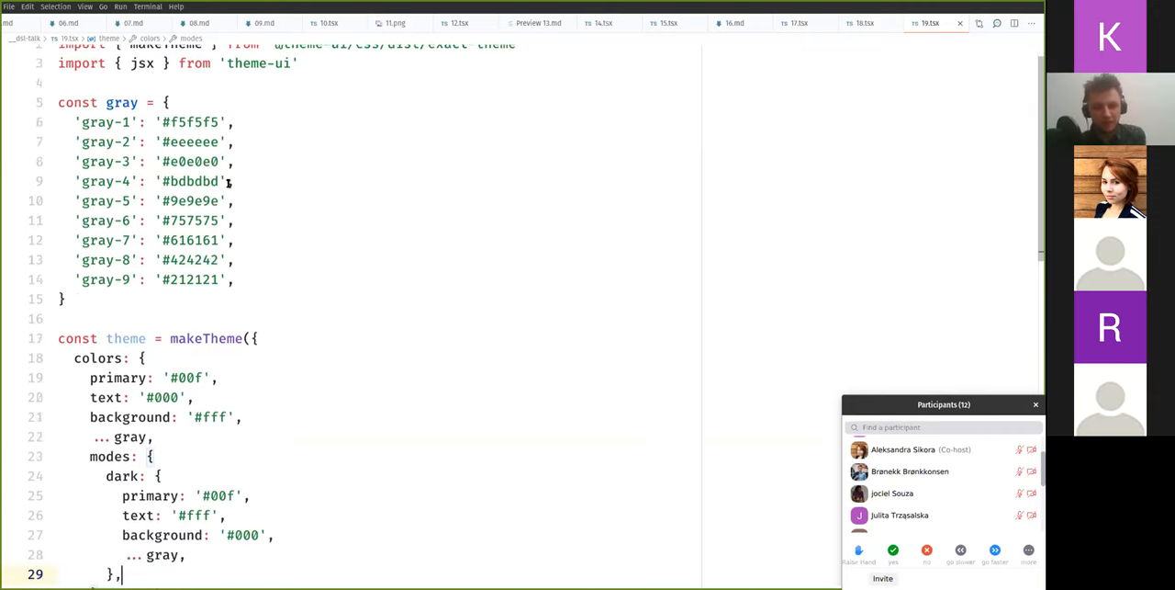
{"action": "scroll", "scroll_direction": "up", "scroll_amount": 3}
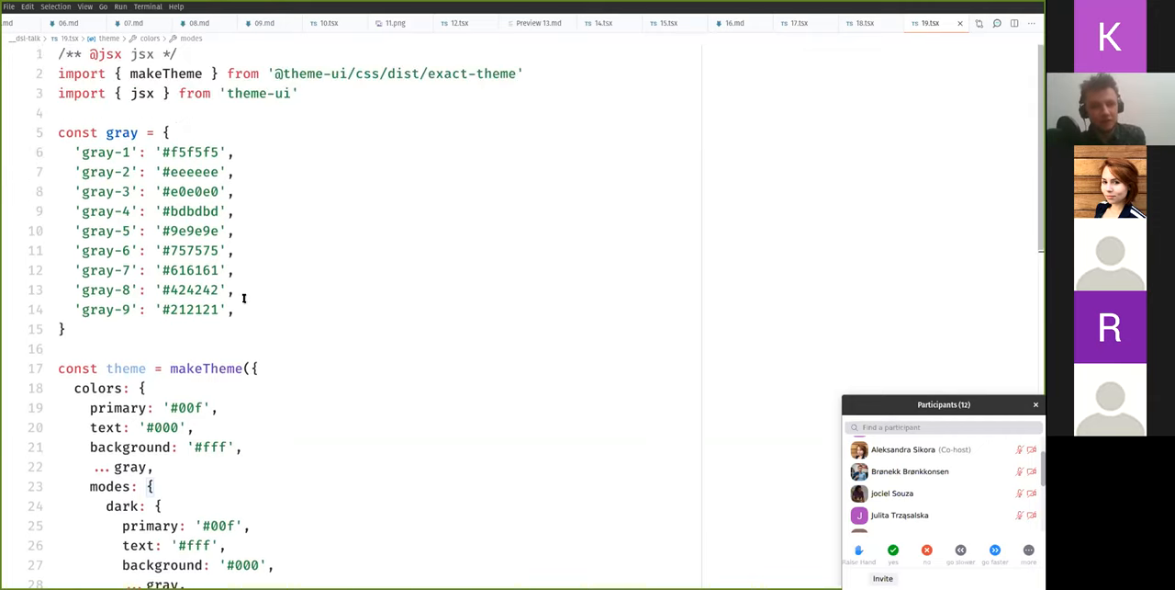
{"action": "scroll", "scroll_direction": "down", "scroll_amount": 3}
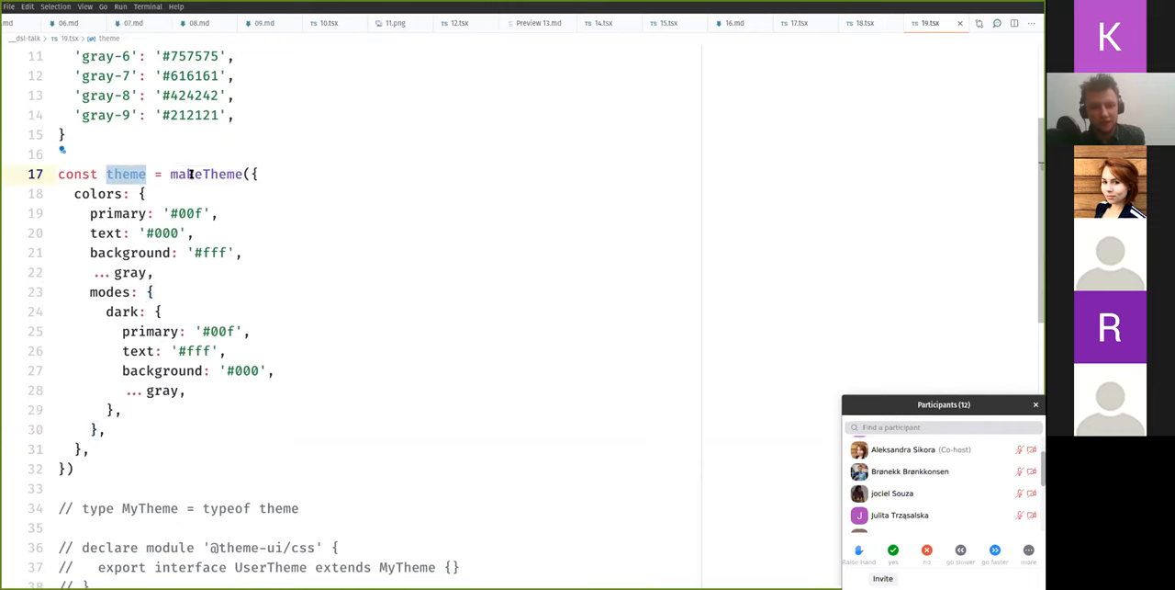
{"action": "scroll", "scroll_direction": "down", "scroll_amount": 3}
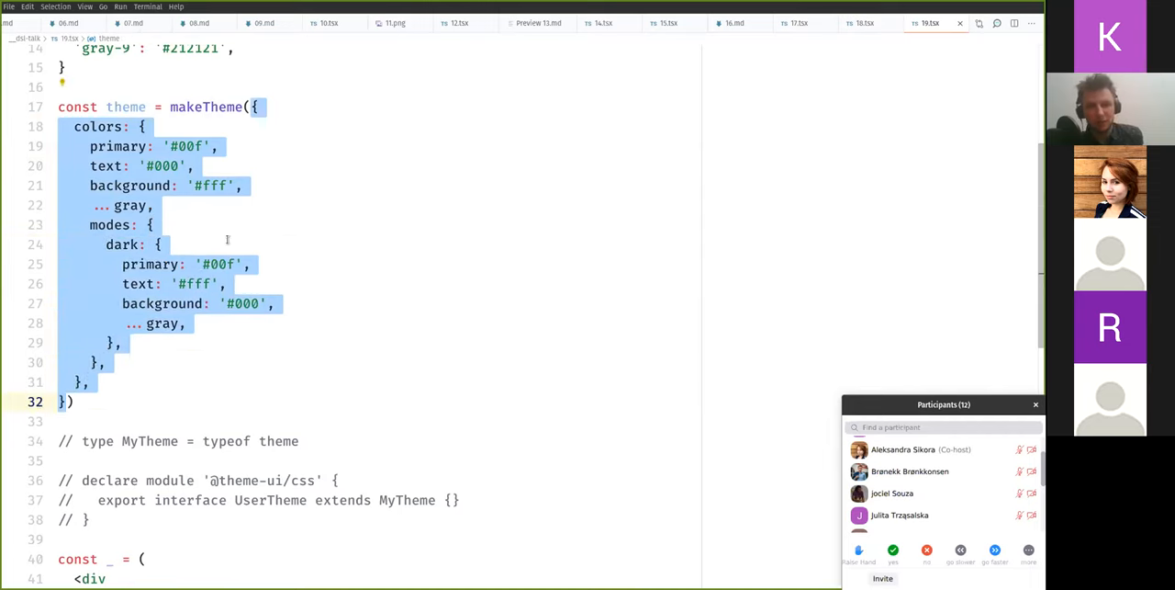
{"action": "double_click", "coordinate": [206, 107]}
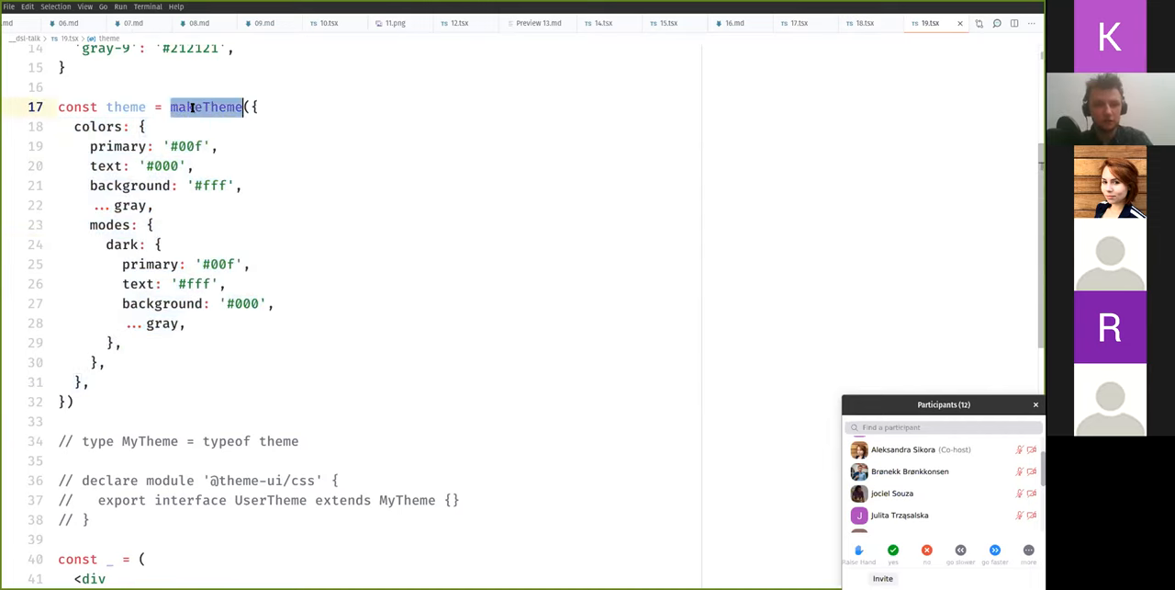
{"action": "type", "text": "Th"}
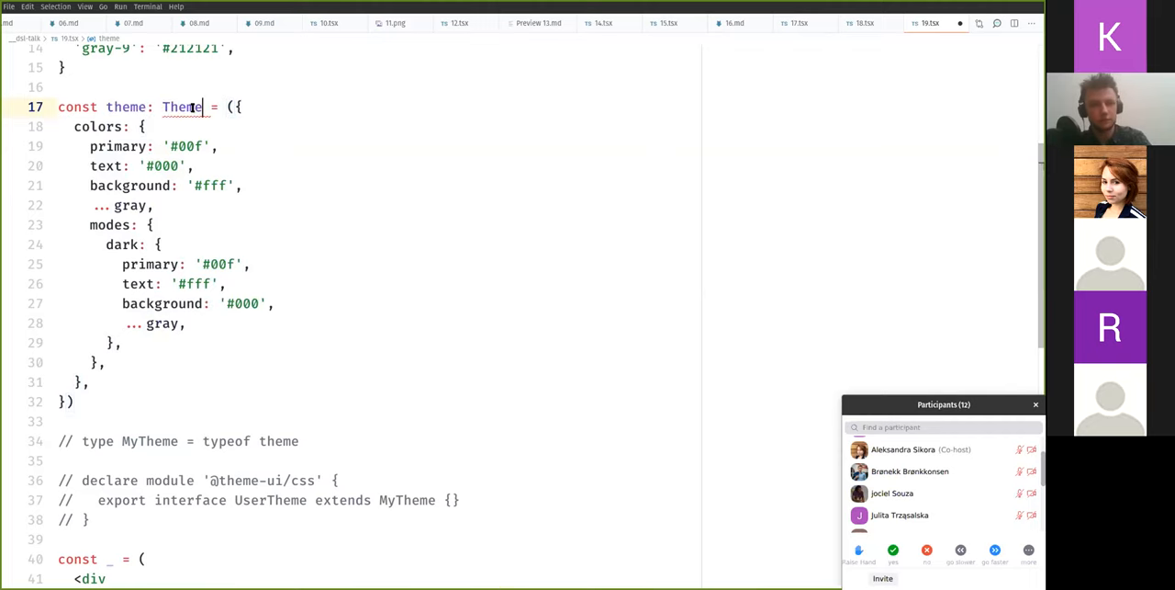
{"action": "left_click", "coordinate": [180, 106]}
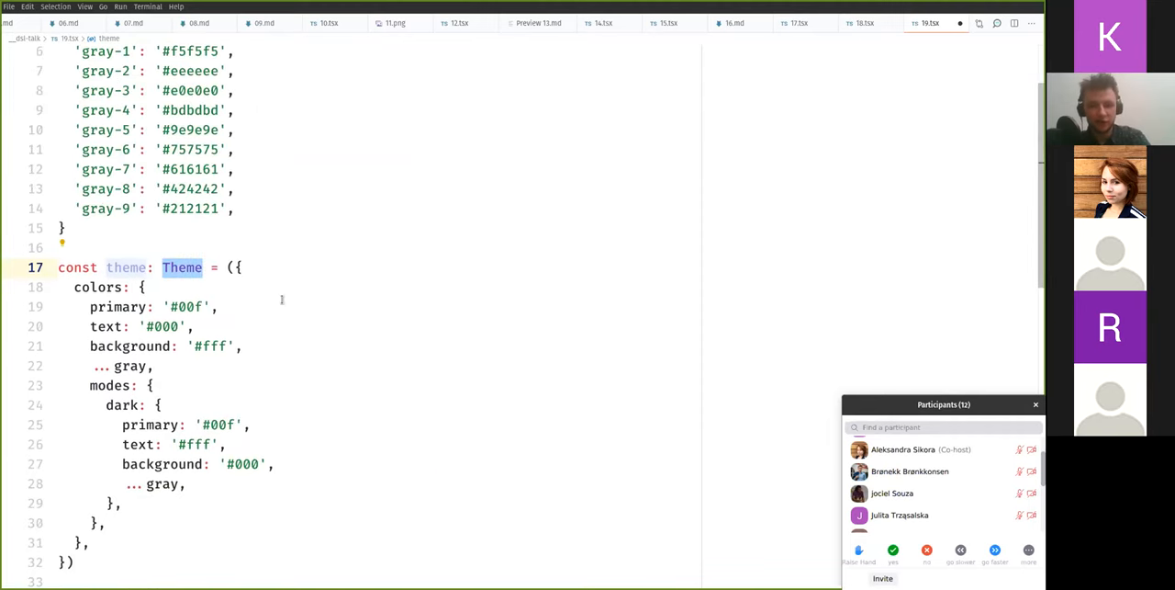
{"action": "left_click", "coordinate": [138, 287]}
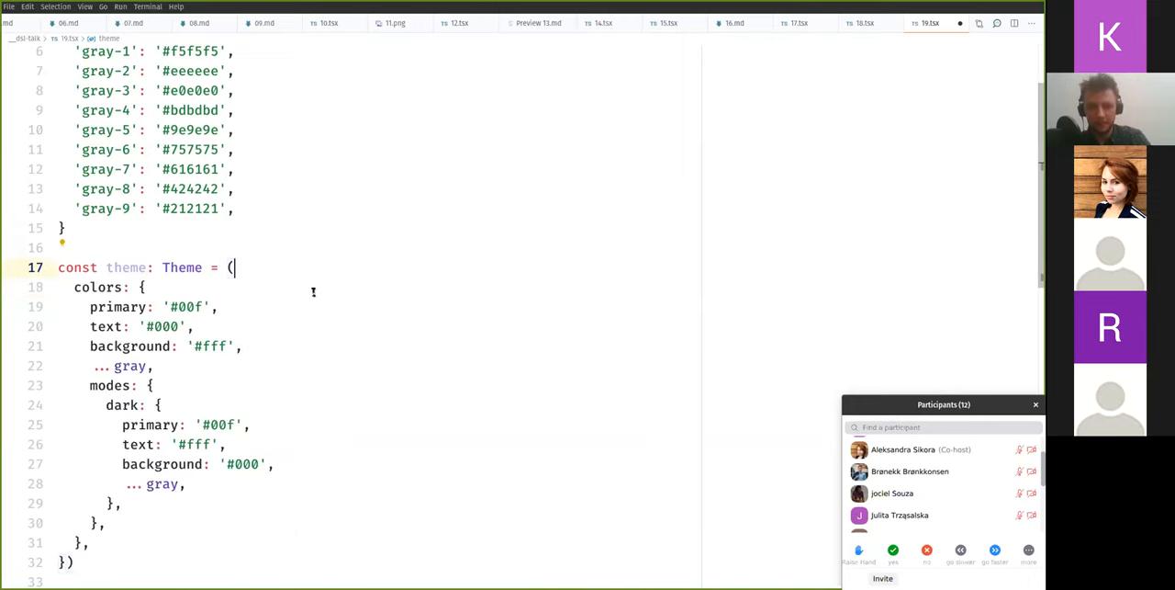
{"action": "type", "text": "{"}
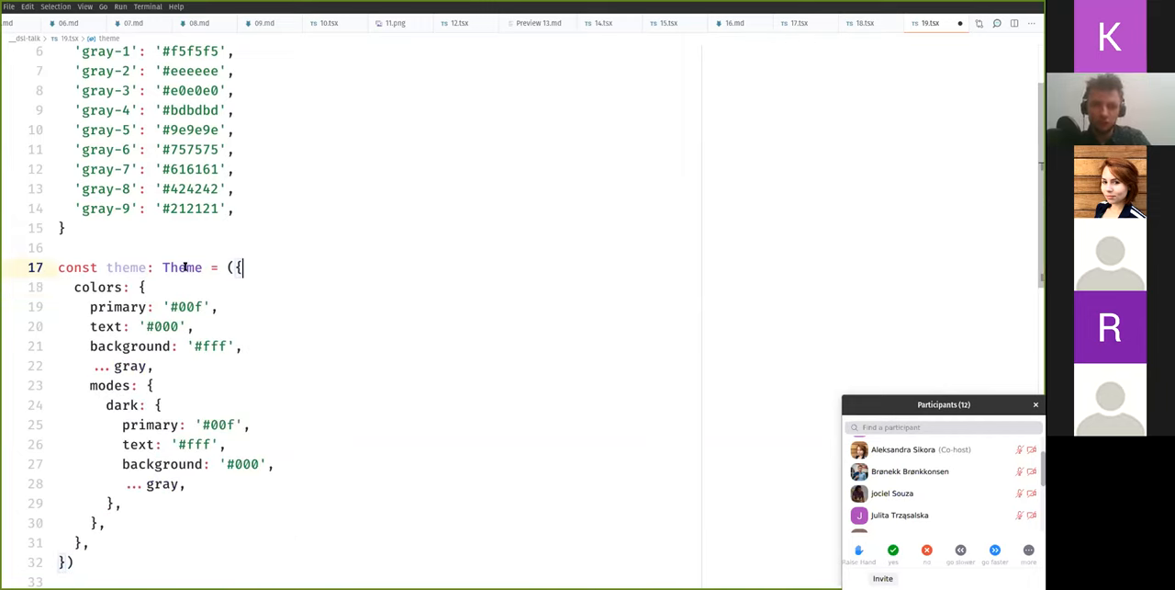
{"action": "mouse_move", "coordinate": [125, 268]}
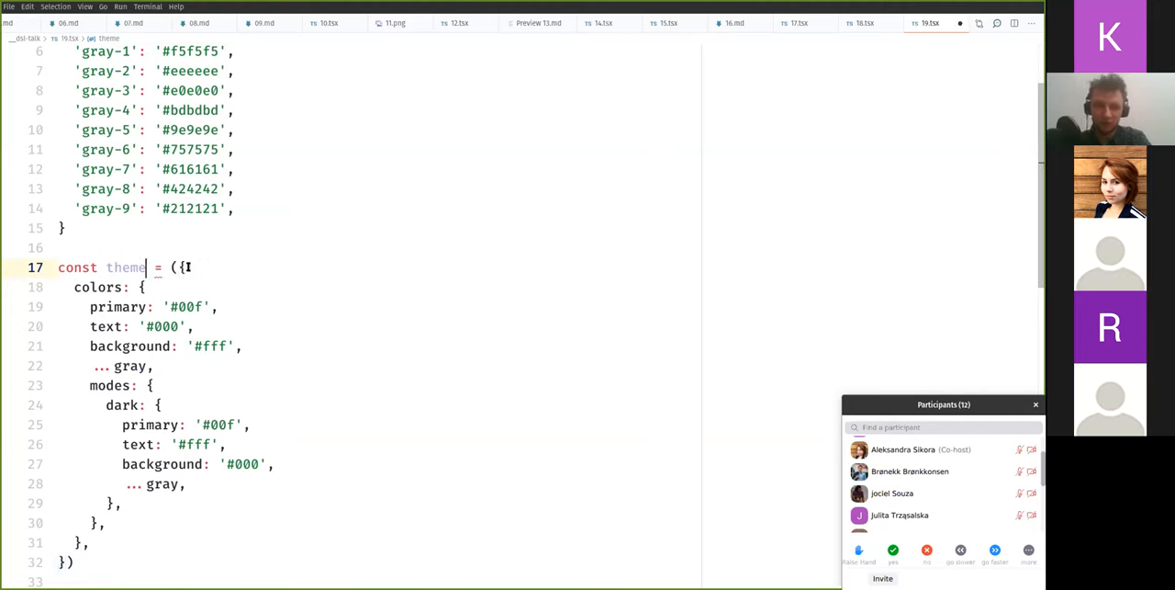
{"action": "type", "text": "make"}
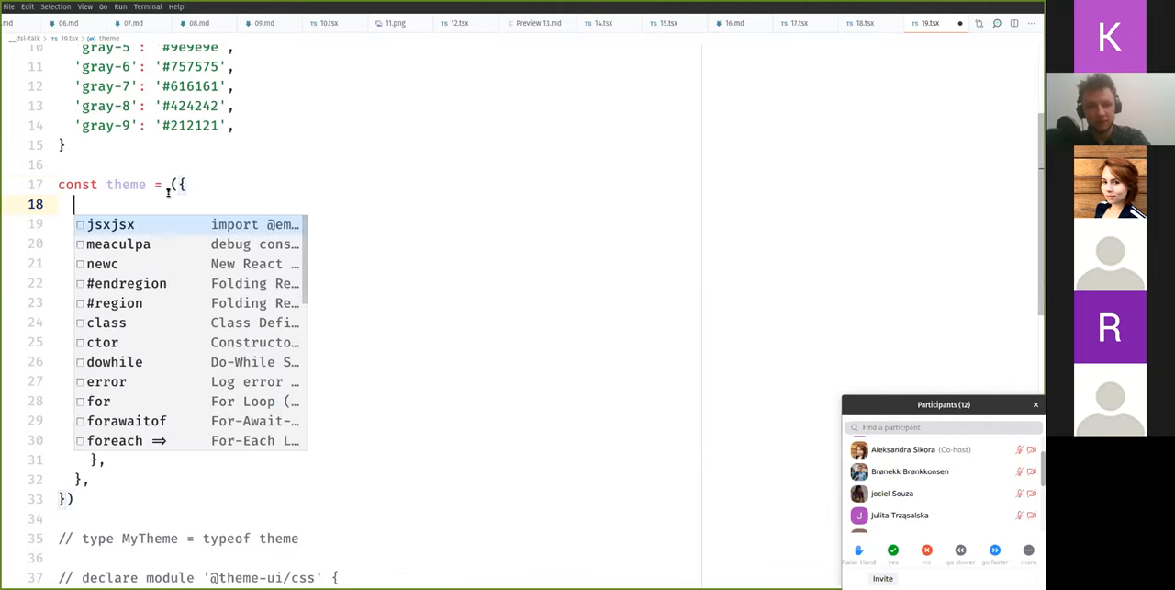
{"action": "type", "text": "makeTheme"}
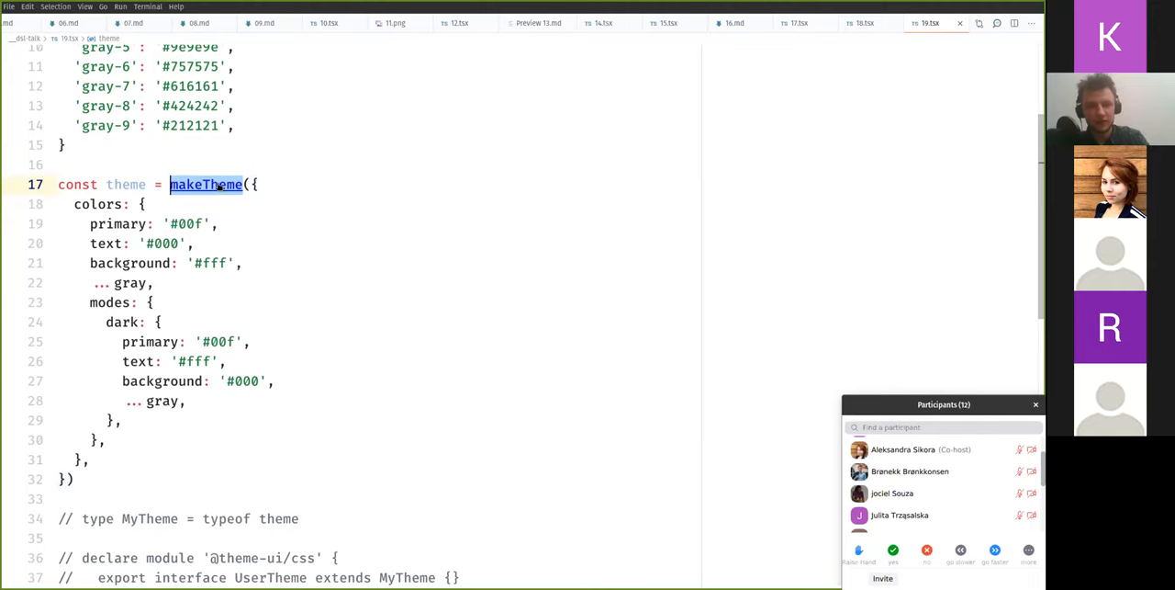
- Go to makeTheme's .d.ts declaration and highlight its generic signature and extends Theme constraint
{"action": "left_click", "coordinate": [206, 183]}
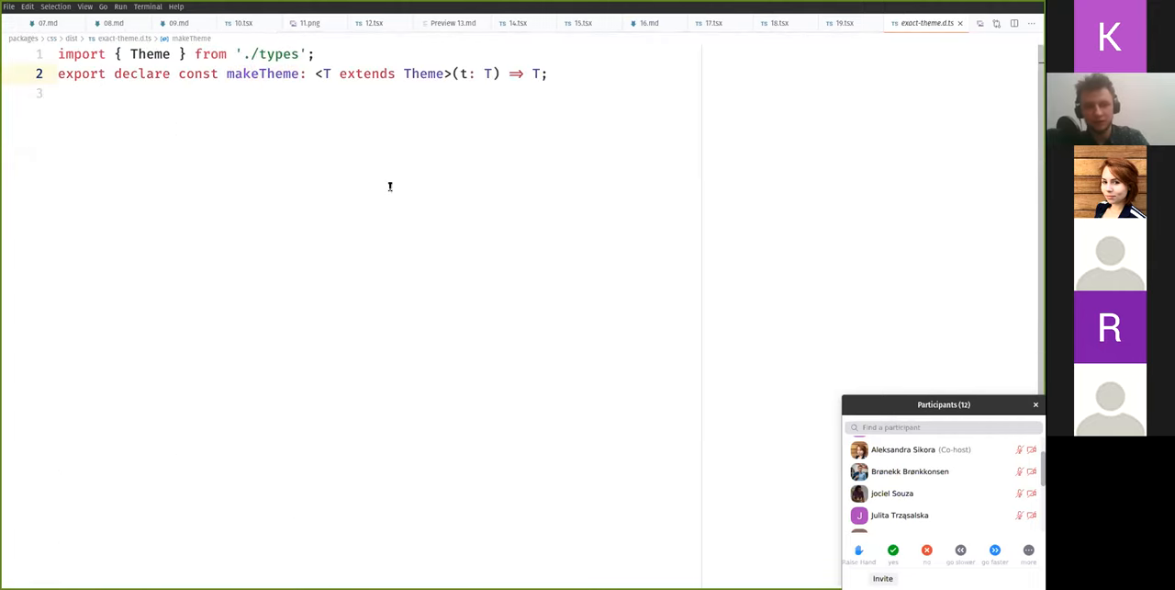
{"action": "double_click", "coordinate": [263, 73]}
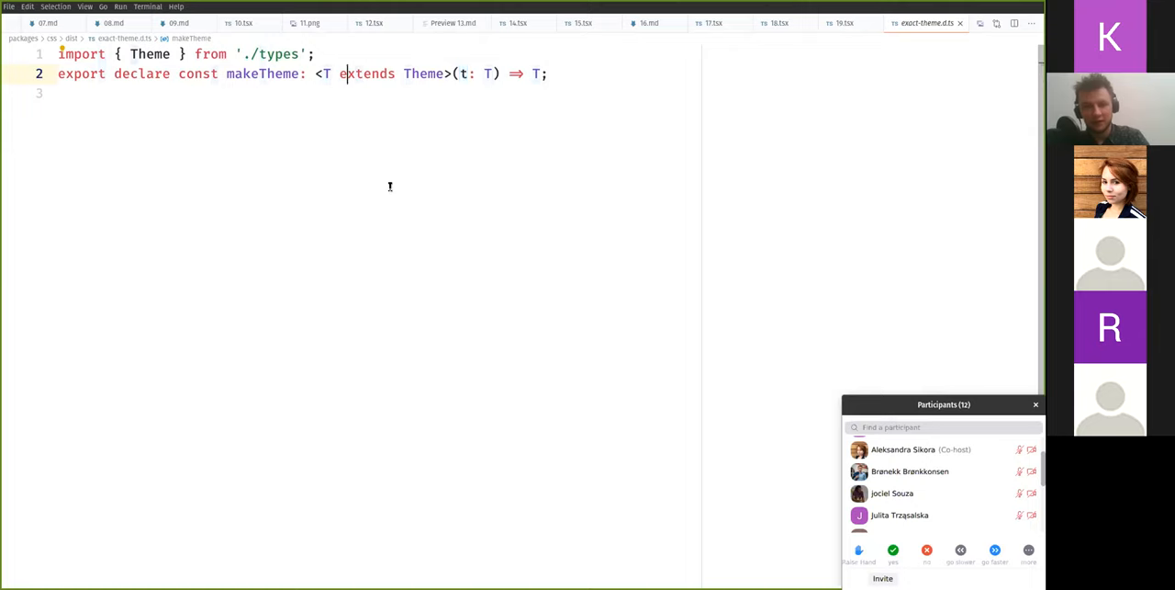
{"action": "double_click", "coordinate": [422, 73]}
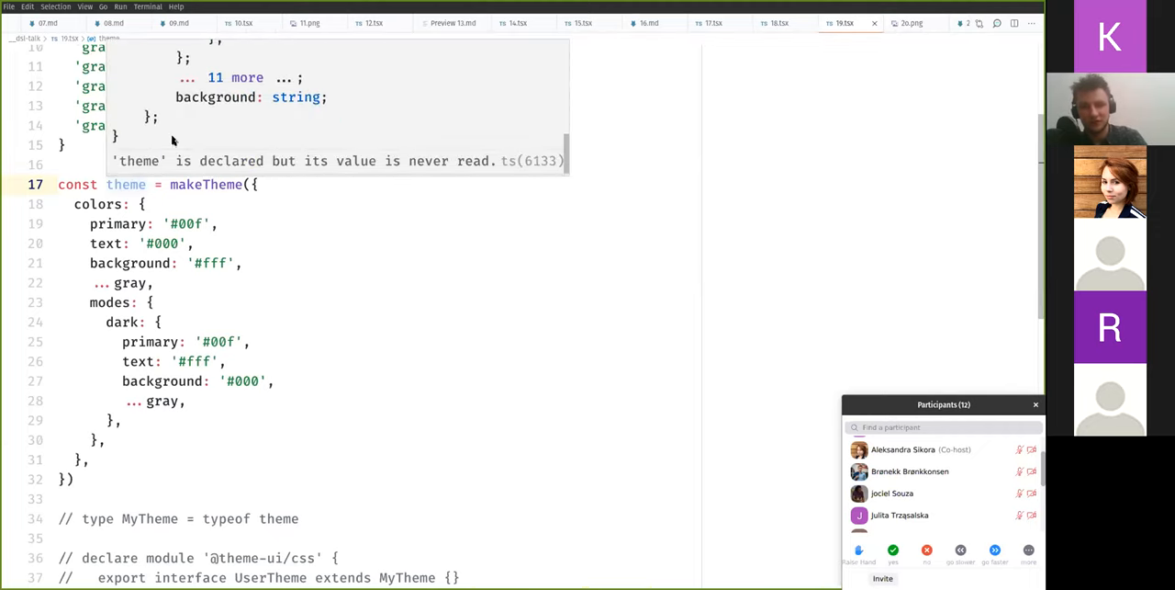
- Scroll up and select all the gray color scale entries of the theme
{"action": "scroll", "scroll_direction": "up", "scroll_amount": 3}
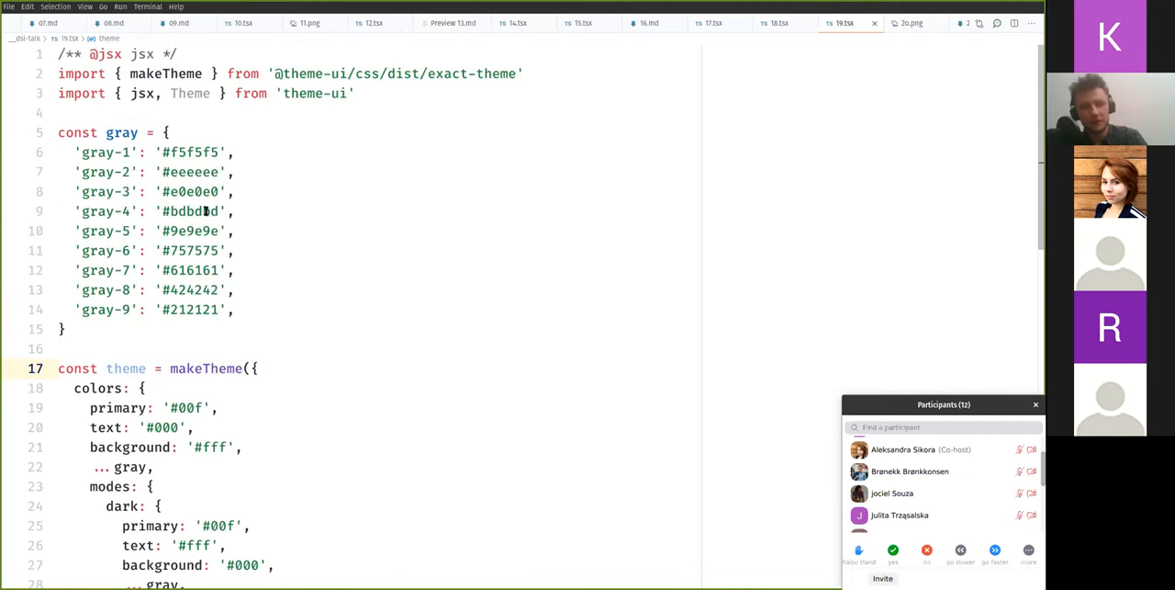
{"action": "scroll", "scroll_direction": "up", "scroll_amount": 3}
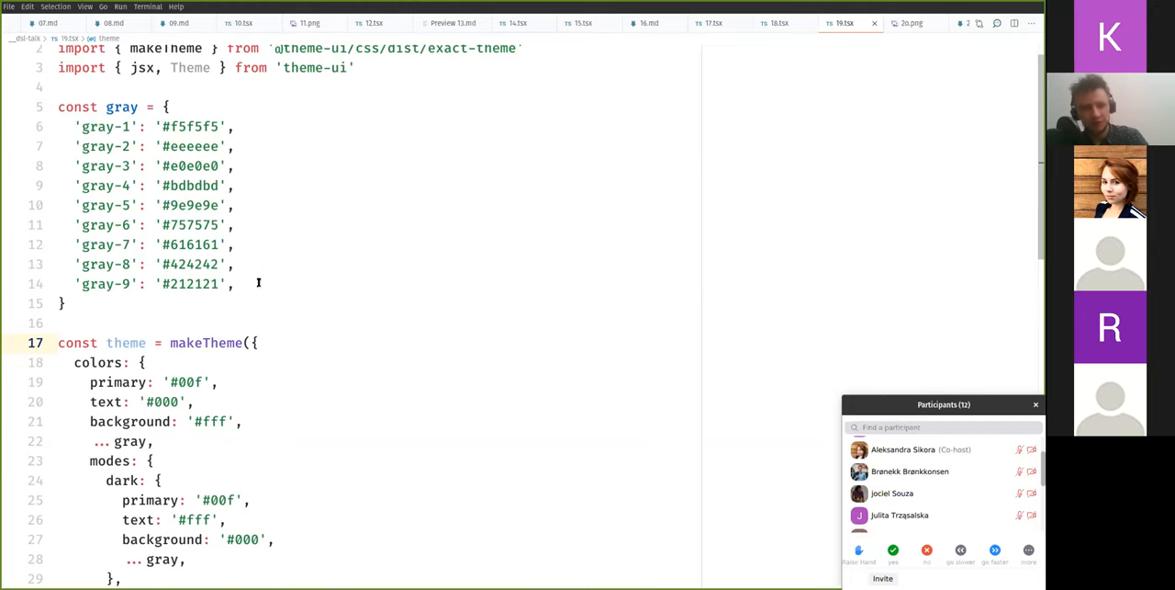
{"action": "left_click_drag", "start_coordinate": [261, 283], "coordinate": [67, 127]}
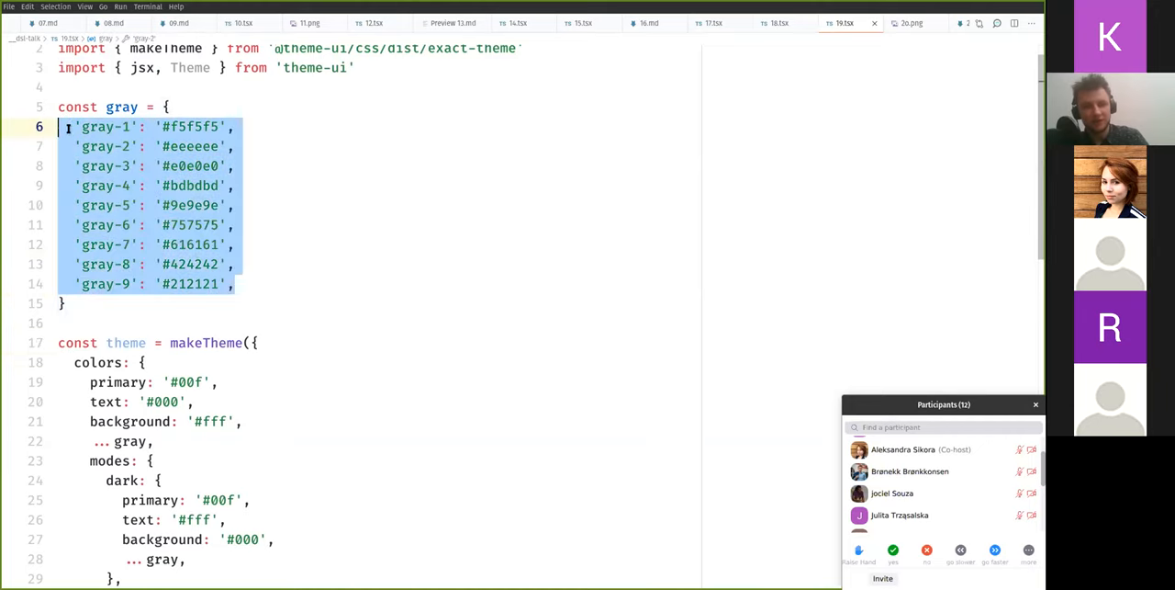
- Scroll down and emphasize the text and background color keys before the MyTheme block
{"action": "scroll", "scroll_direction": "down", "scroll_amount": 3}
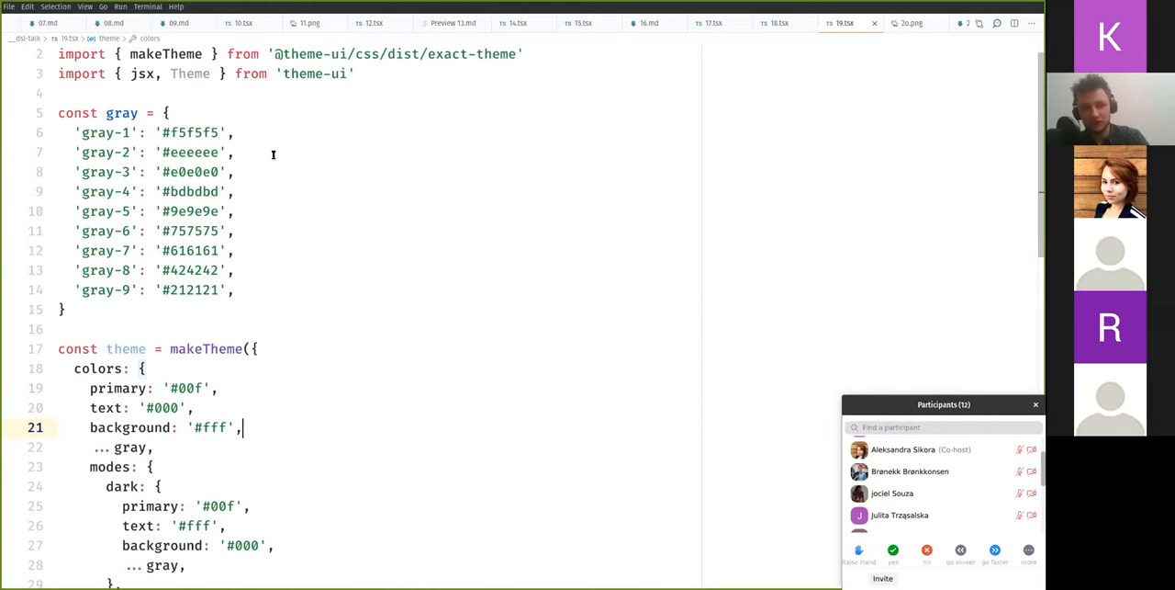
{"action": "scroll", "scroll_direction": "down", "scroll_amount": 3}
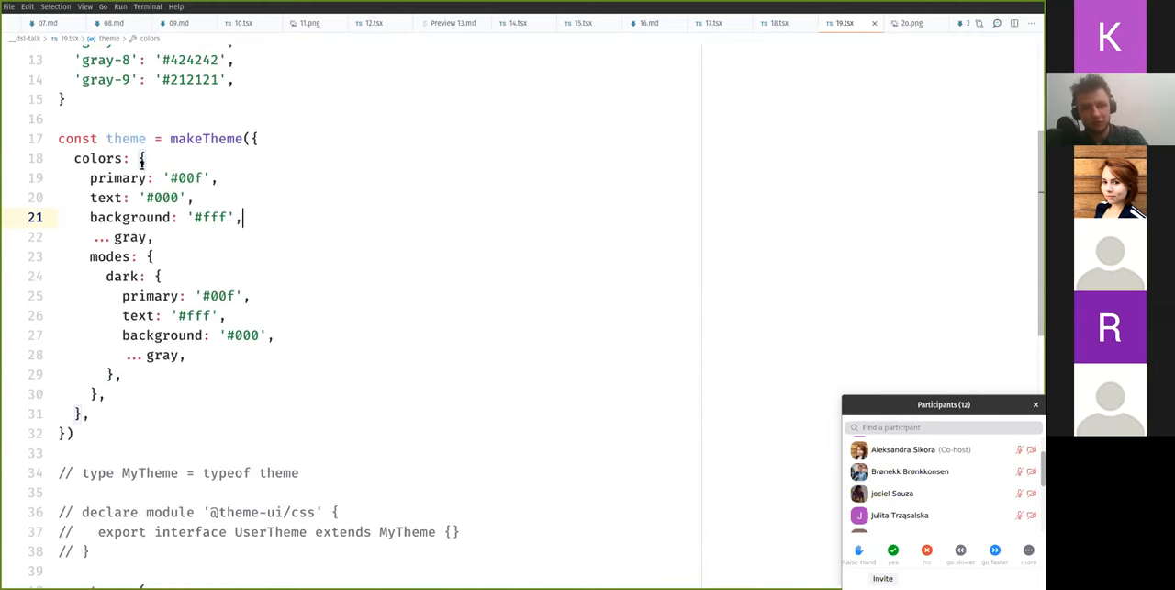
{"action": "double_click", "coordinate": [107, 198]}
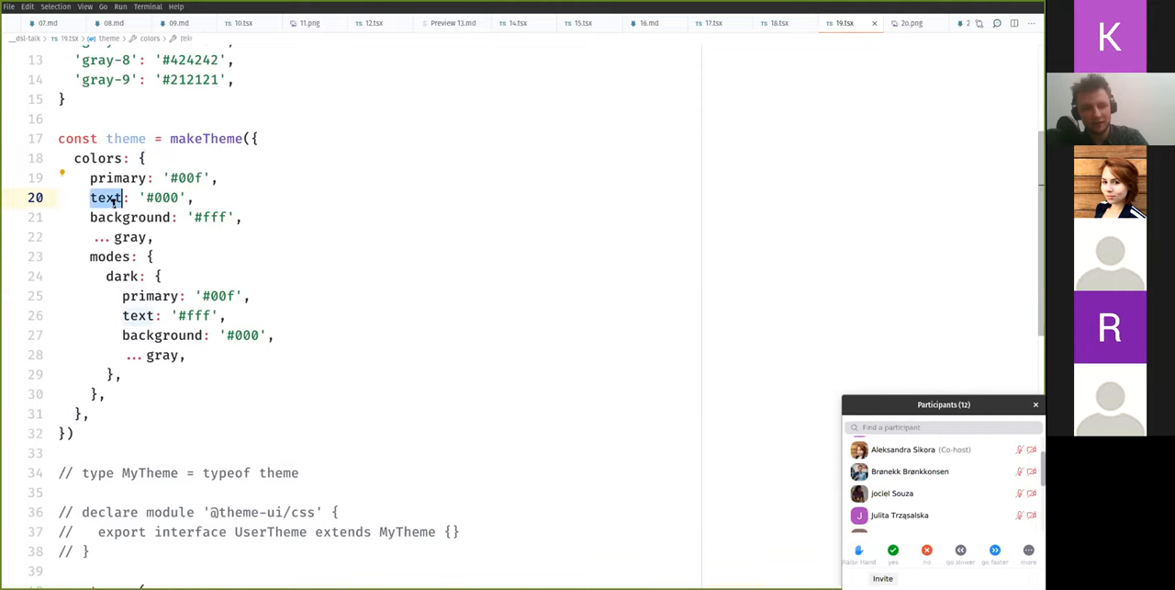
{"action": "double_click", "coordinate": [128, 216]}
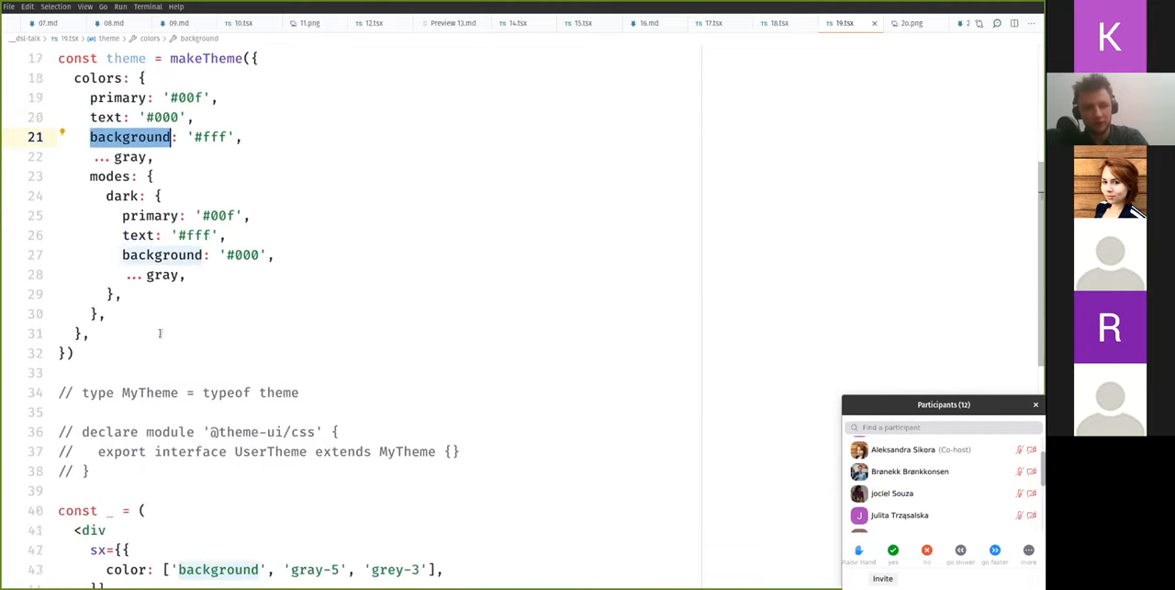
{"action": "scroll", "scroll_direction": "down", "scroll_amount": 3}
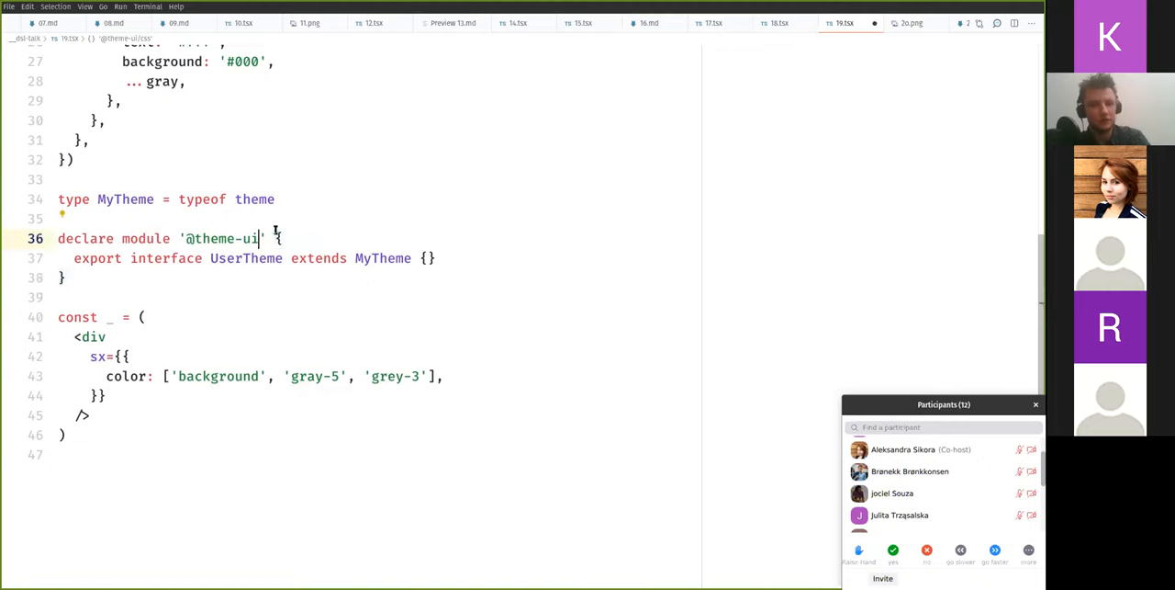
{"action": "key", "text": "Backspace"}
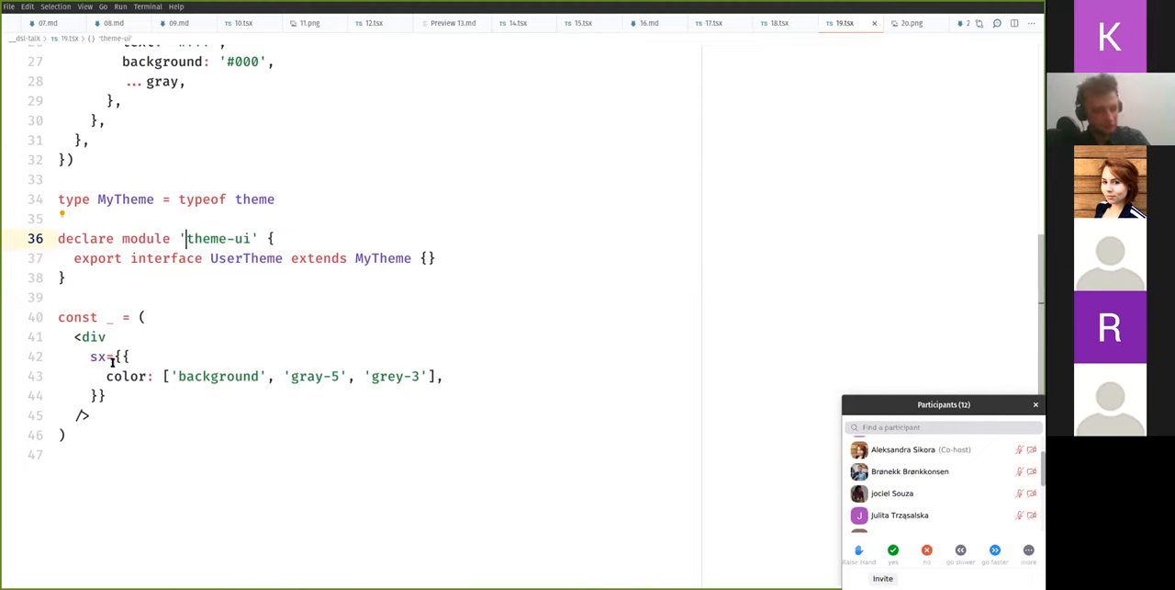
{"action": "type", "text": "@"}
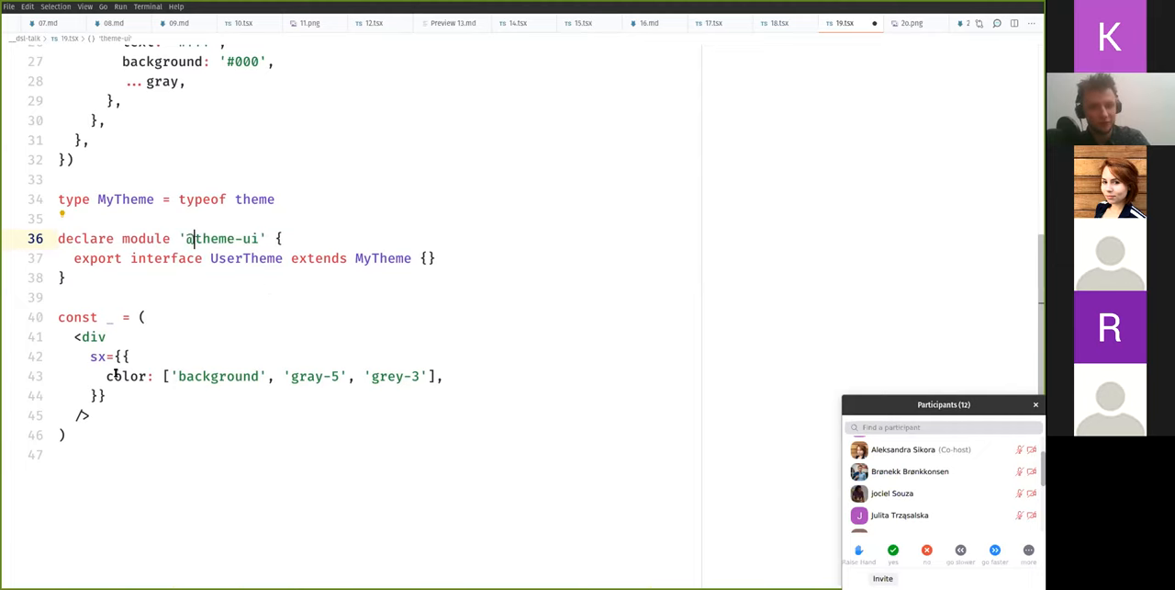
{"action": "type", "text": "/css"}
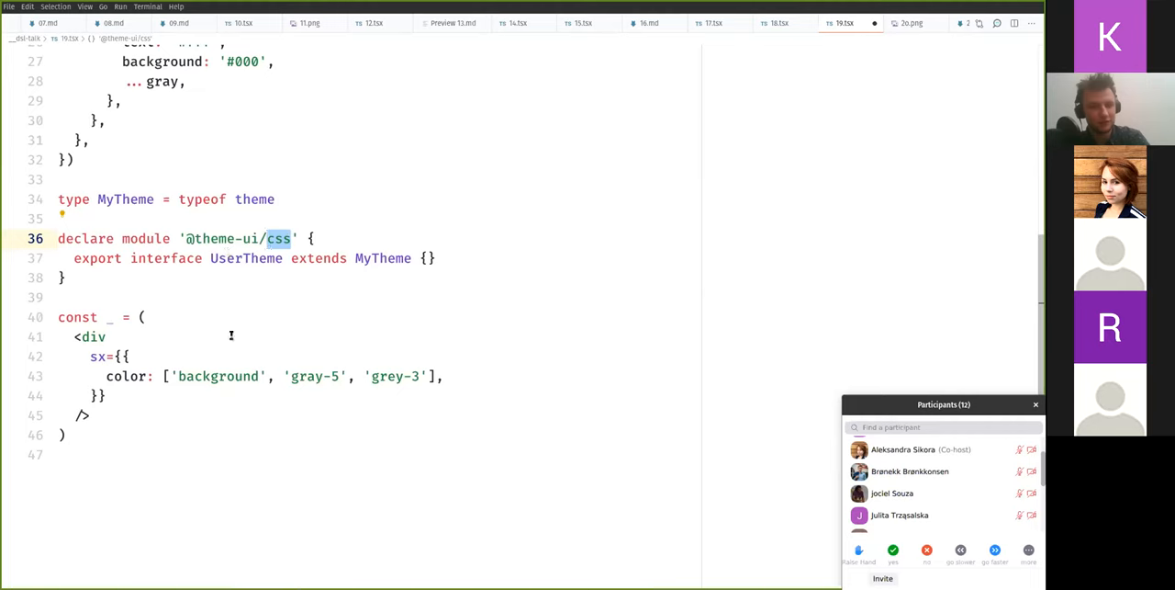
{"action": "mouse_move", "coordinate": [125, 375]}
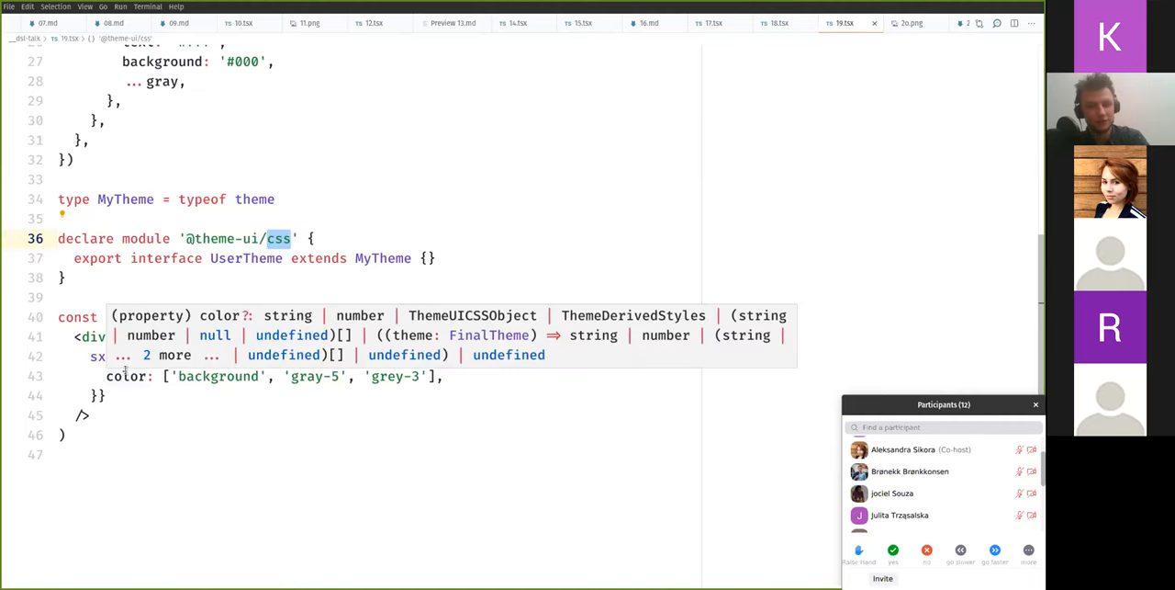
- Remove Theme from the theme-ui import, leaving only jsx
{"action": "scroll", "scroll_direction": "up", "scroll_amount": 3}
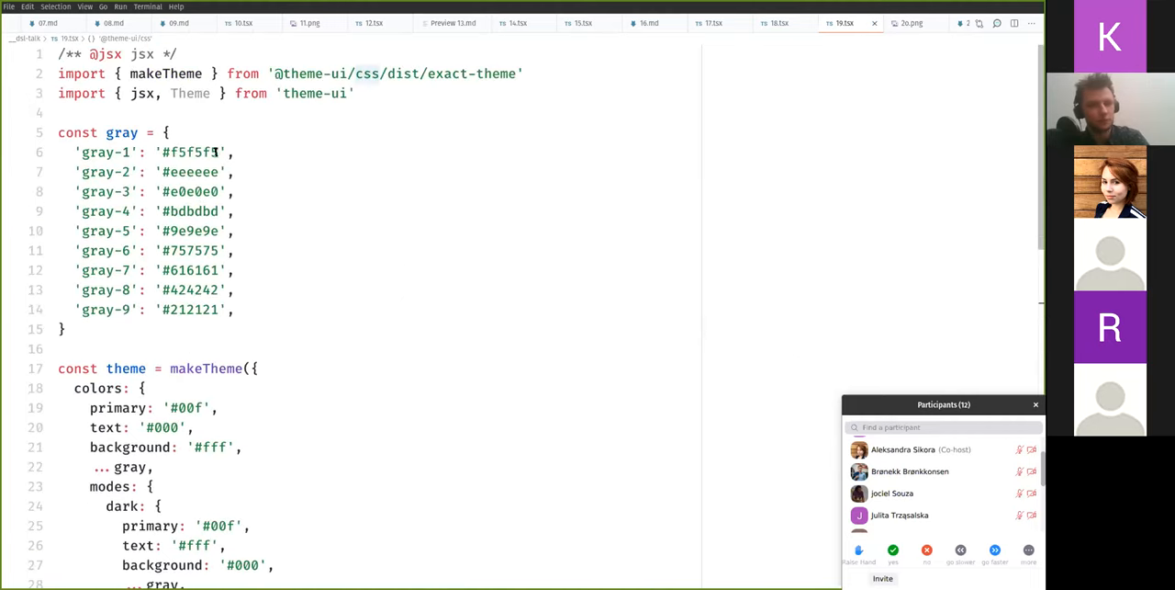
{"action": "key", "text": "Backspace"}
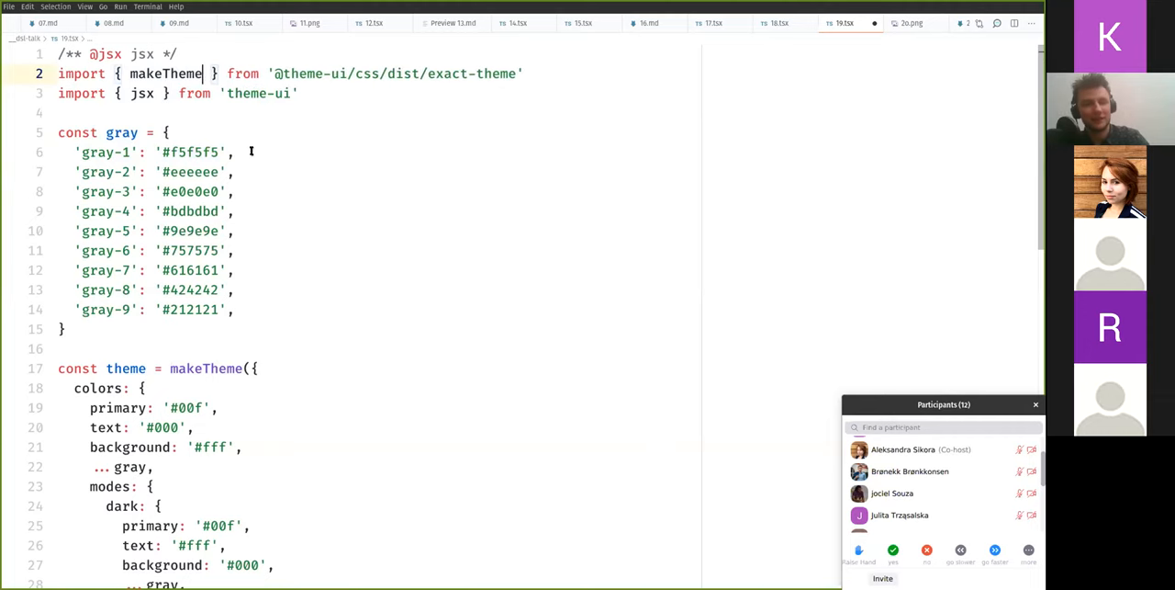
{"action": "scroll", "scroll_direction": "down", "scroll_amount": 3}
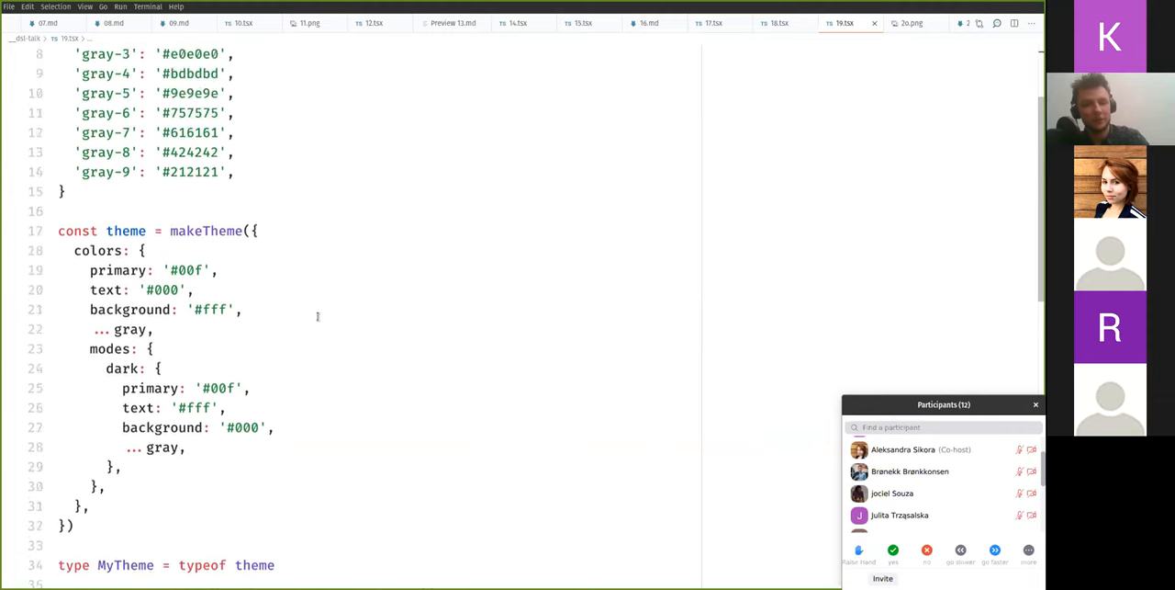
{"action": "scroll", "scroll_direction": "up", "scroll_amount": 3}
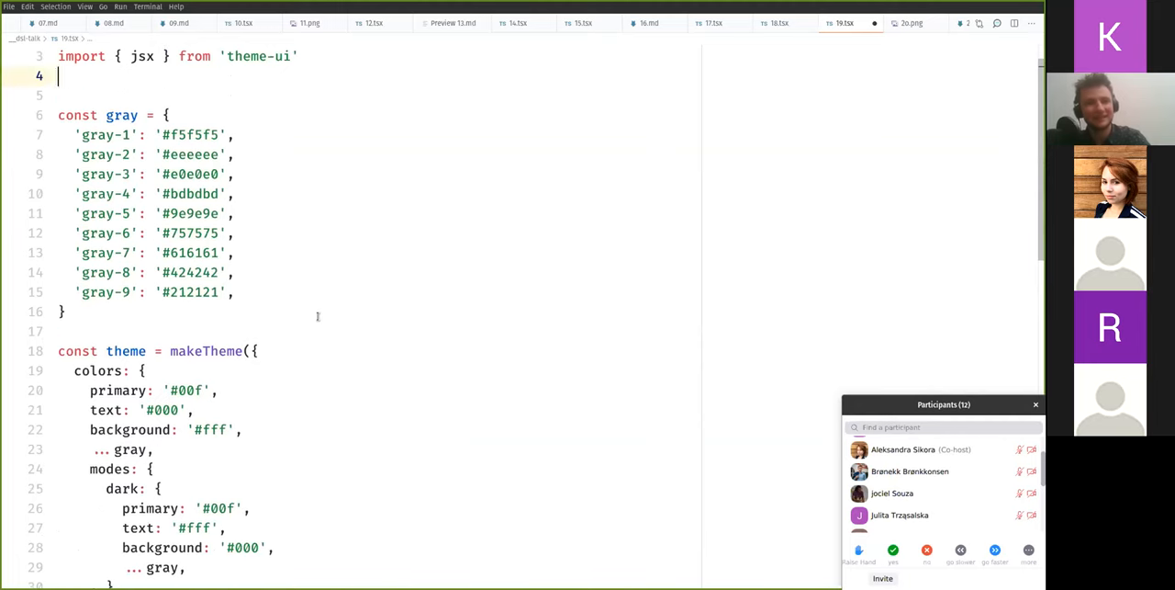
{"action": "type", "text": "impot"}
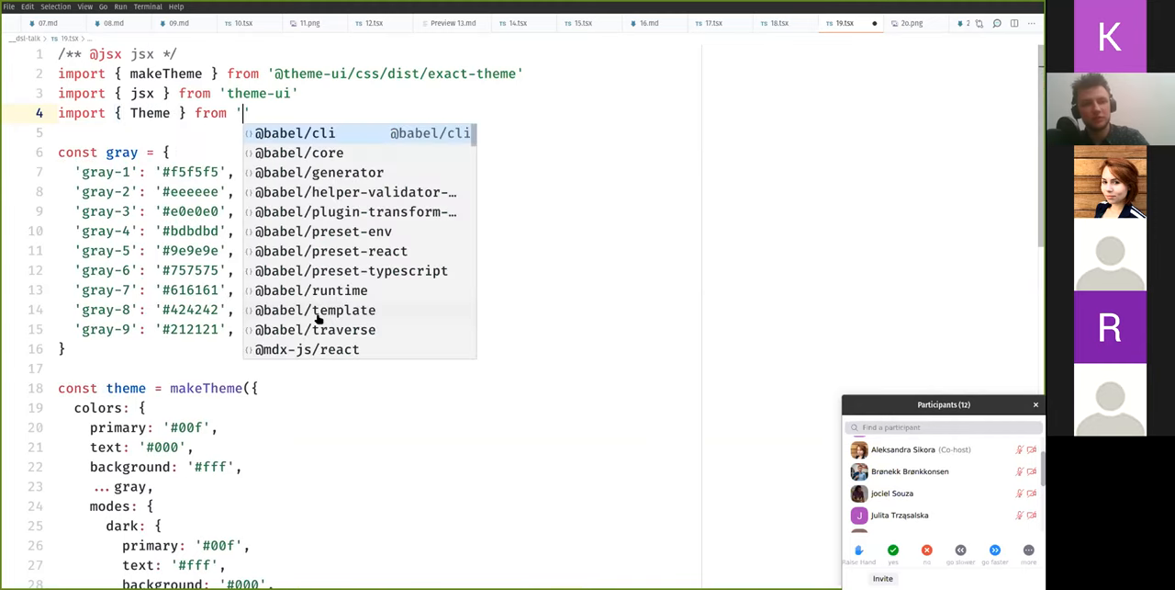
{"action": "type", "text": "@t"}
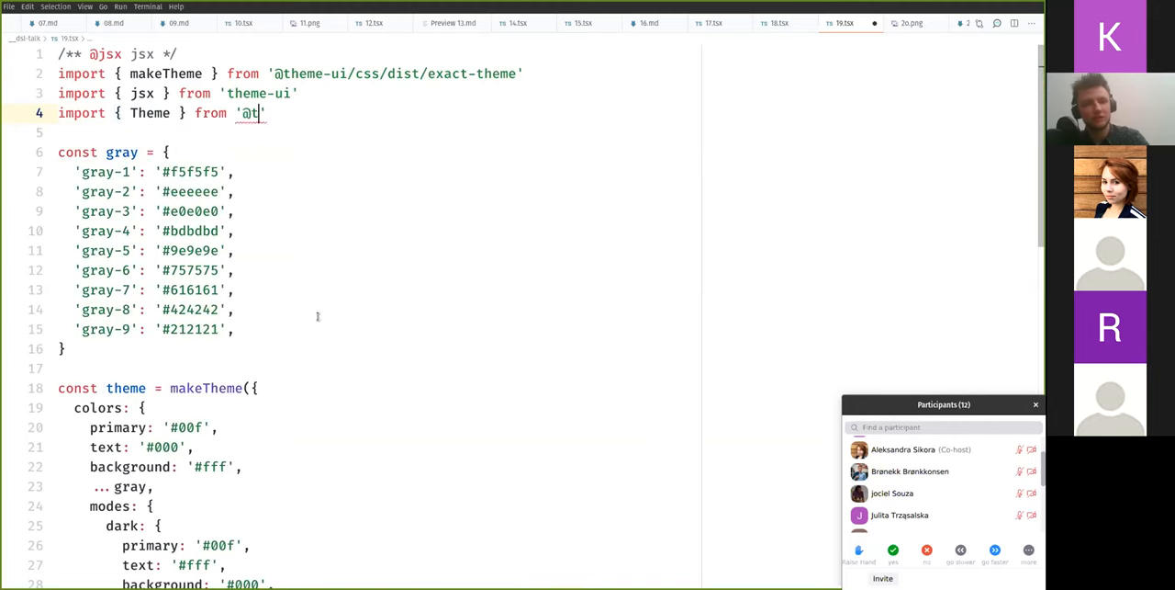
{"action": "type", "text": "heme-ui/cs"}
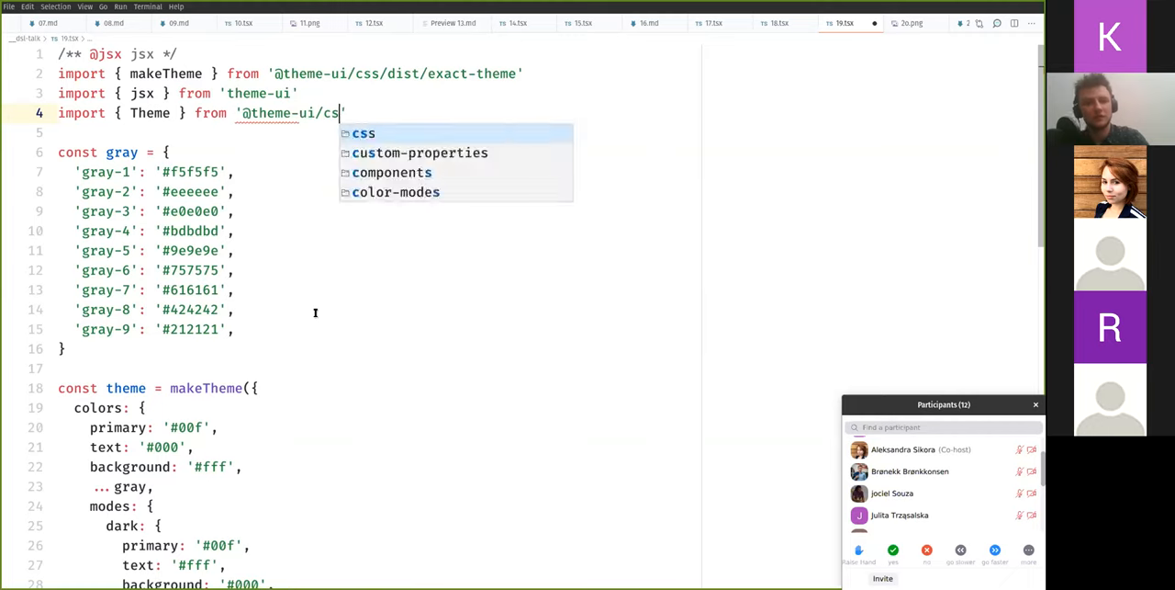
{"action": "left_click", "coordinate": [364, 132]}
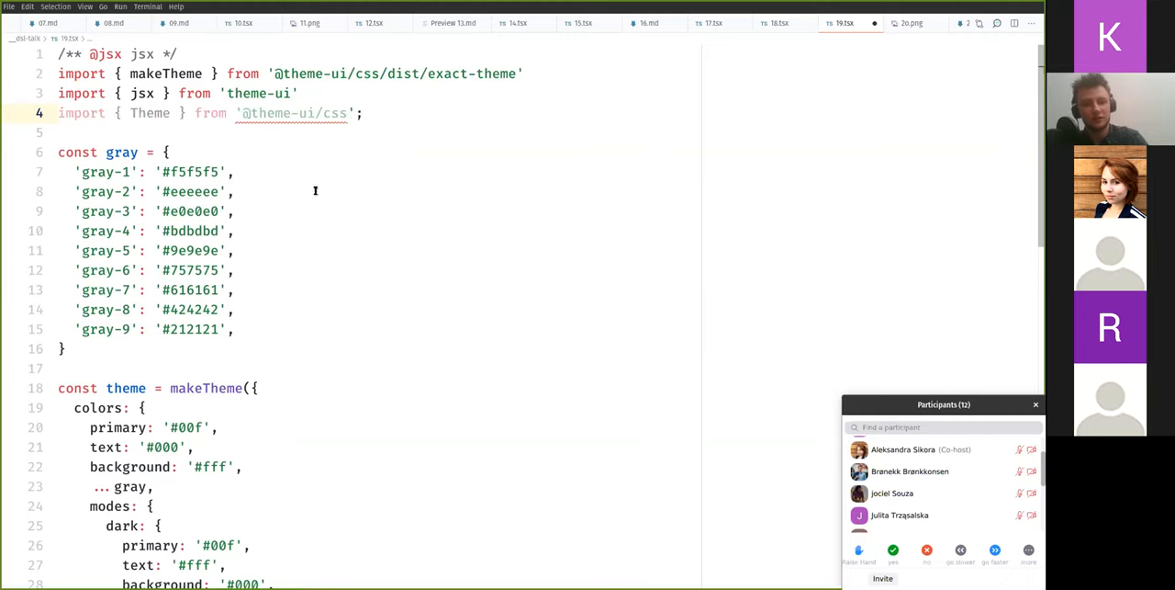
- Scroll between the imports and the UserTheme module declaration to add a line below it
{"action": "scroll", "scroll_direction": "down", "scroll_amount": 3}
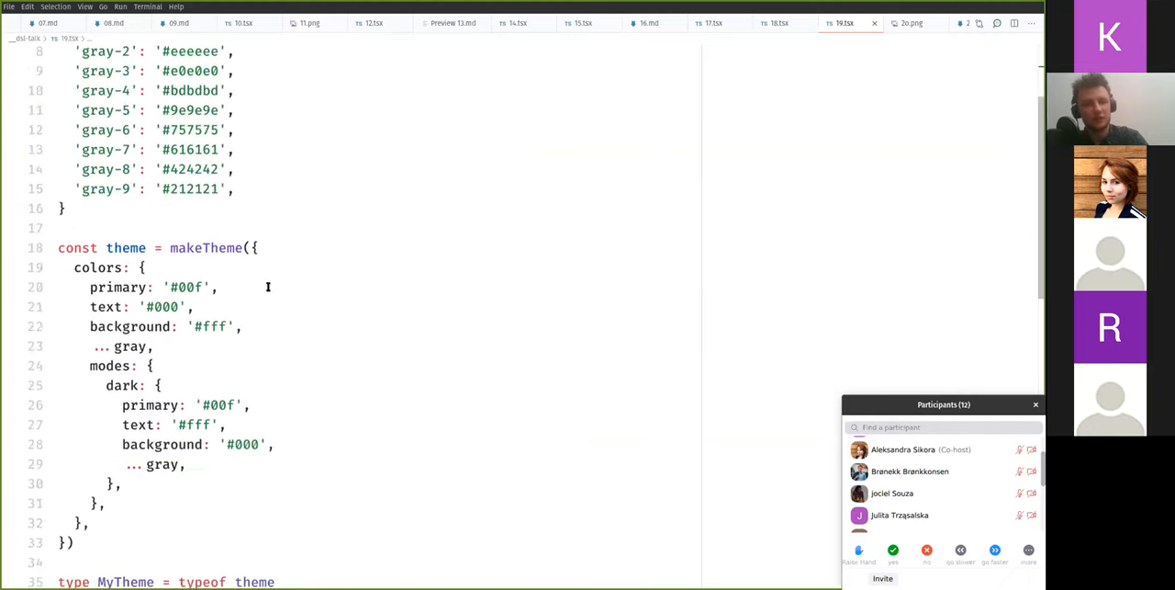
{"action": "scroll", "scroll_direction": "up", "scroll_amount": 3}
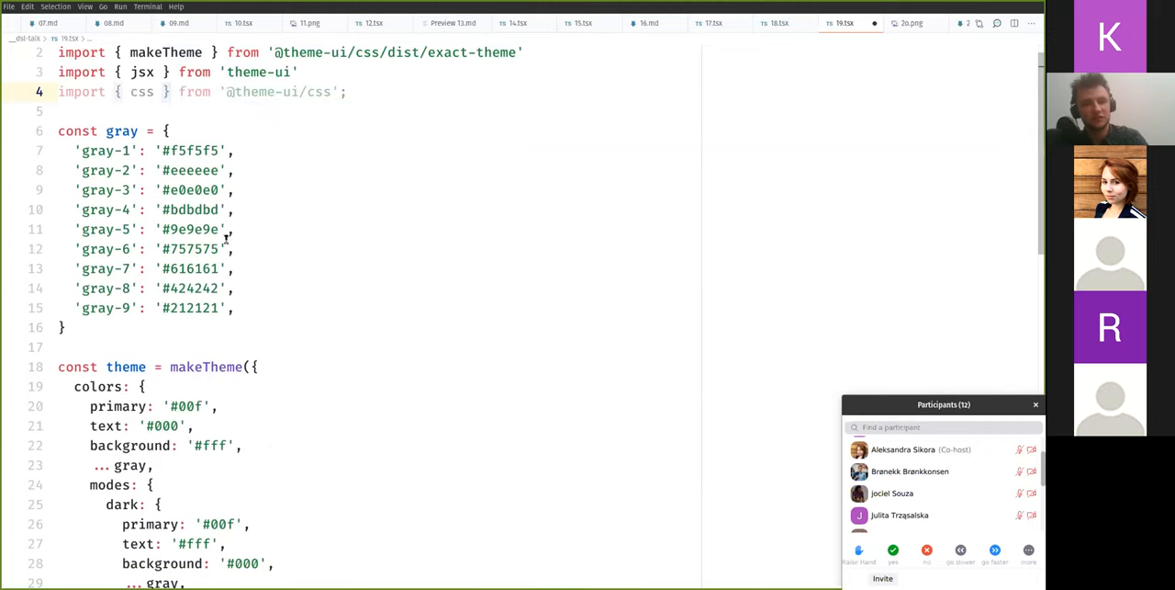
{"action": "scroll", "scroll_direction": "down", "scroll_amount": 3}
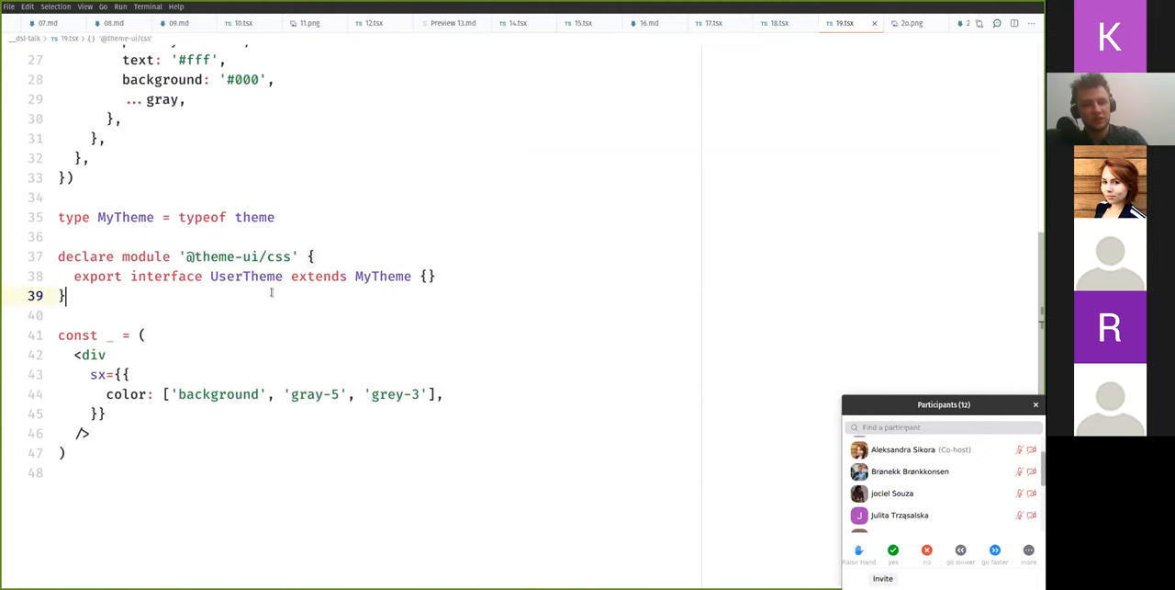
{"action": "scroll", "scroll_direction": "up", "scroll_amount": 3}
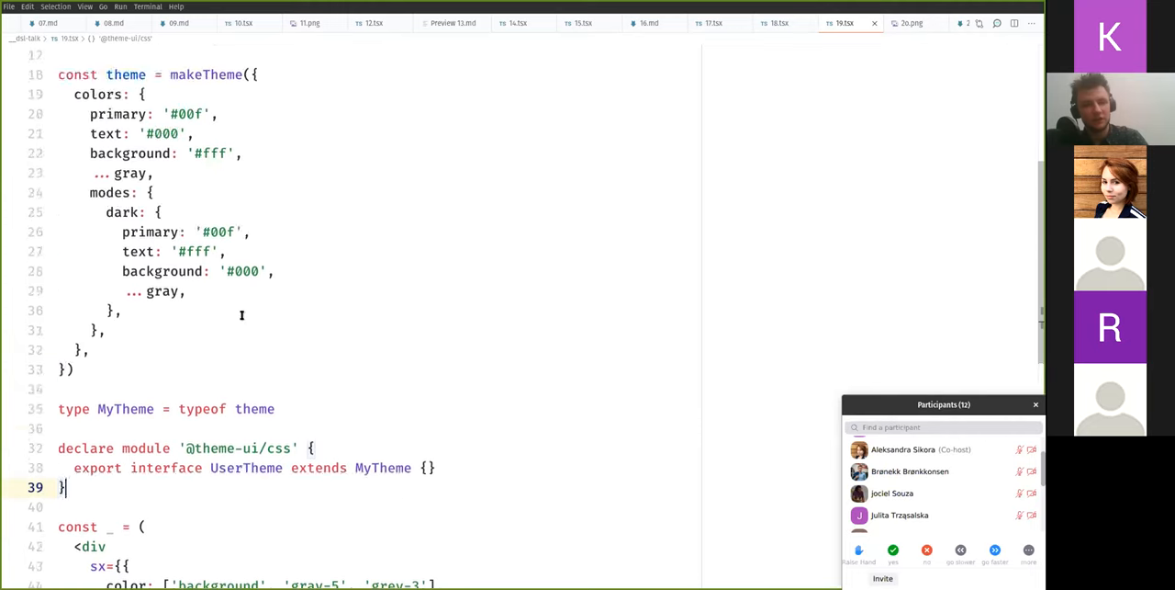
{"action": "scroll", "scroll_direction": "down", "scroll_amount": 3}
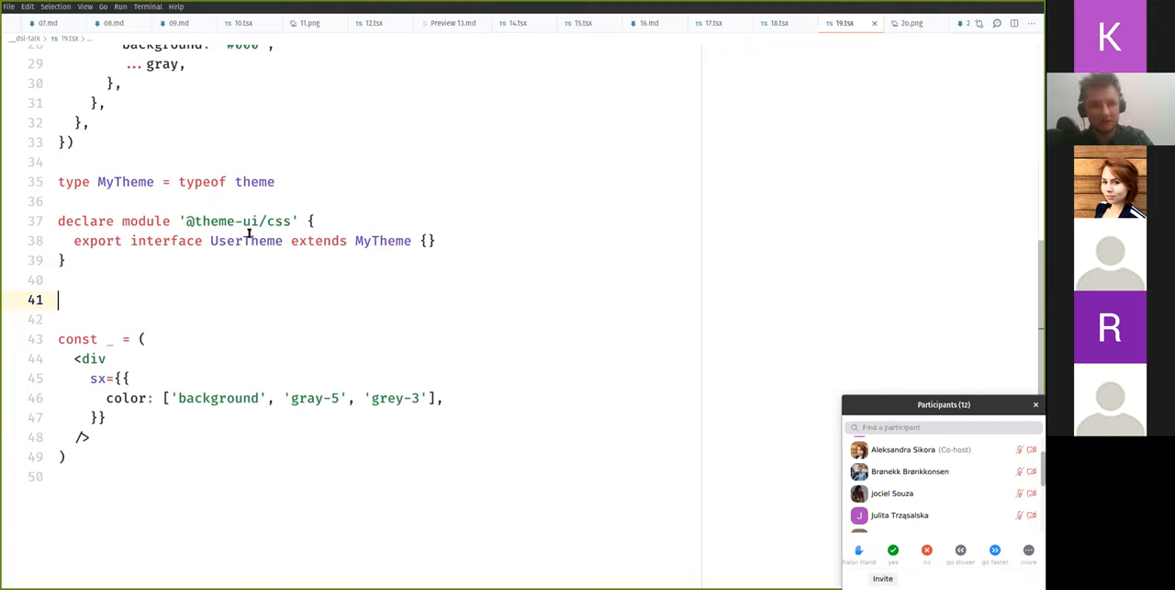
- Write a trial css(theme => theme.colors.) call to show autocomplete, then remove it
{"action": "type", "text": "css(theme => {"}
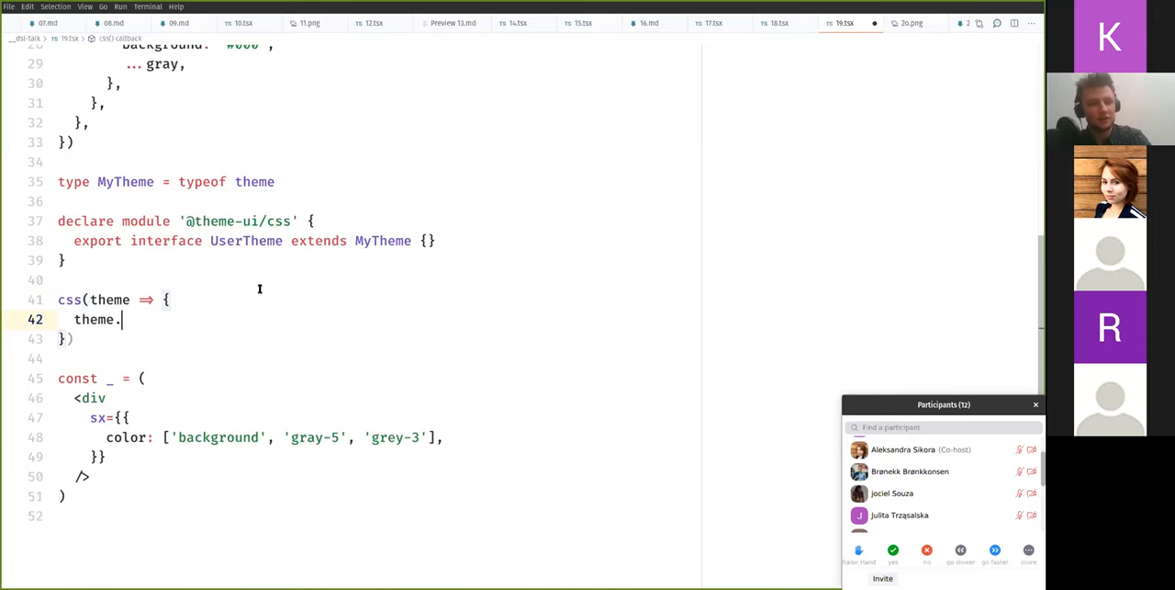
{"action": "type", "text": "colors."}
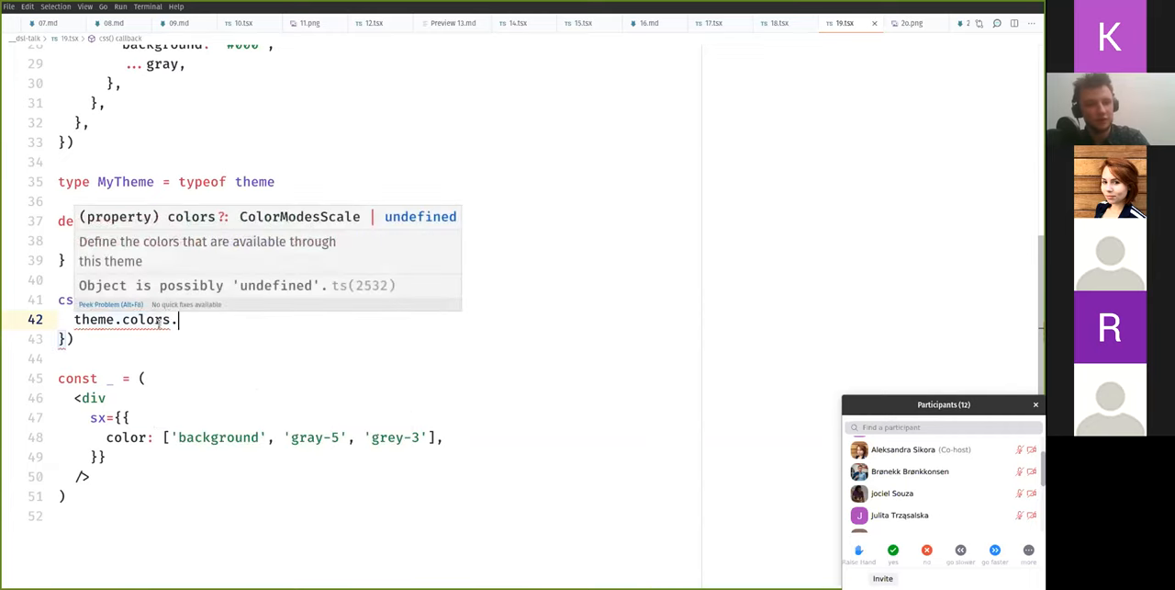
{"action": "scroll", "scroll_direction": "up", "scroll_amount": 3}
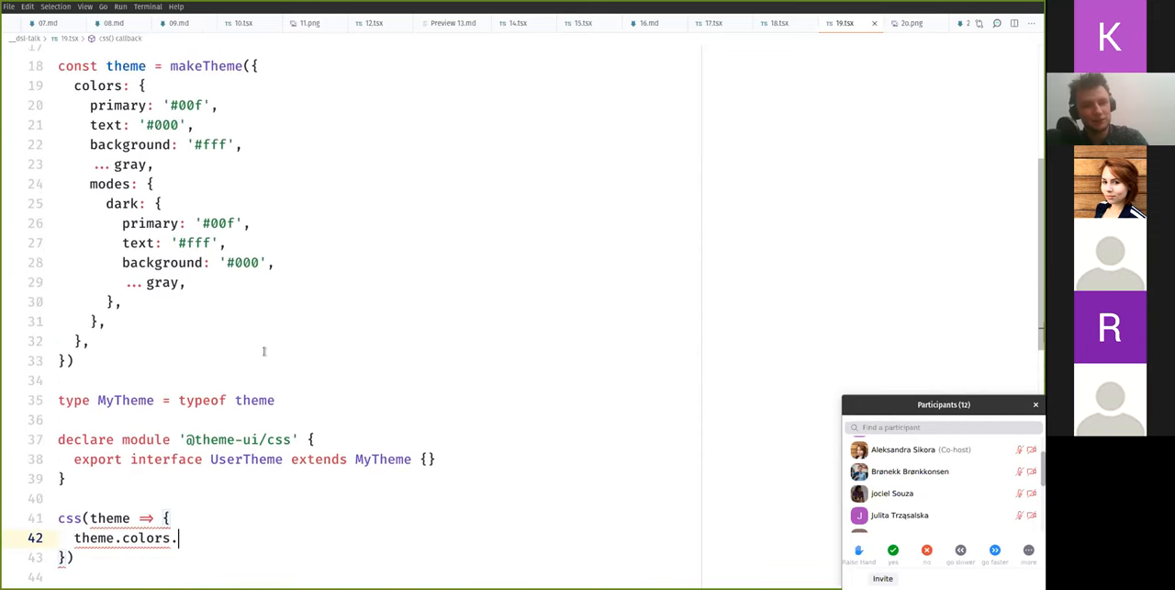
{"action": "scroll", "scroll_direction": "down", "scroll_amount": 3}
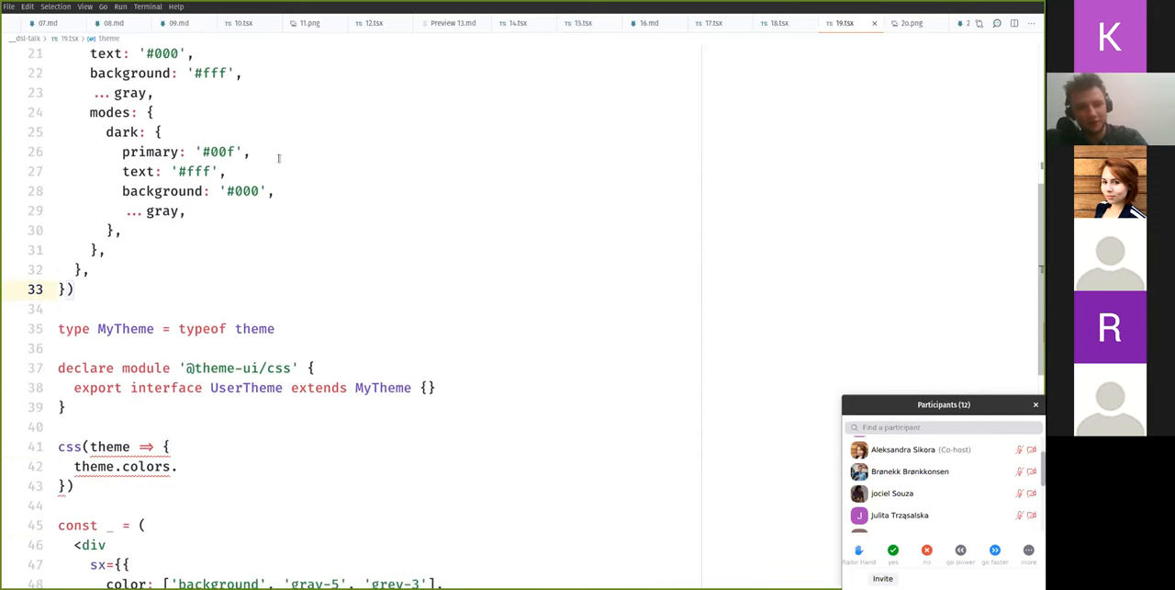
{"action": "mouse_move", "coordinate": [323, 434]}
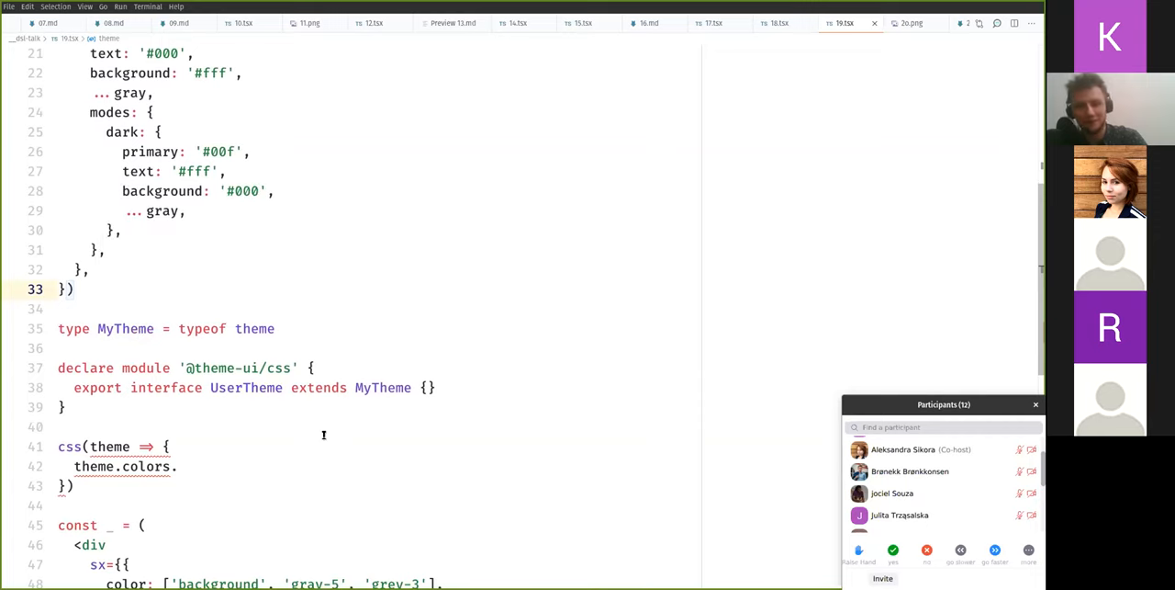
{"action": "left_click", "coordinate": [169, 446]}
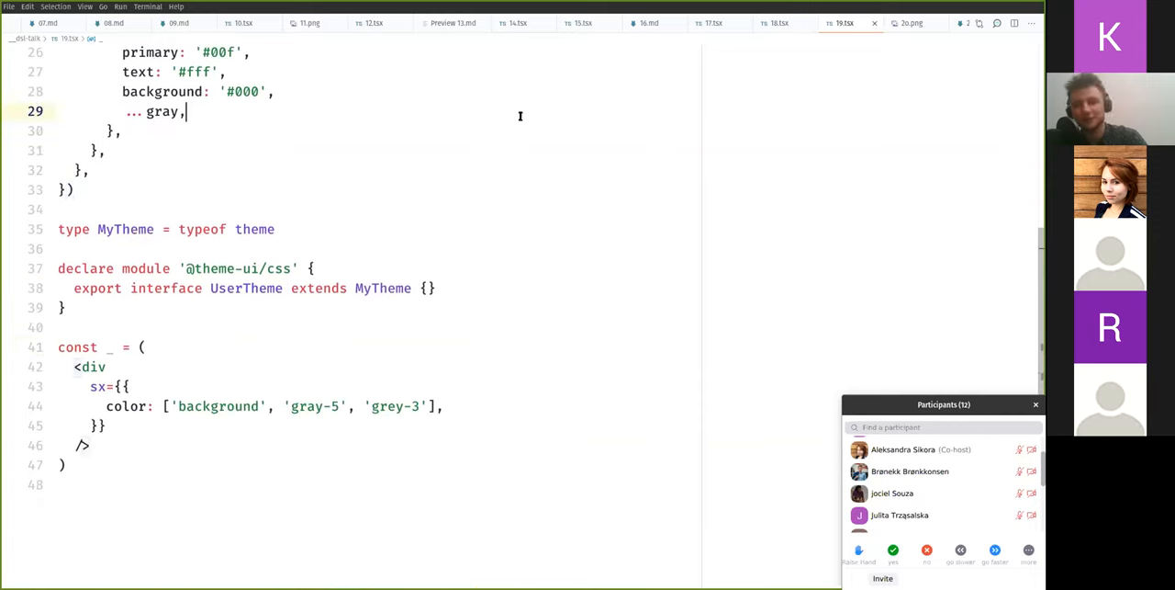
- Move on to the 20.png slide with the 'Maybe you should drive...' film still
{"action": "left_click", "coordinate": [911, 22]}
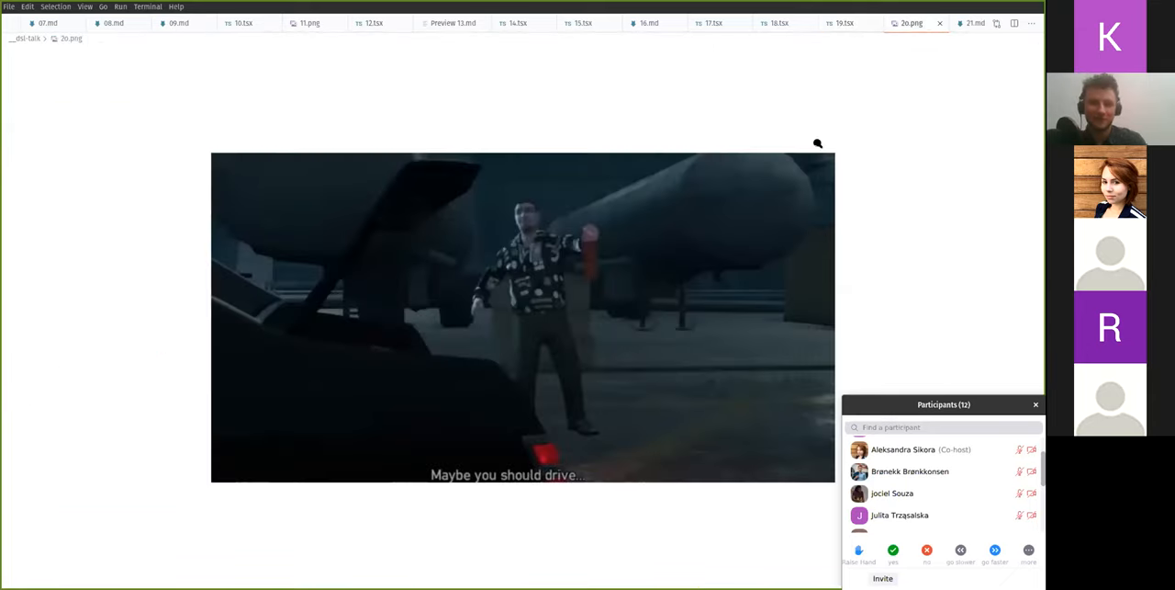
{"action": "left_click", "coordinate": [915, 22]}
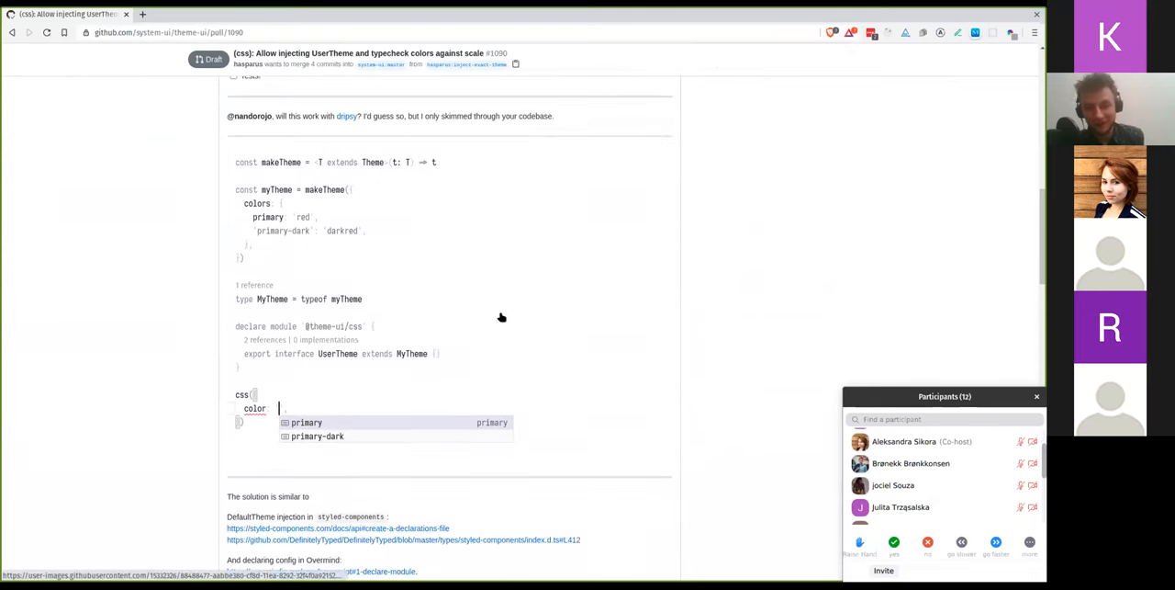
{"action": "mouse_move", "coordinate": [385, 356]}
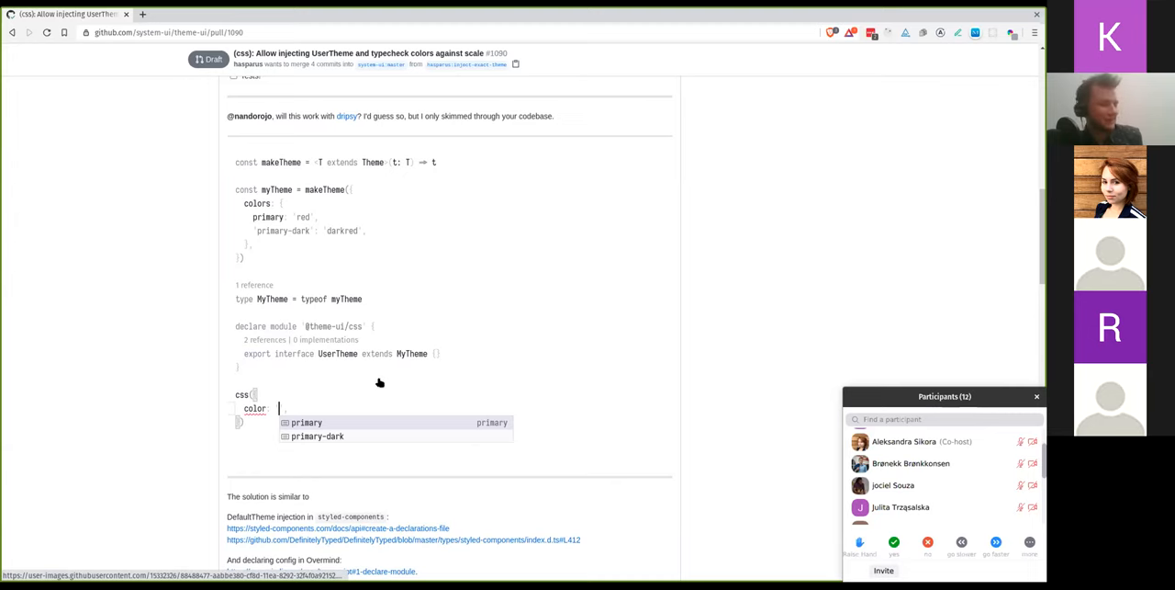
- Open the PR comment's animated autocomplete demo image in its own browser tab
{"action": "scroll", "scroll_direction": "up", "scroll_amount": 3}
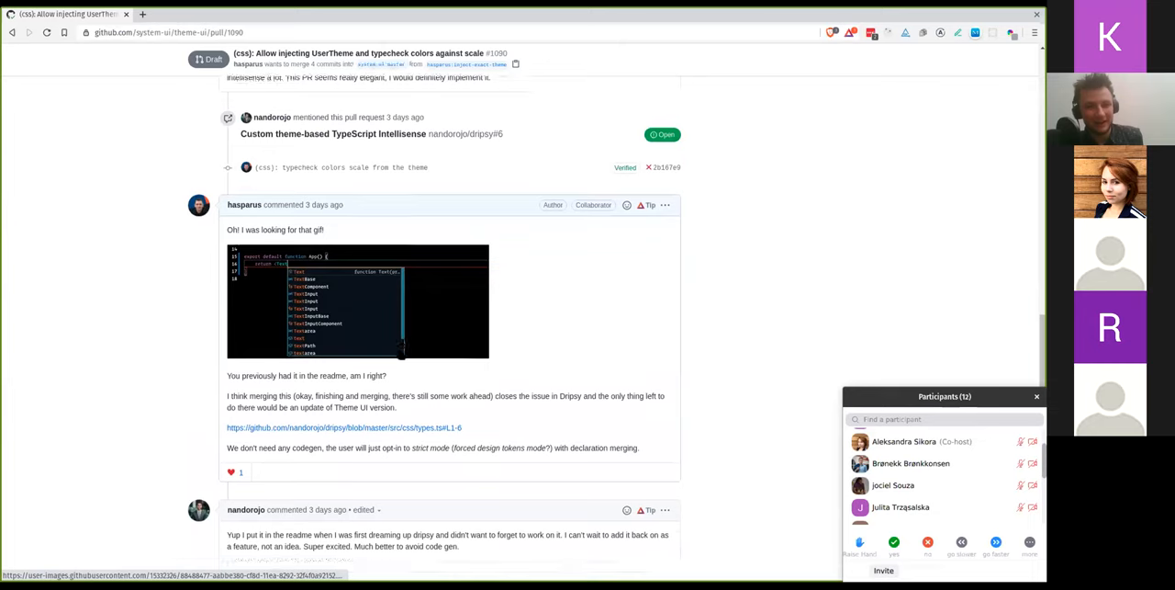
{"action": "left_click", "coordinate": [356, 301]}
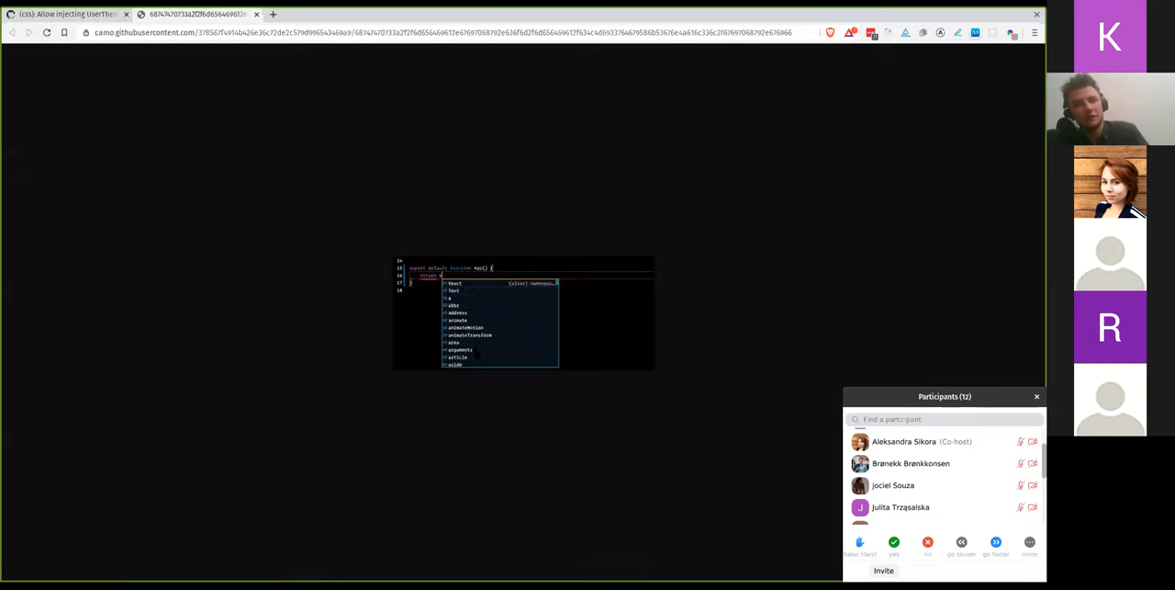